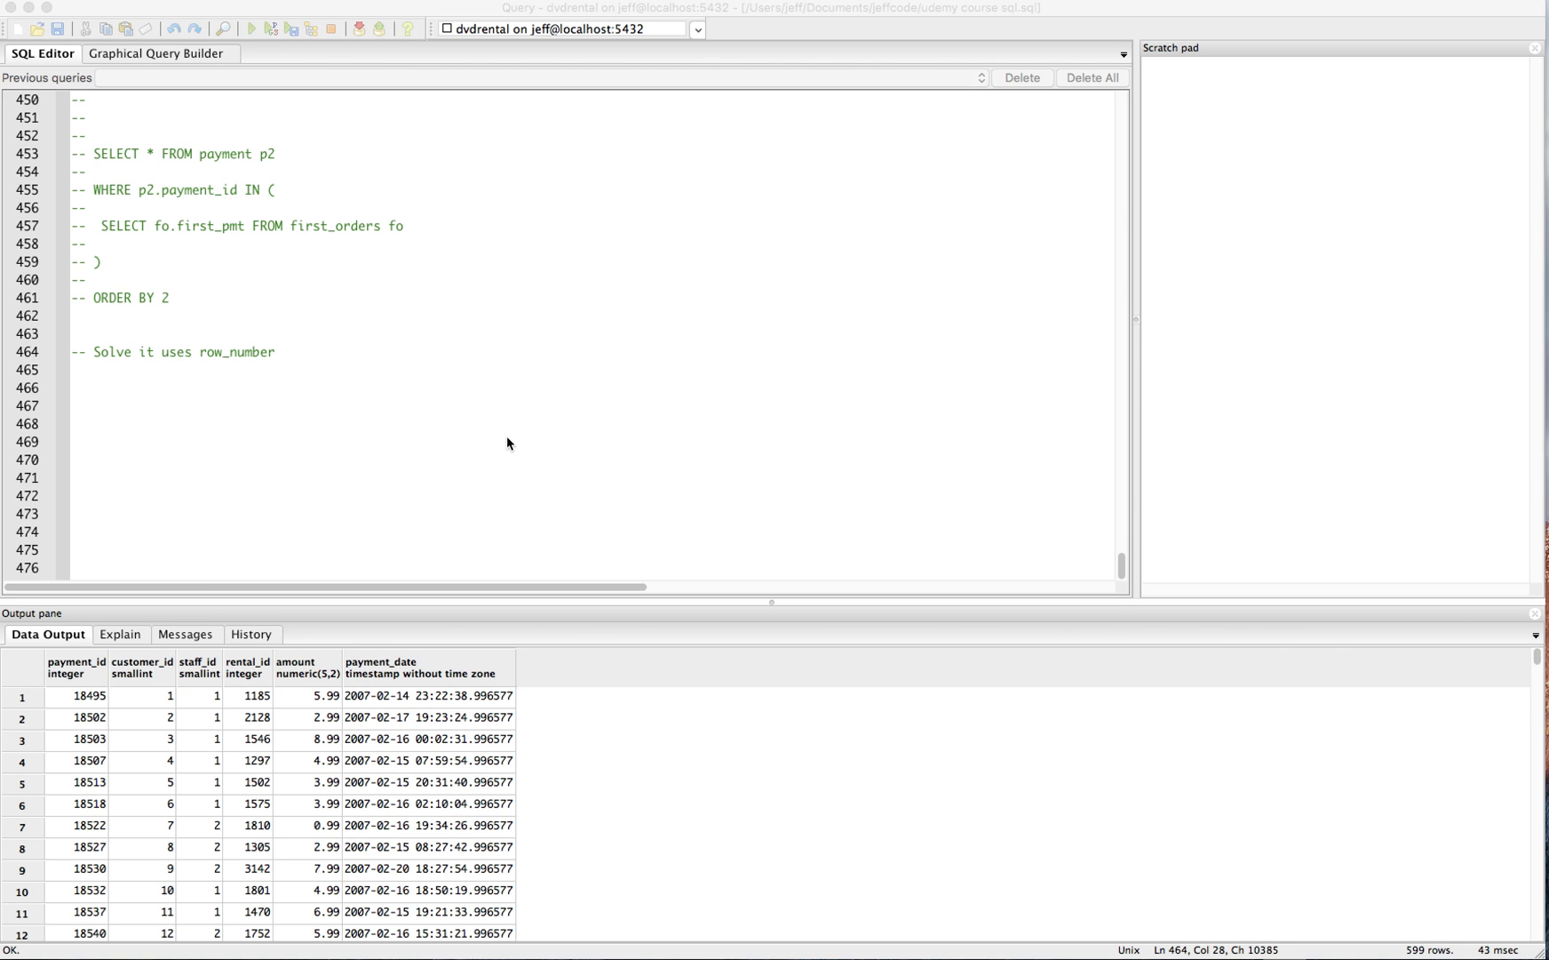
Step: Write SELECT p.payment_id, p.customer_id, p.payment_date FROM payment p in the SQL Editor
{"action": "type", "text": "SEL"}
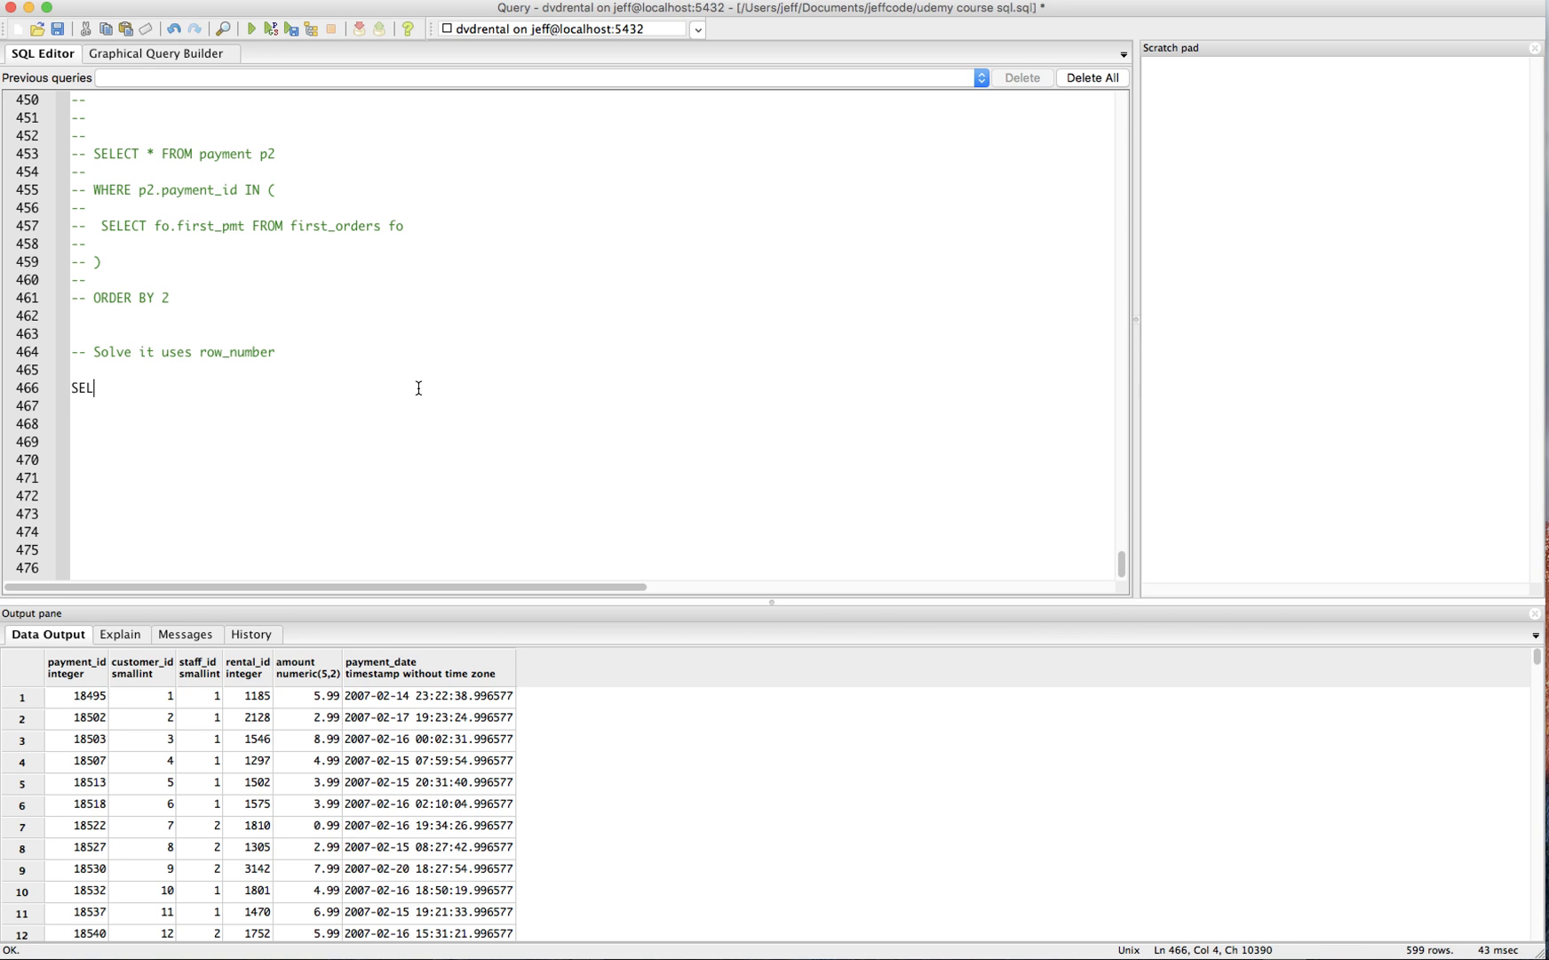
{"action": "type", "text": "ECT"}
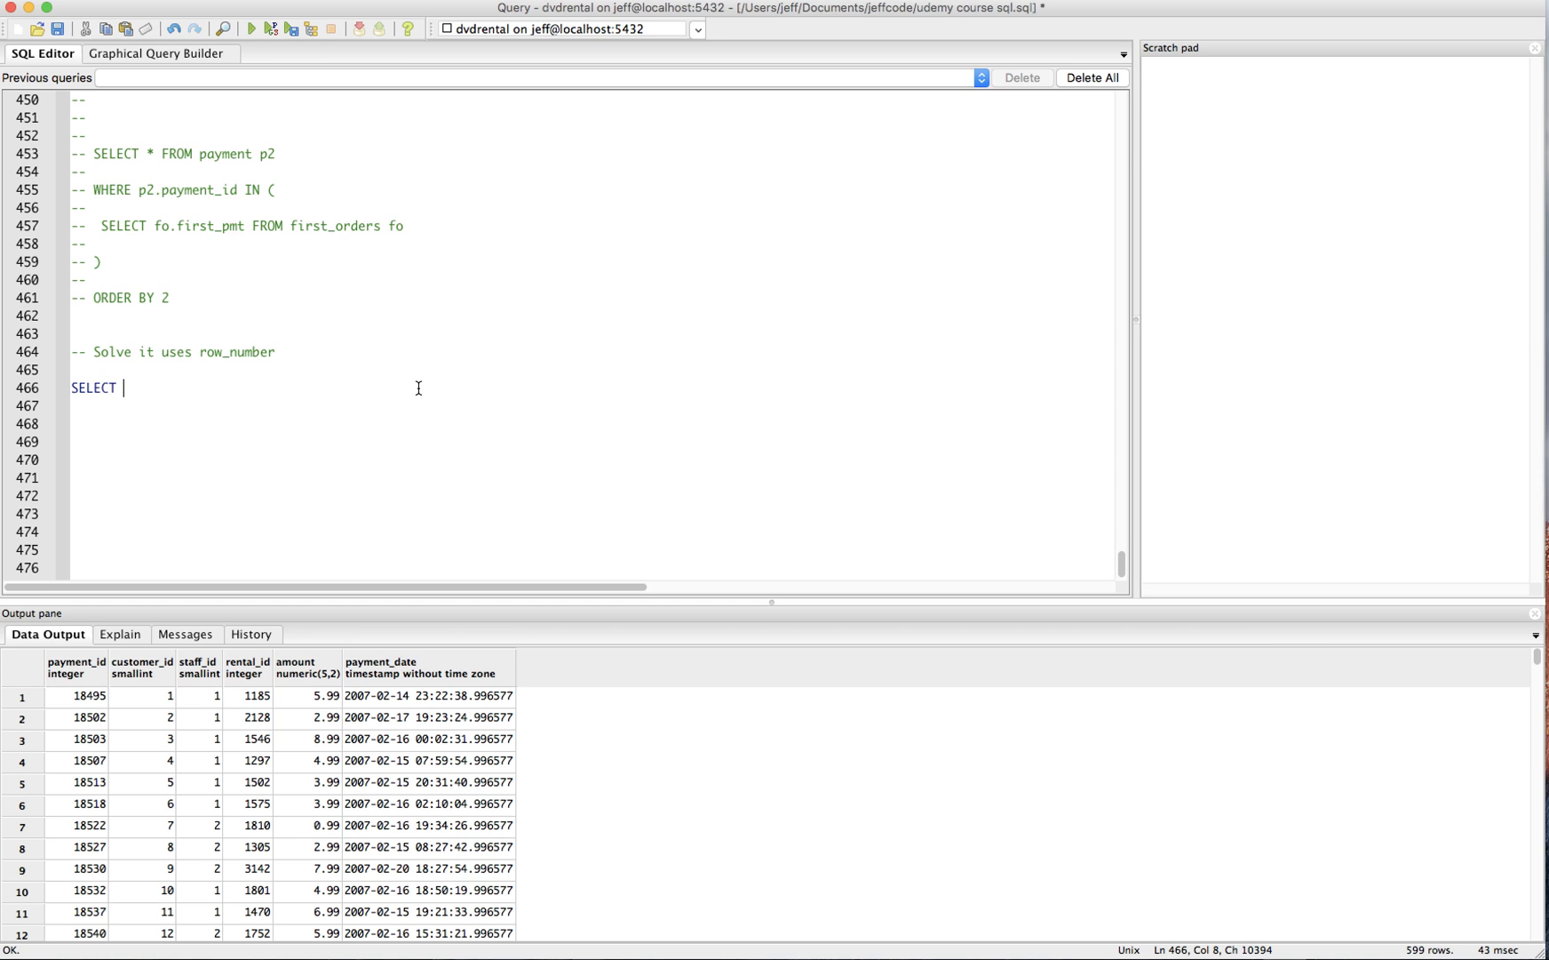
{"action": "type", "text": "p.payment_id, p.customer"}
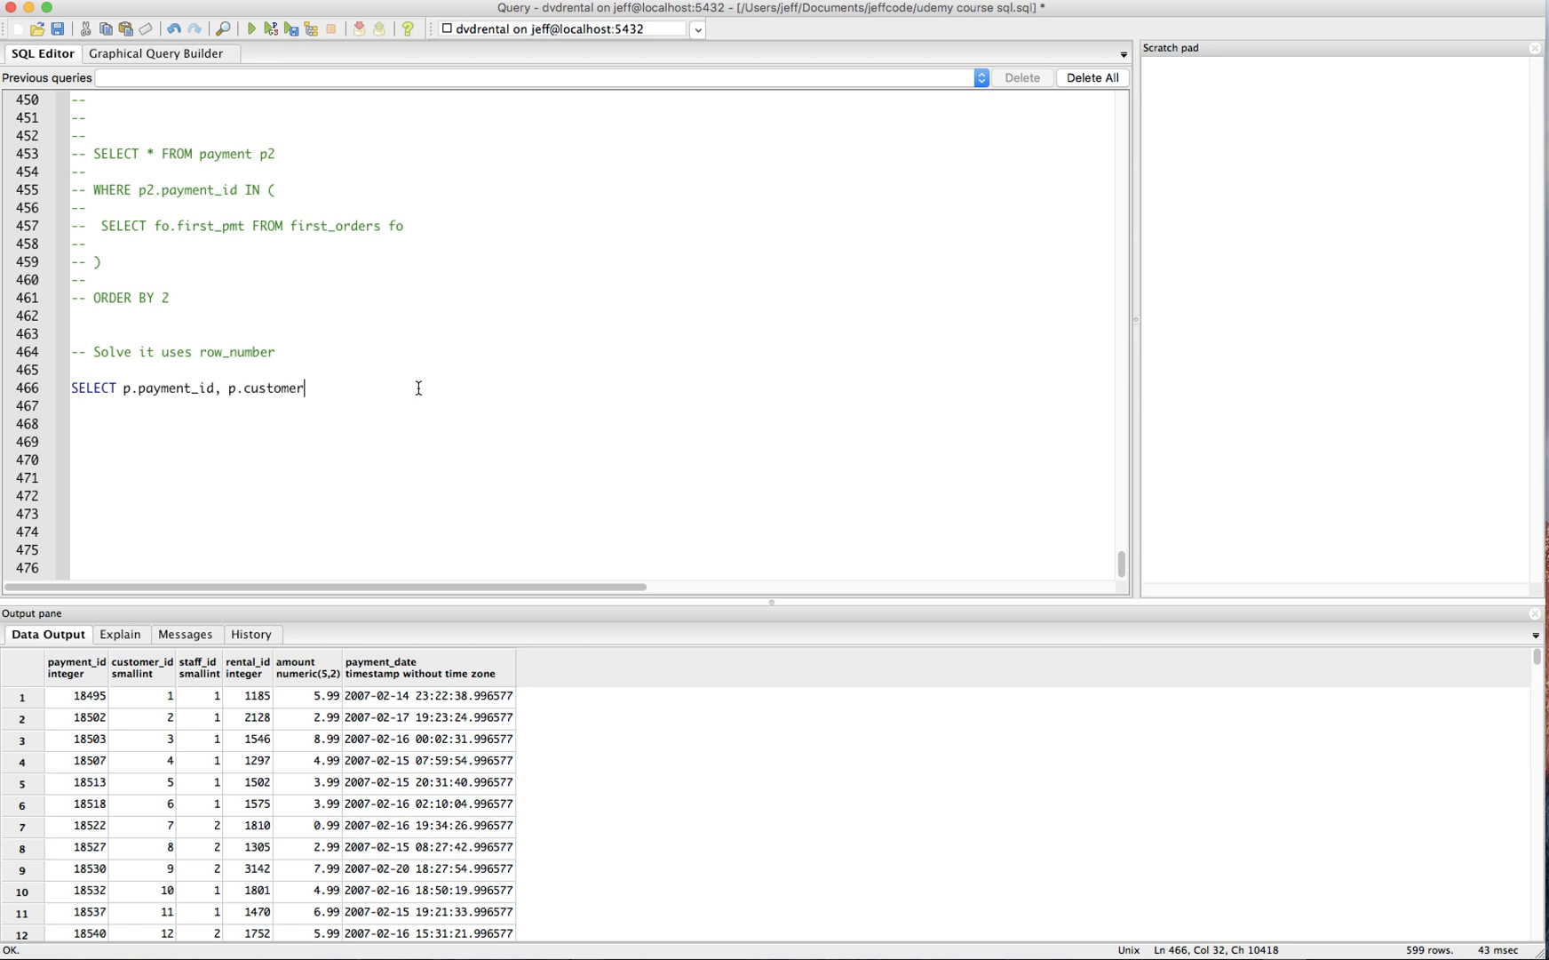
{"action": "type", "text": "_id, p.pay"}
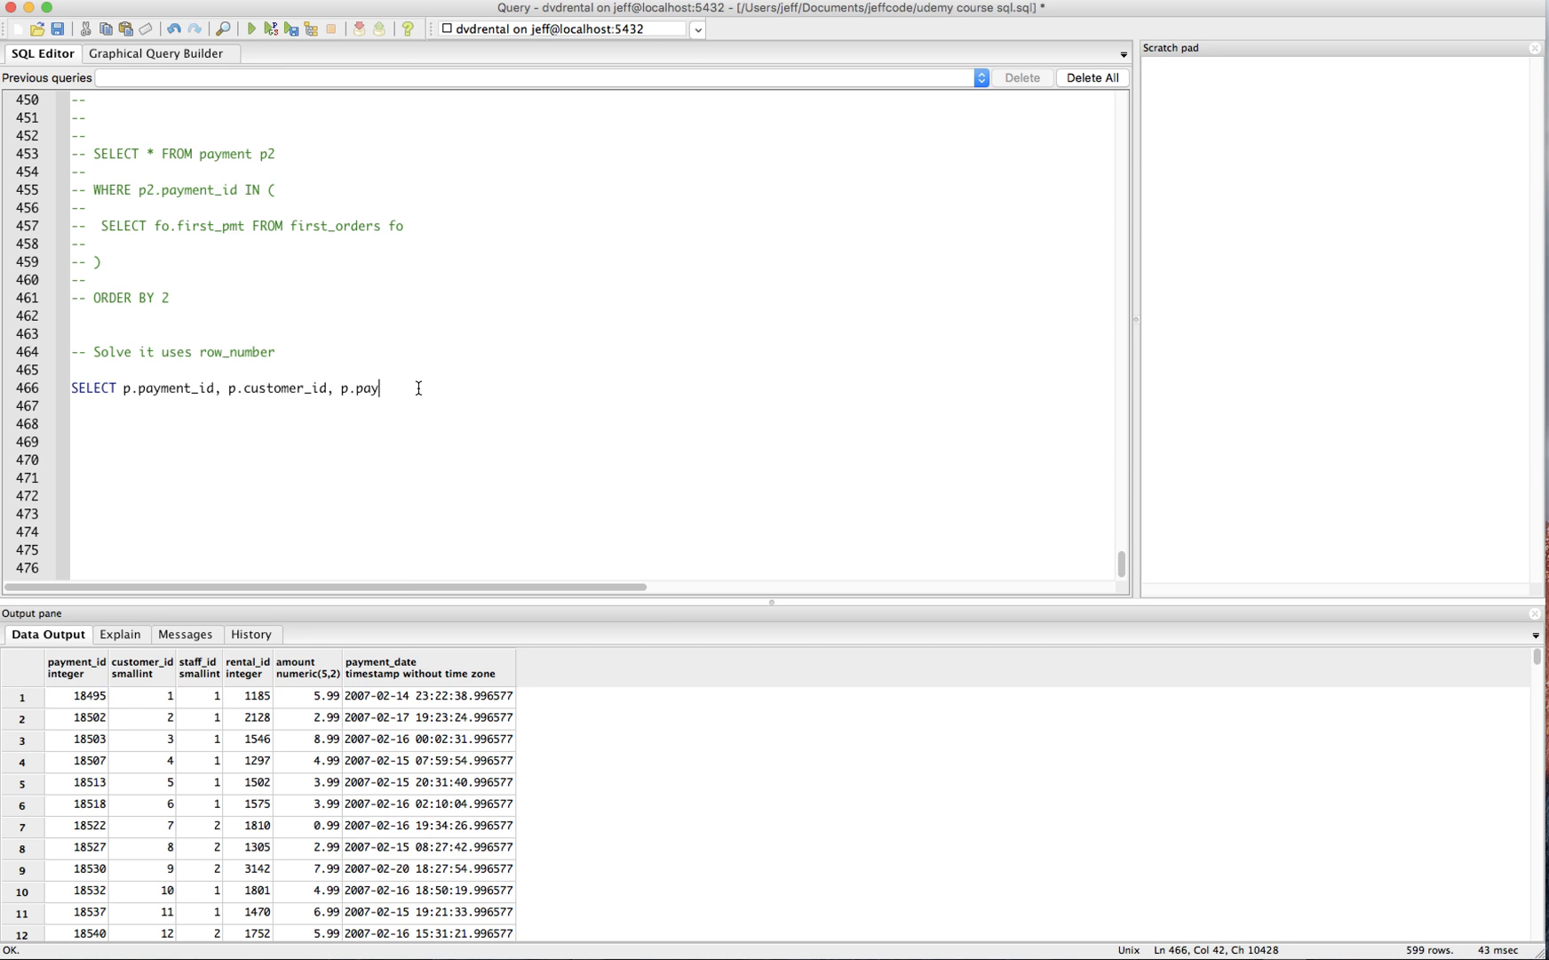
{"action": "type", "text": "ment_date"}
{"action": "left_click", "coordinate": [599, 406]}
{"action": "type", "text": "FROM payment p"}
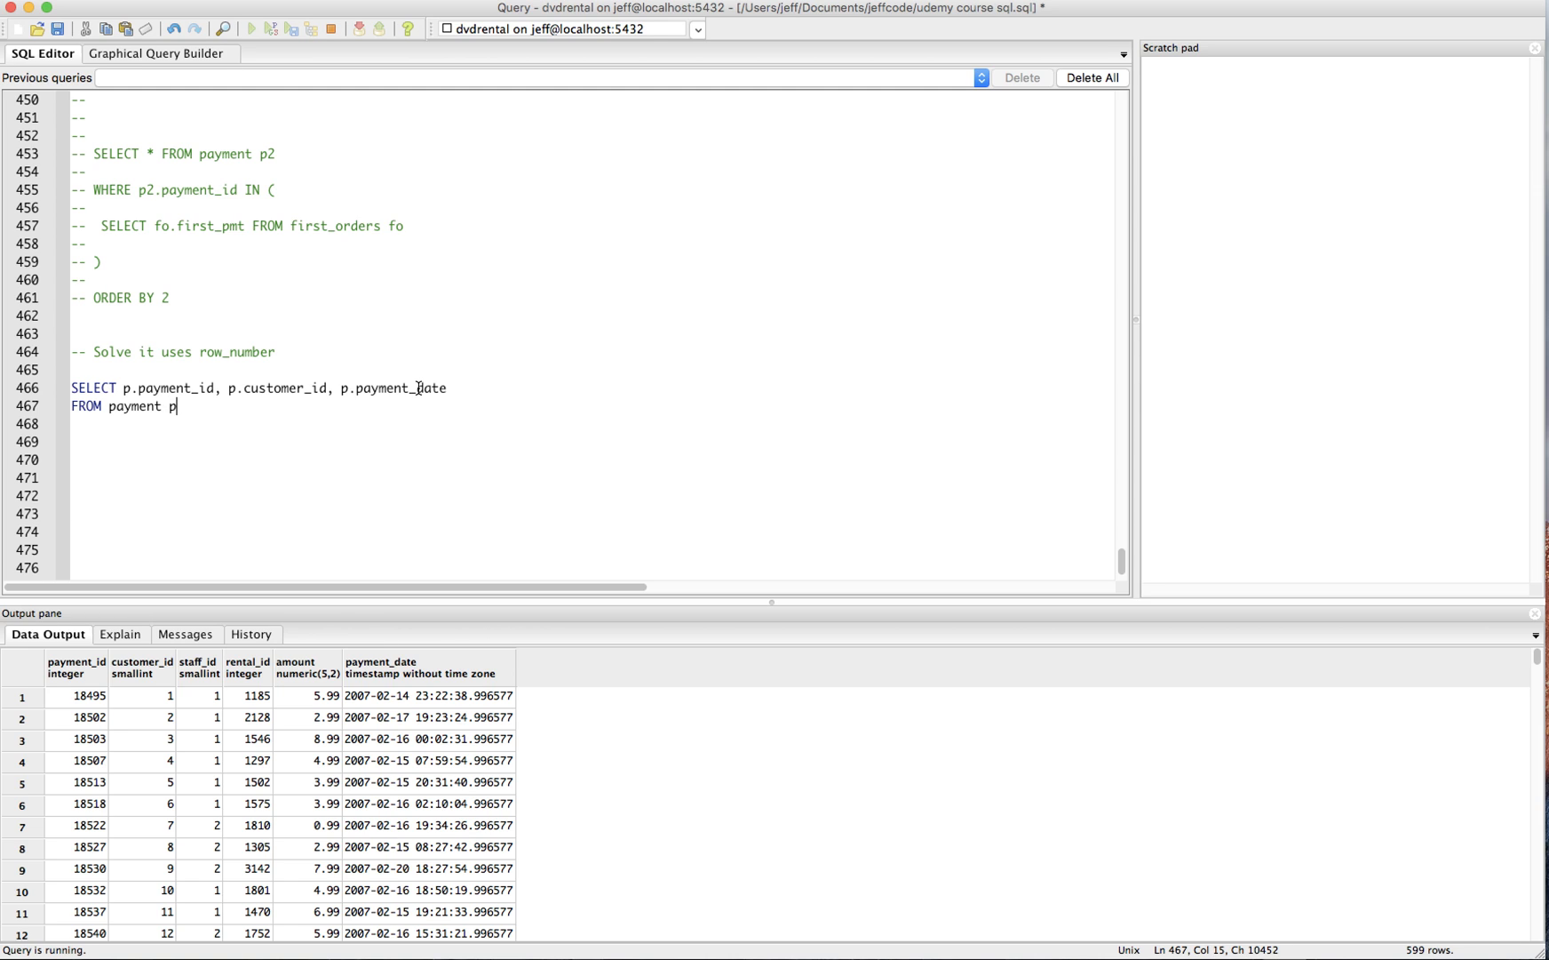
Step: Add ORDER BY 1, rerun the query and review the 14596 rows sorted by payment_id
{"action": "left_click", "coordinate": [252, 28]}
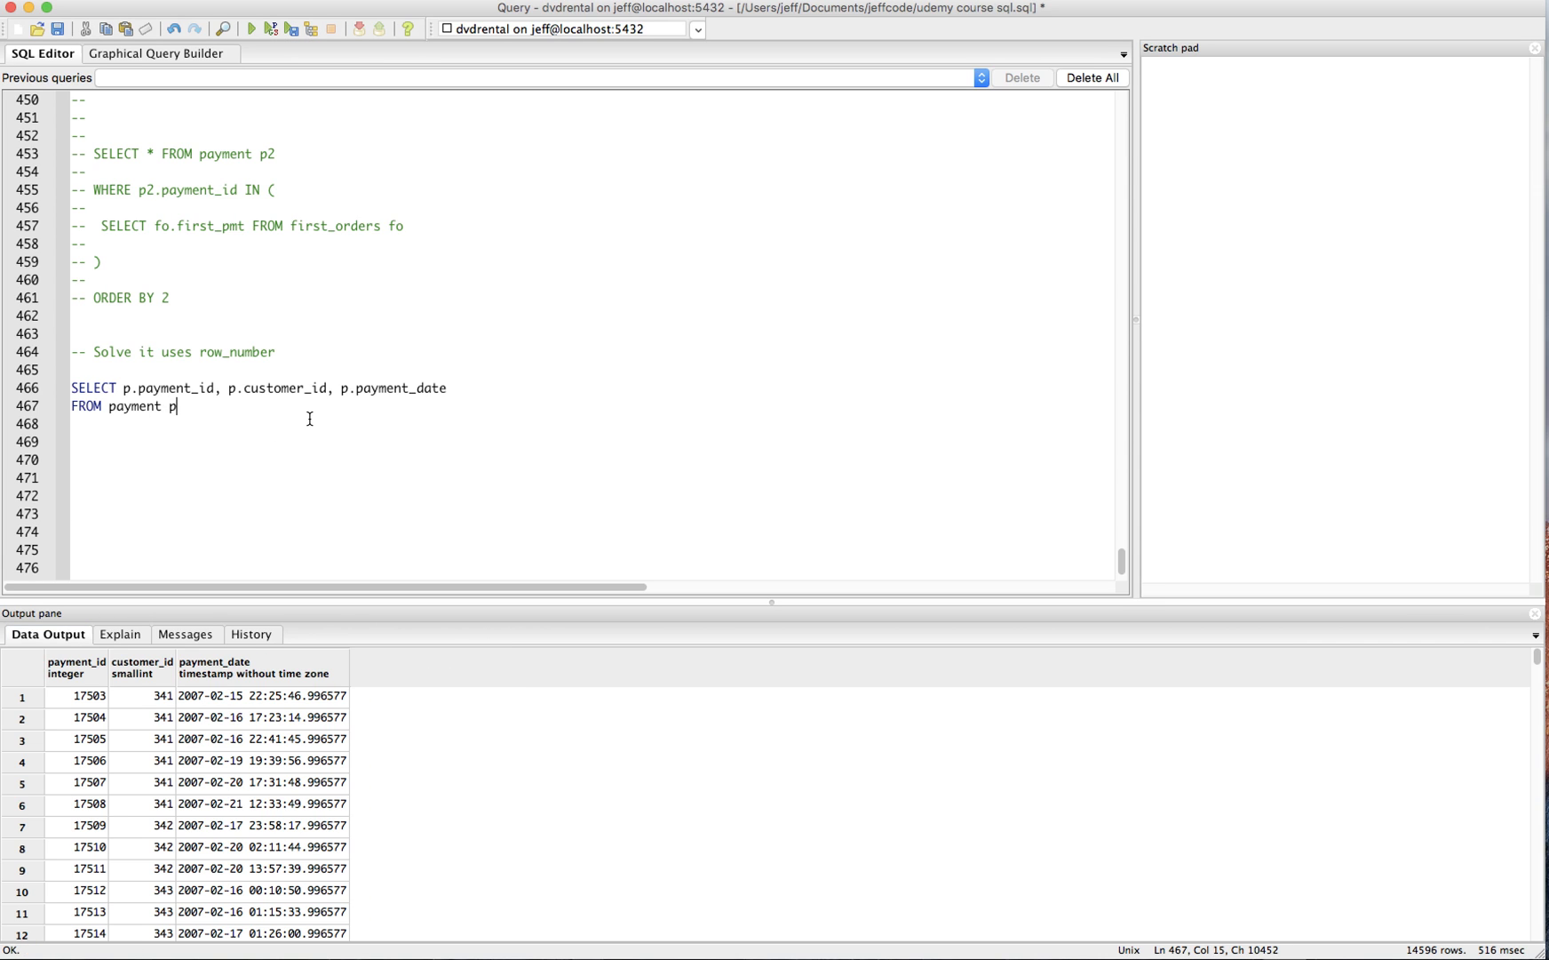
{"action": "type", "text": "ORDER B"}
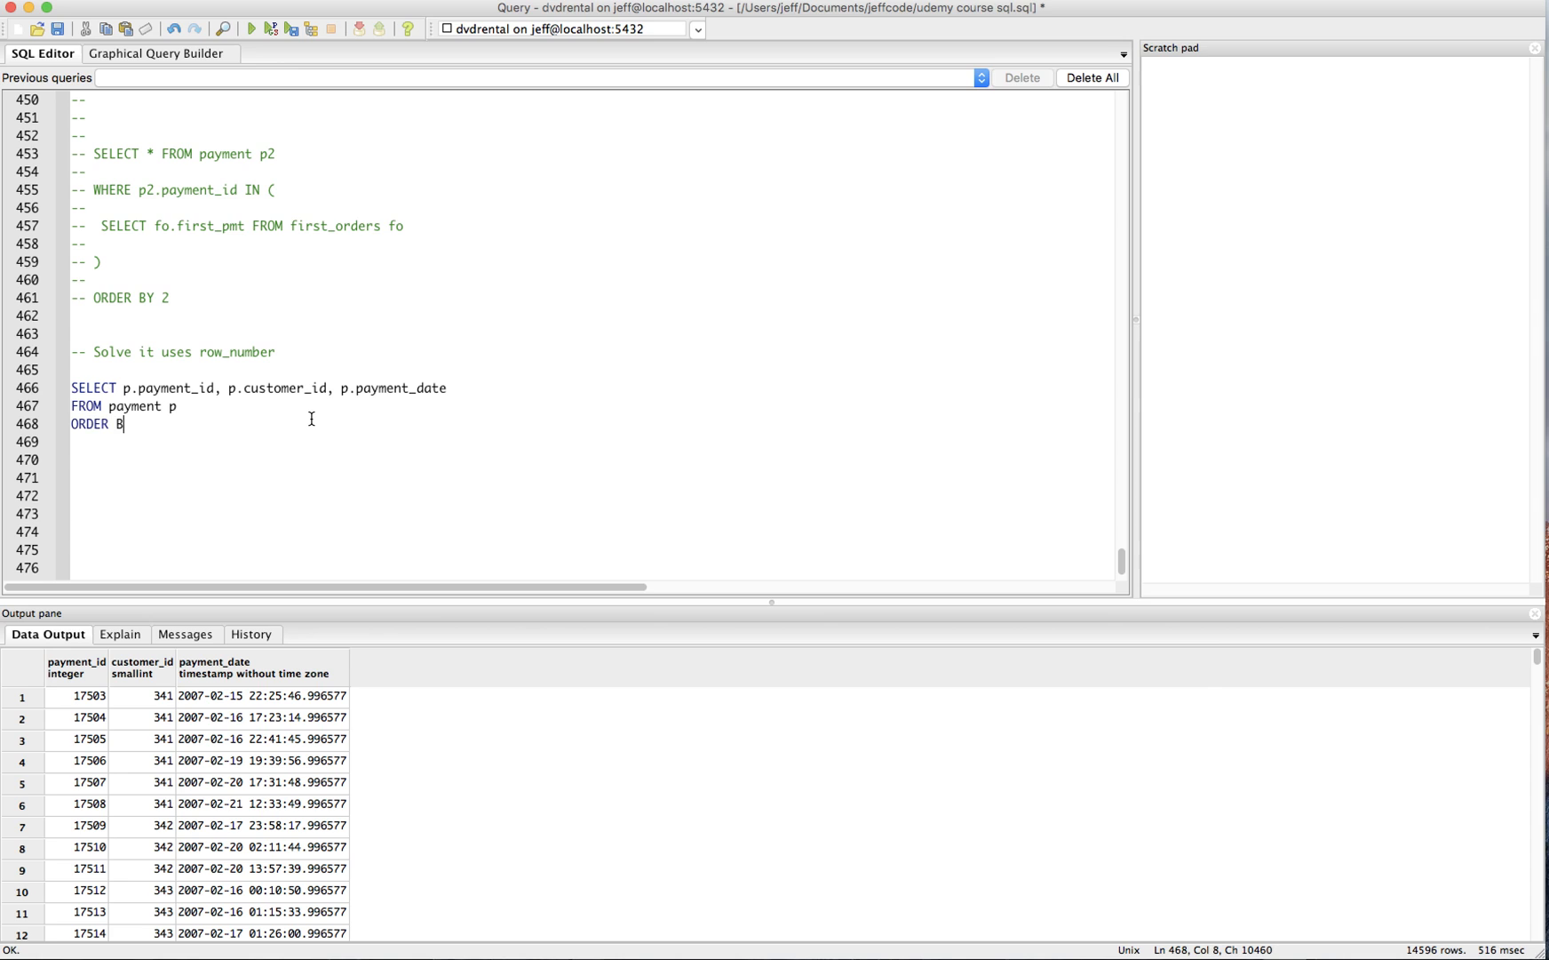
{"action": "type", "text": "Y"}
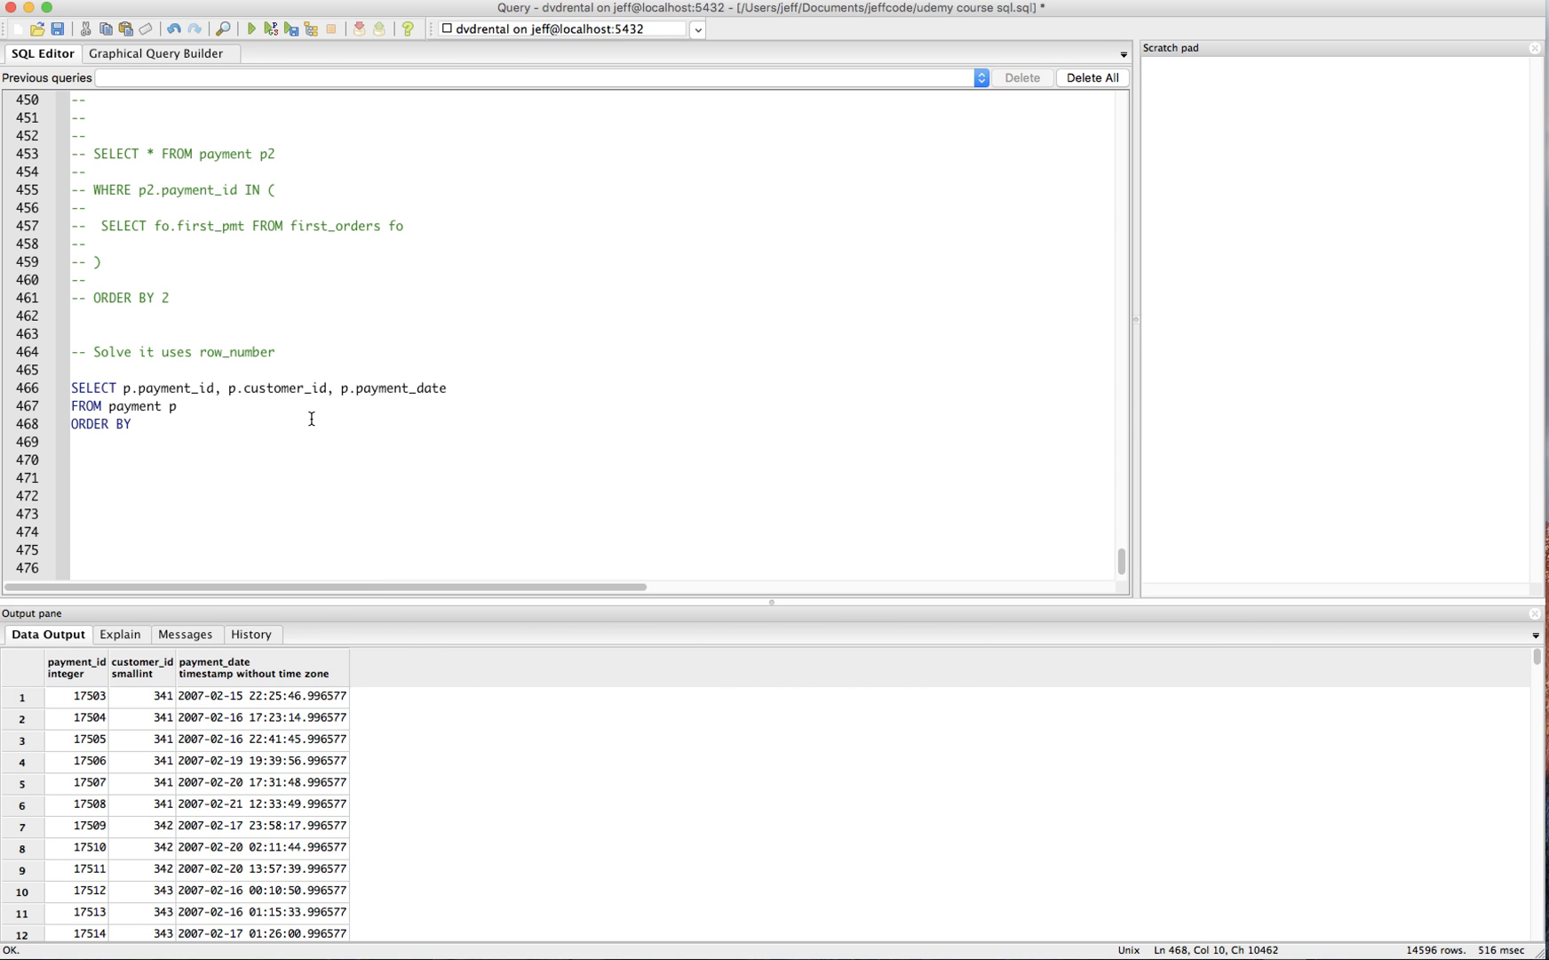
{"action": "type", "text": "1"}
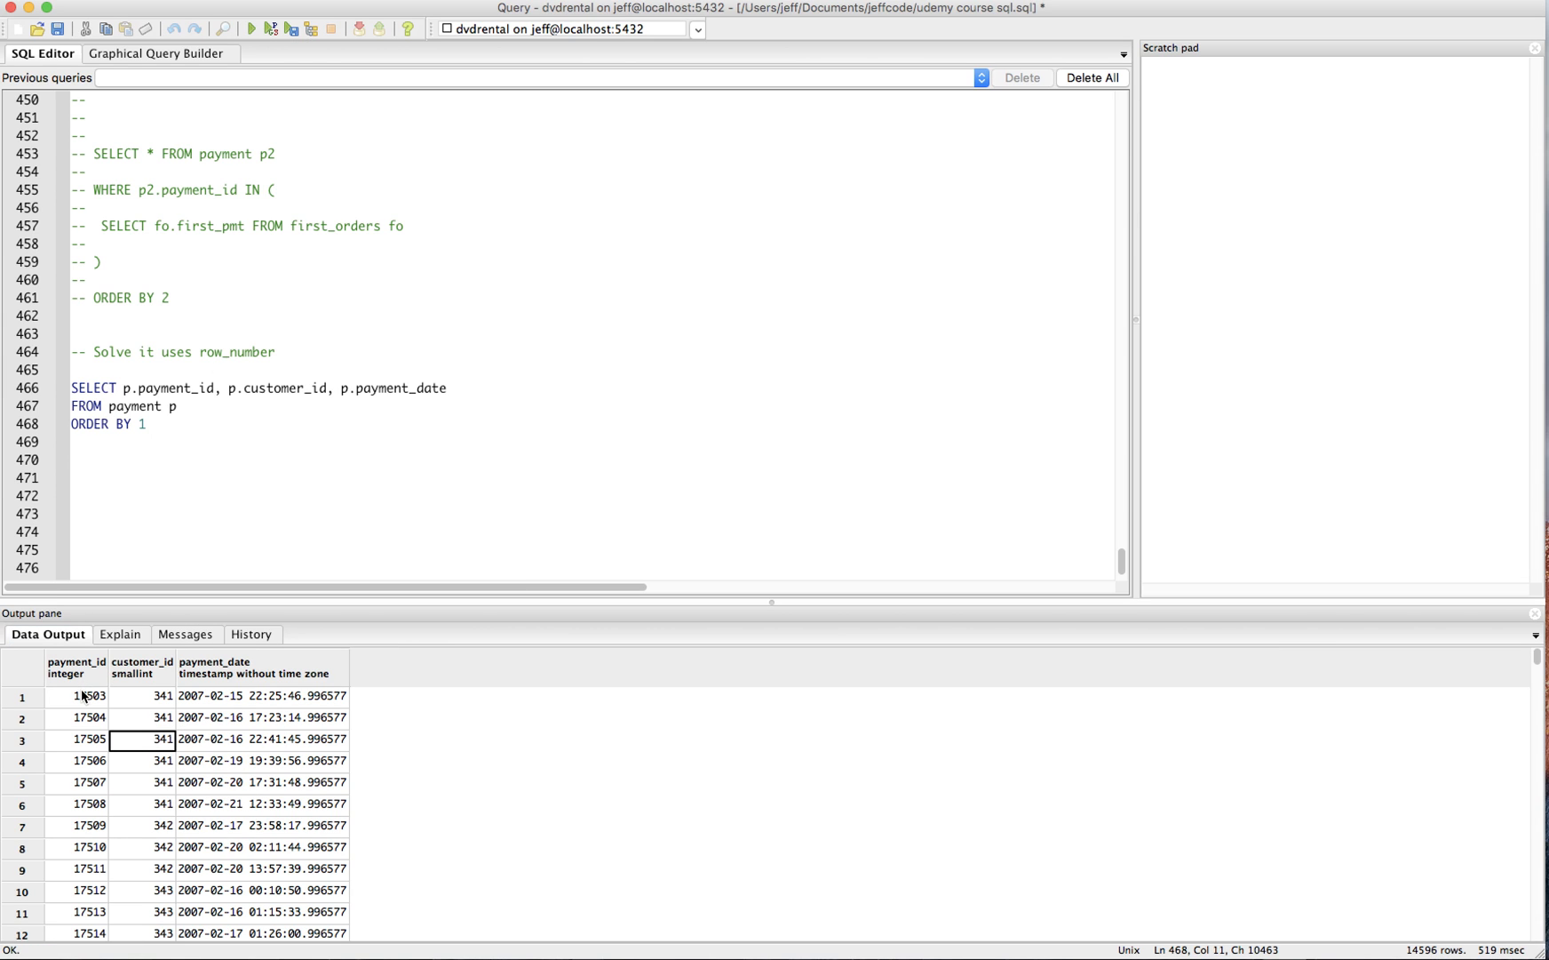
{"action": "mouse_move", "coordinate": [62, 706]}
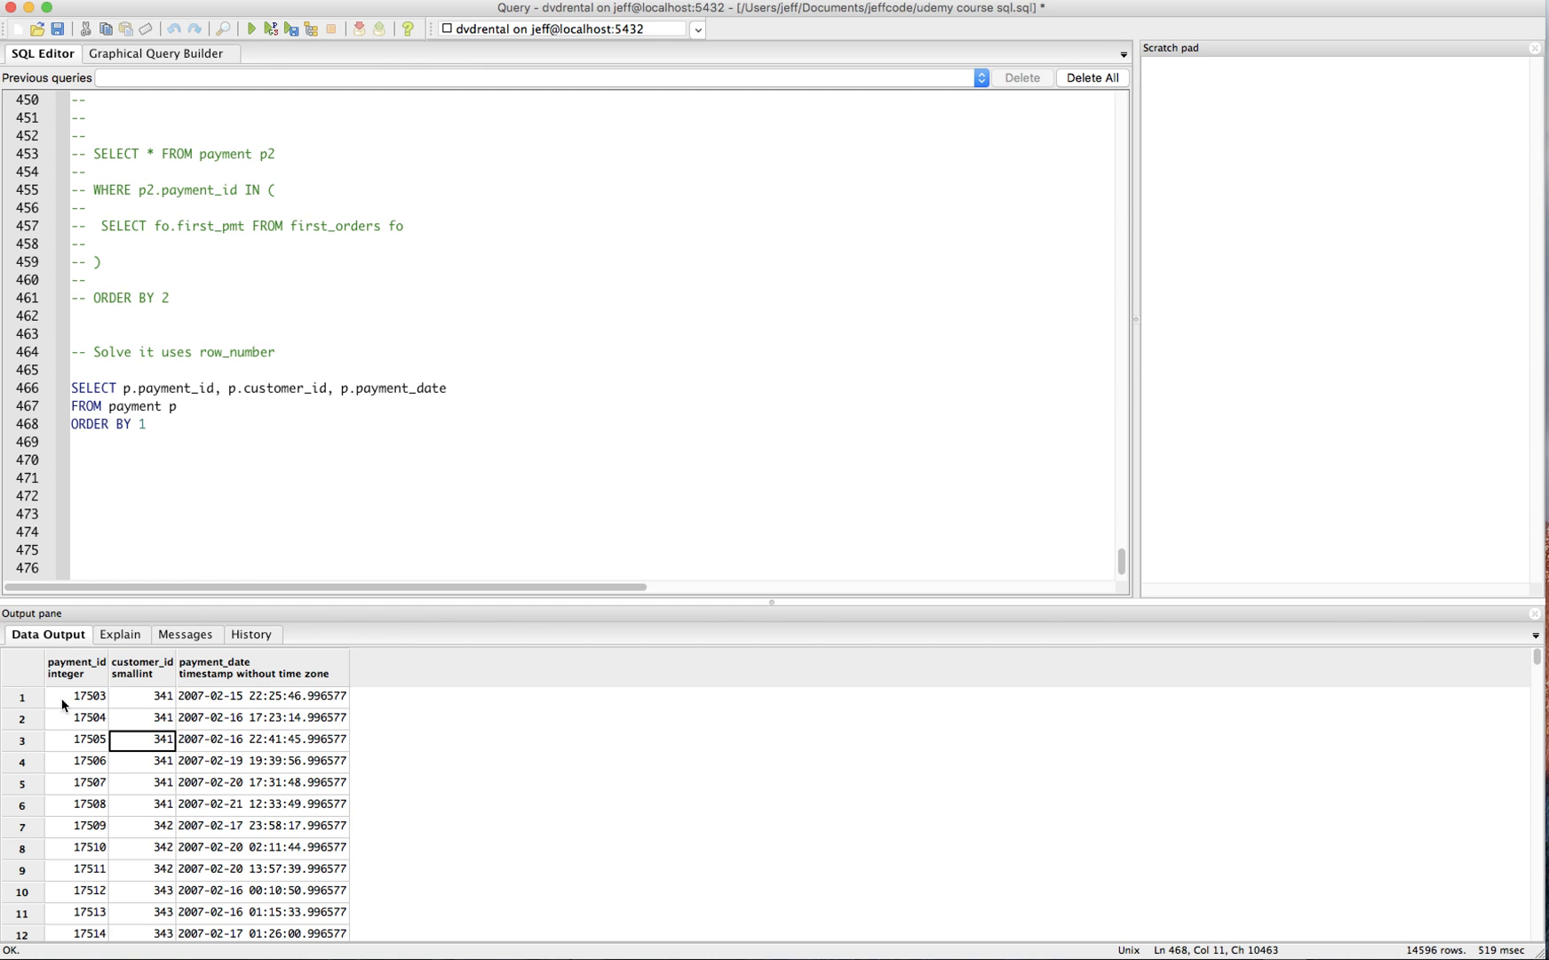
{"action": "mouse_move", "coordinate": [171, 704]}
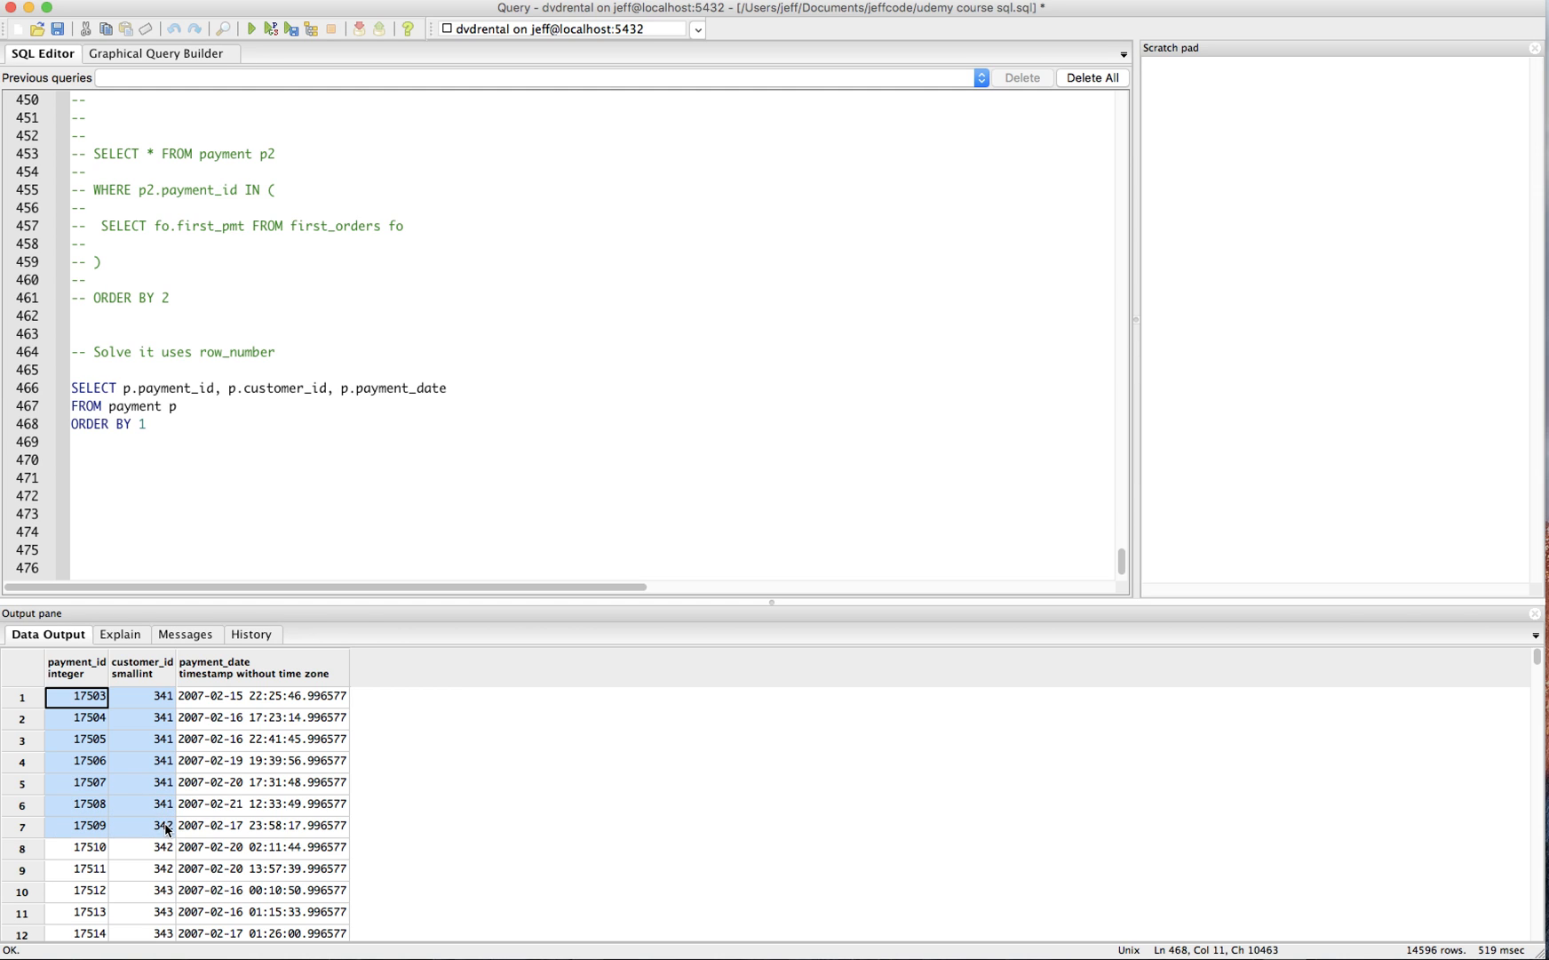
{"action": "mouse_move", "coordinate": [247, 698]}
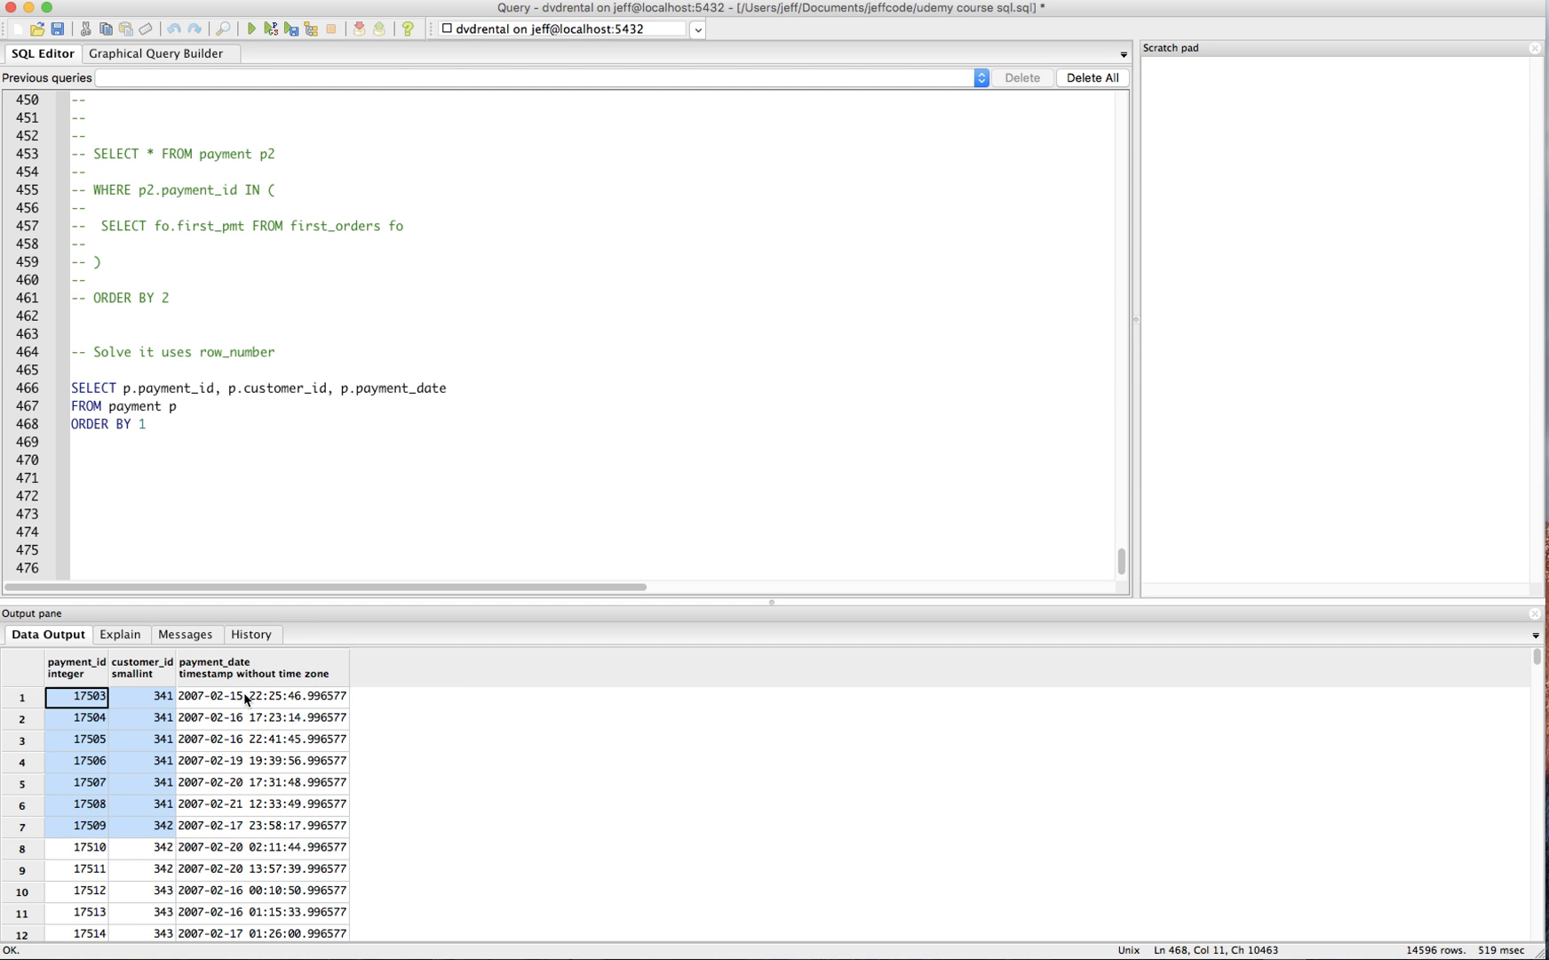
{"action": "scroll", "scroll_direction": "down", "scroll_amount": 3}
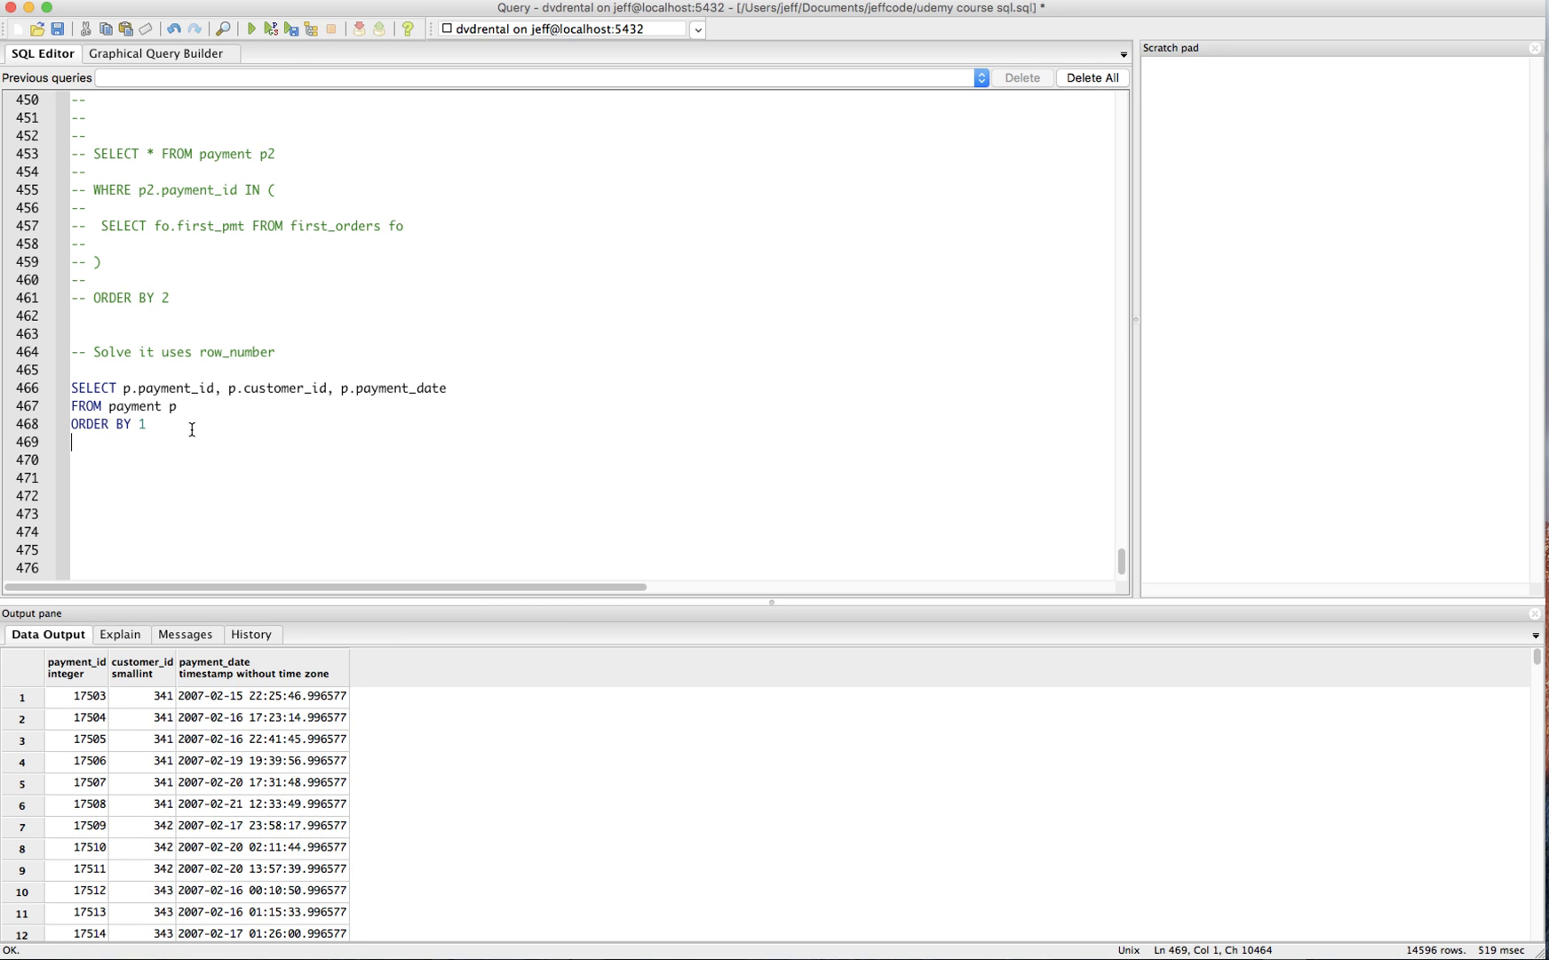
Step: Change the sort to ORDER BY 2, 3 (customer_id then payment_date) and rerun it
{"action": "type", "text": "2"}
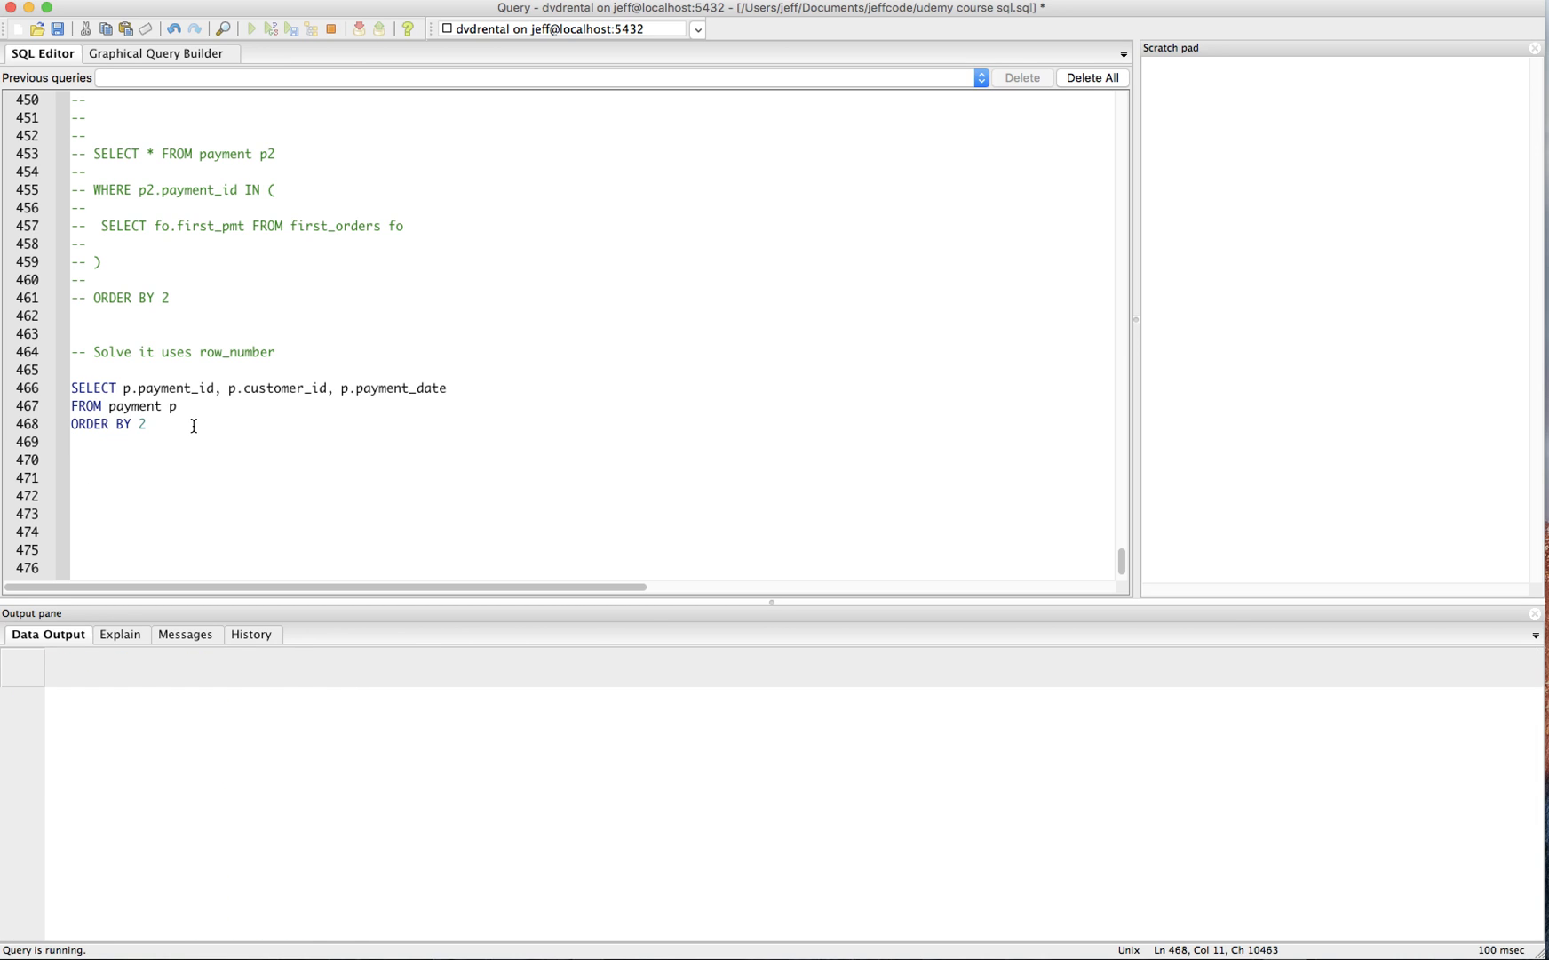
{"action": "left_click", "coordinate": [251, 28]}
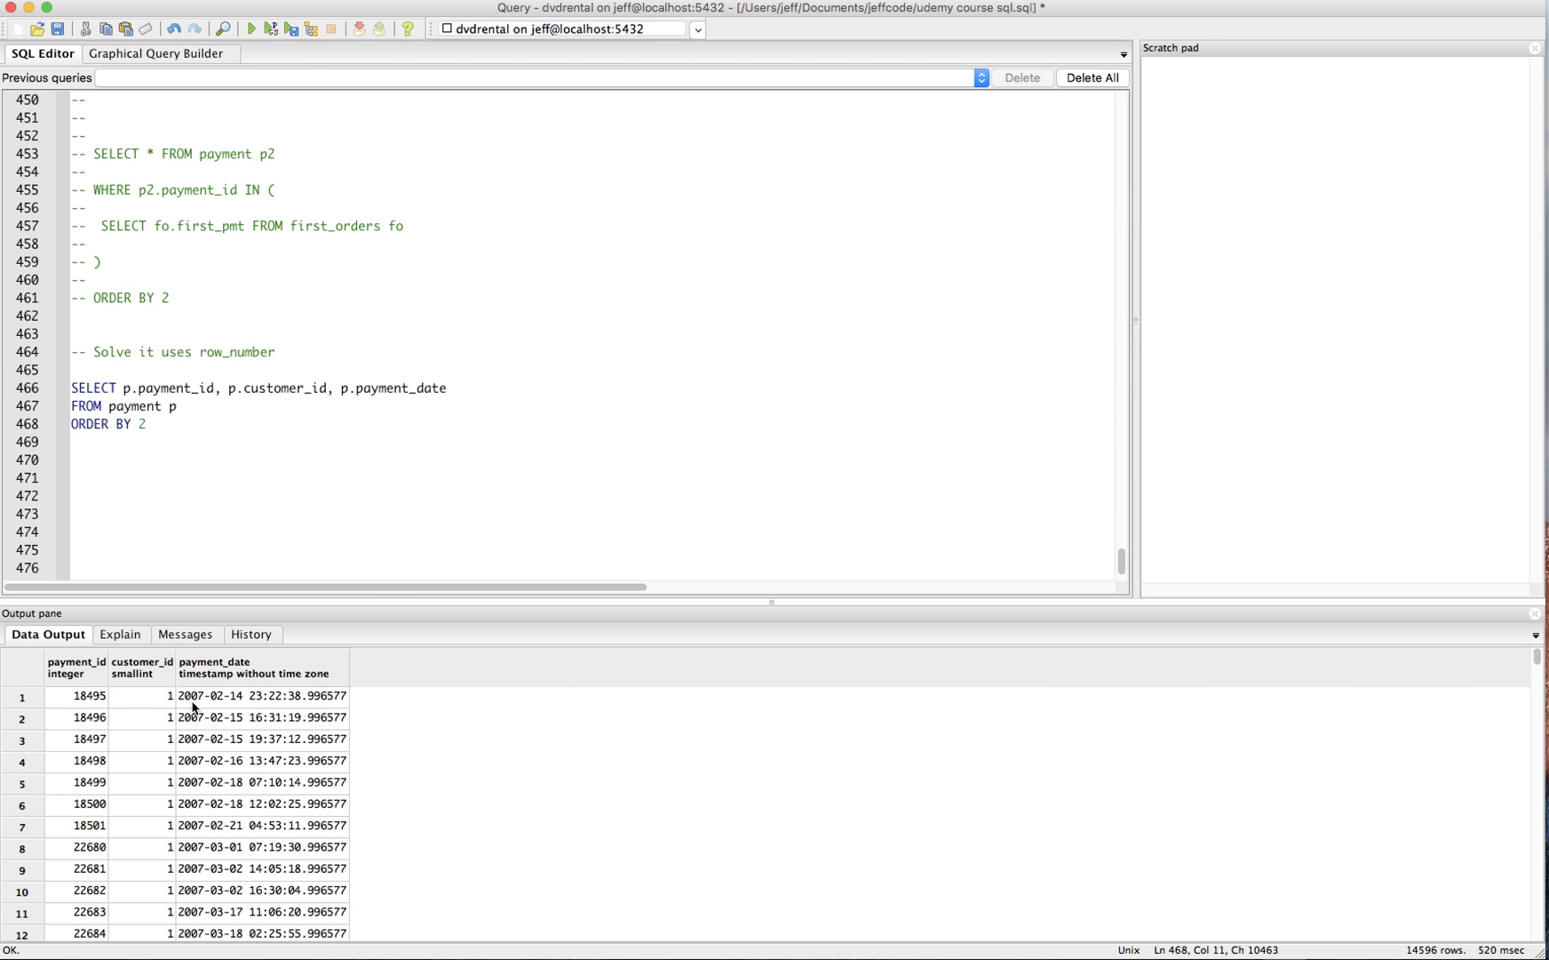
{"action": "mouse_move", "coordinate": [206, 436]}
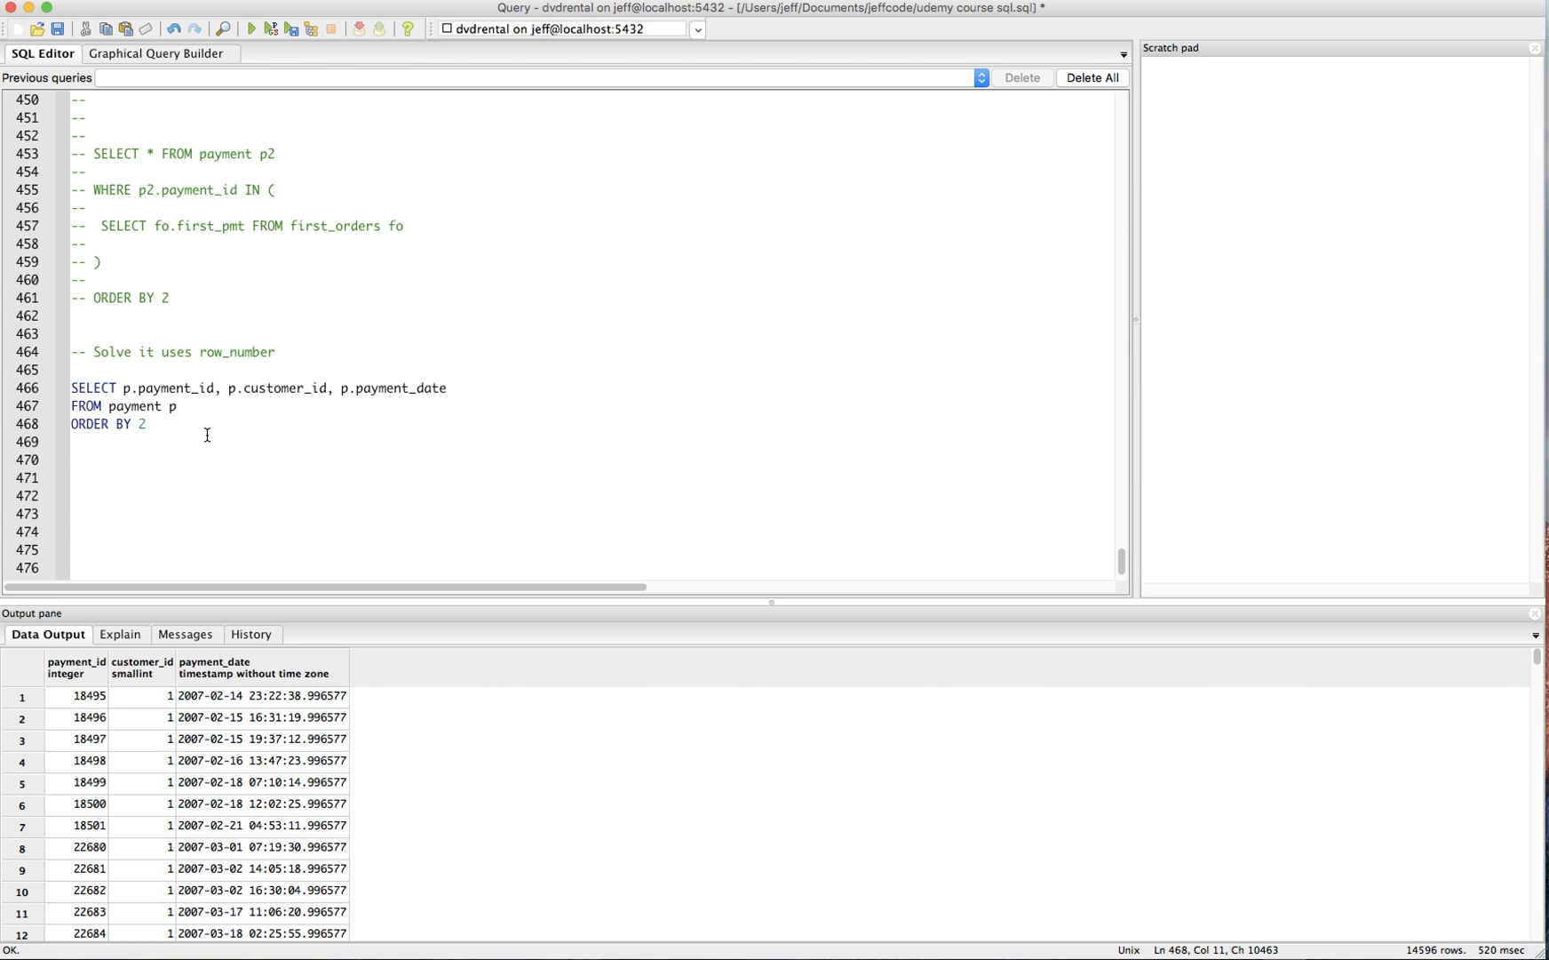
{"action": "type", "text": ", 3"}
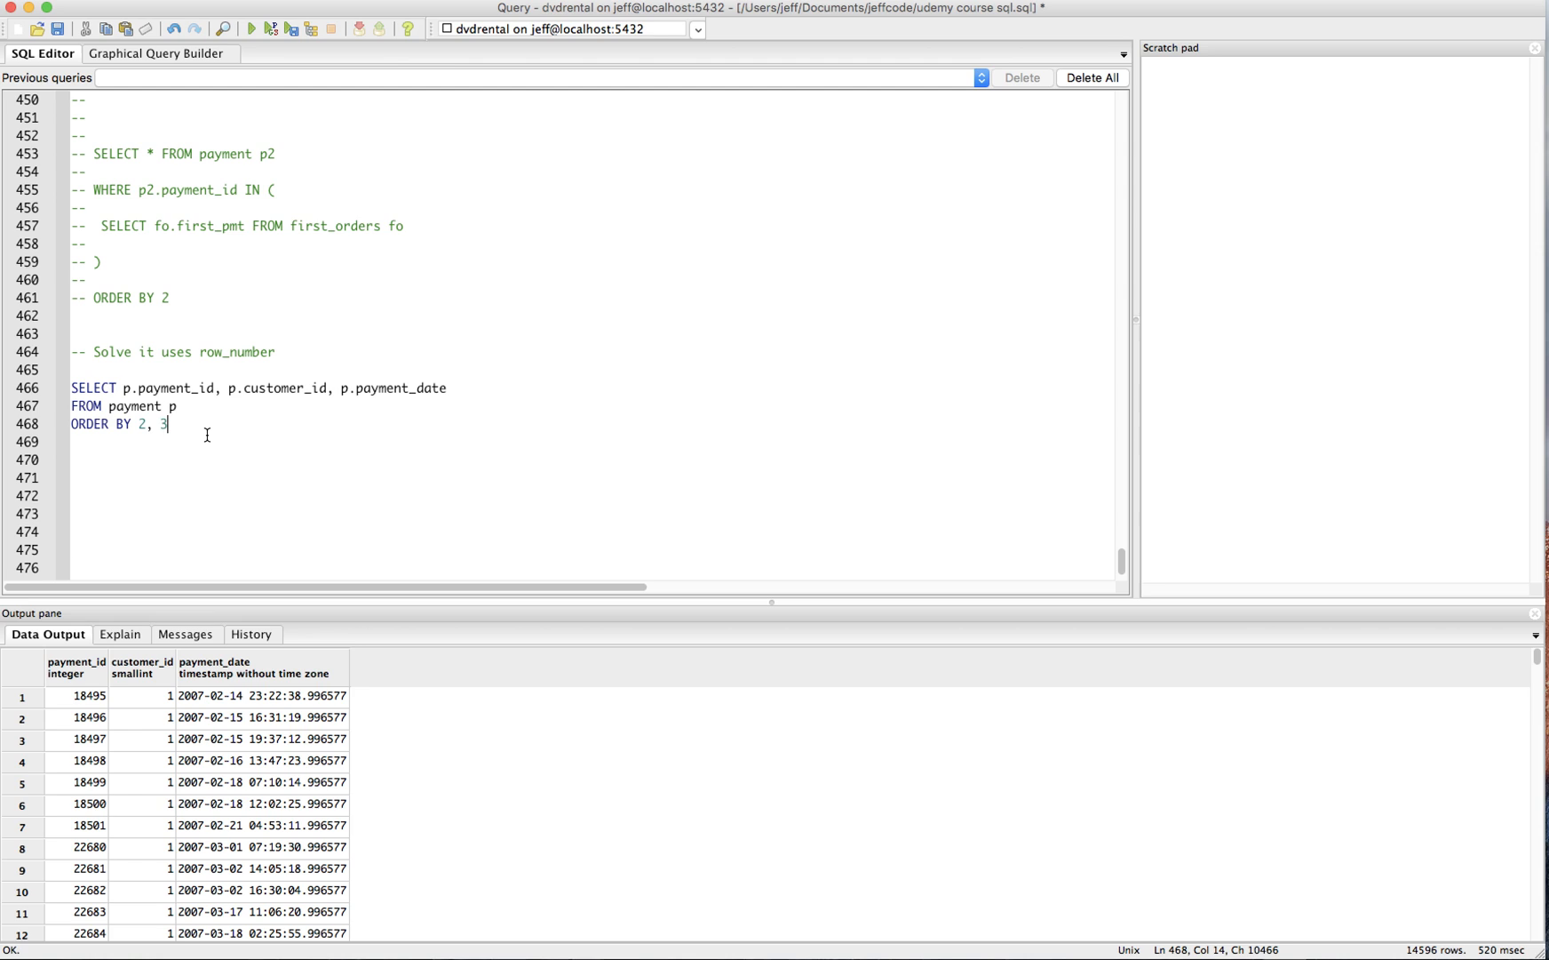
{"action": "mouse_move", "coordinate": [193, 714]}
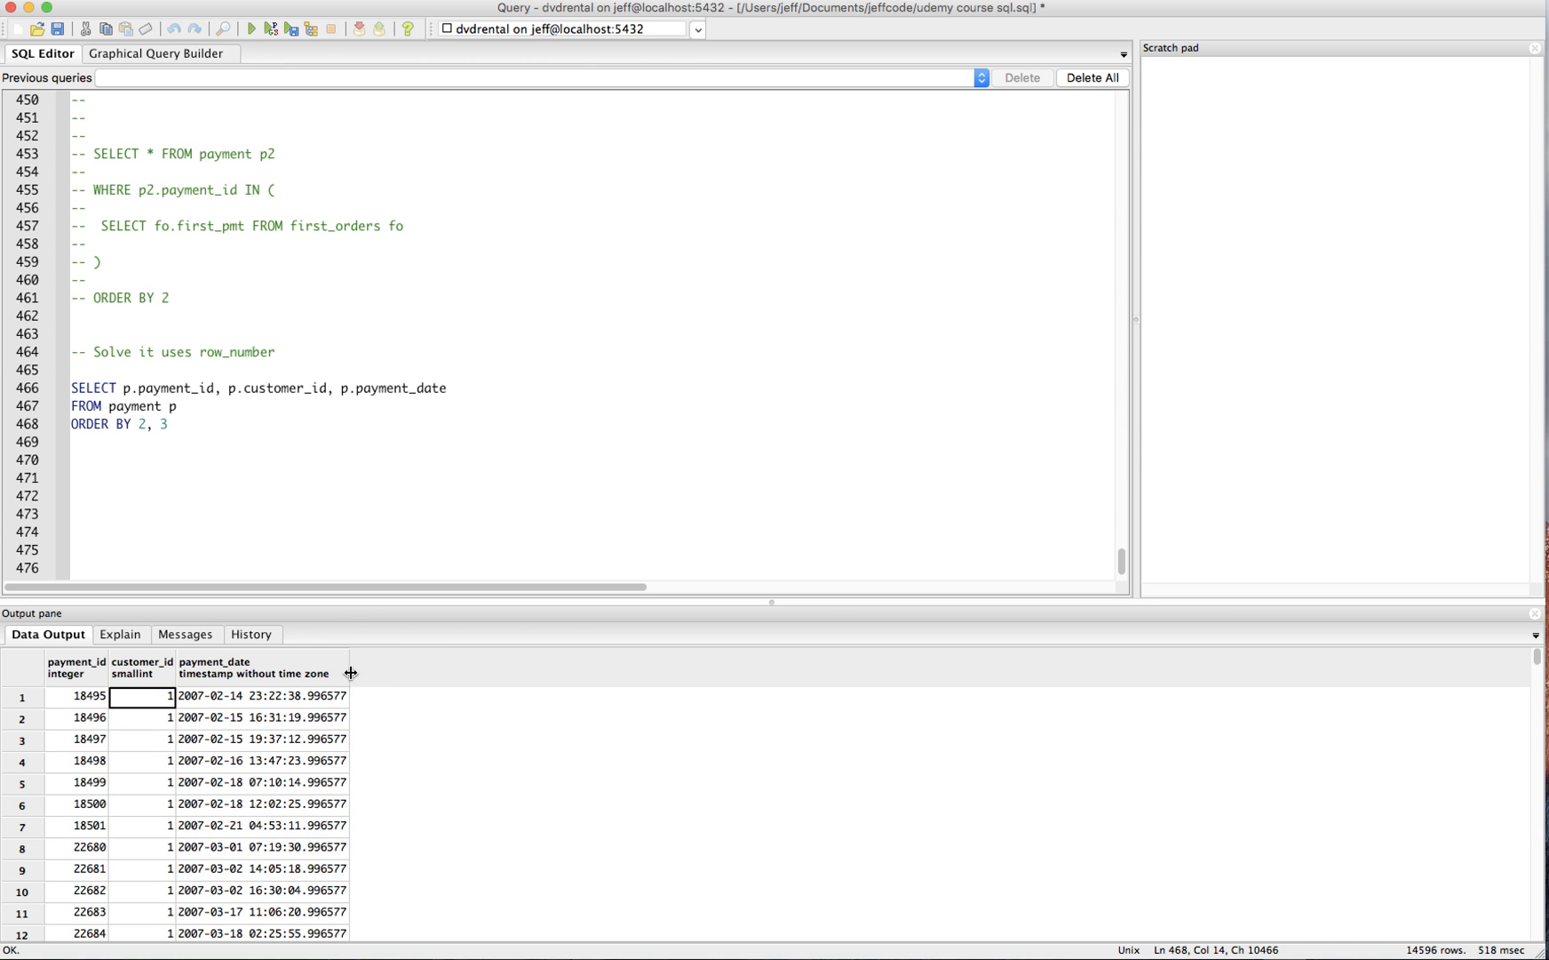
{"action": "mouse_move", "coordinate": [380, 682]}
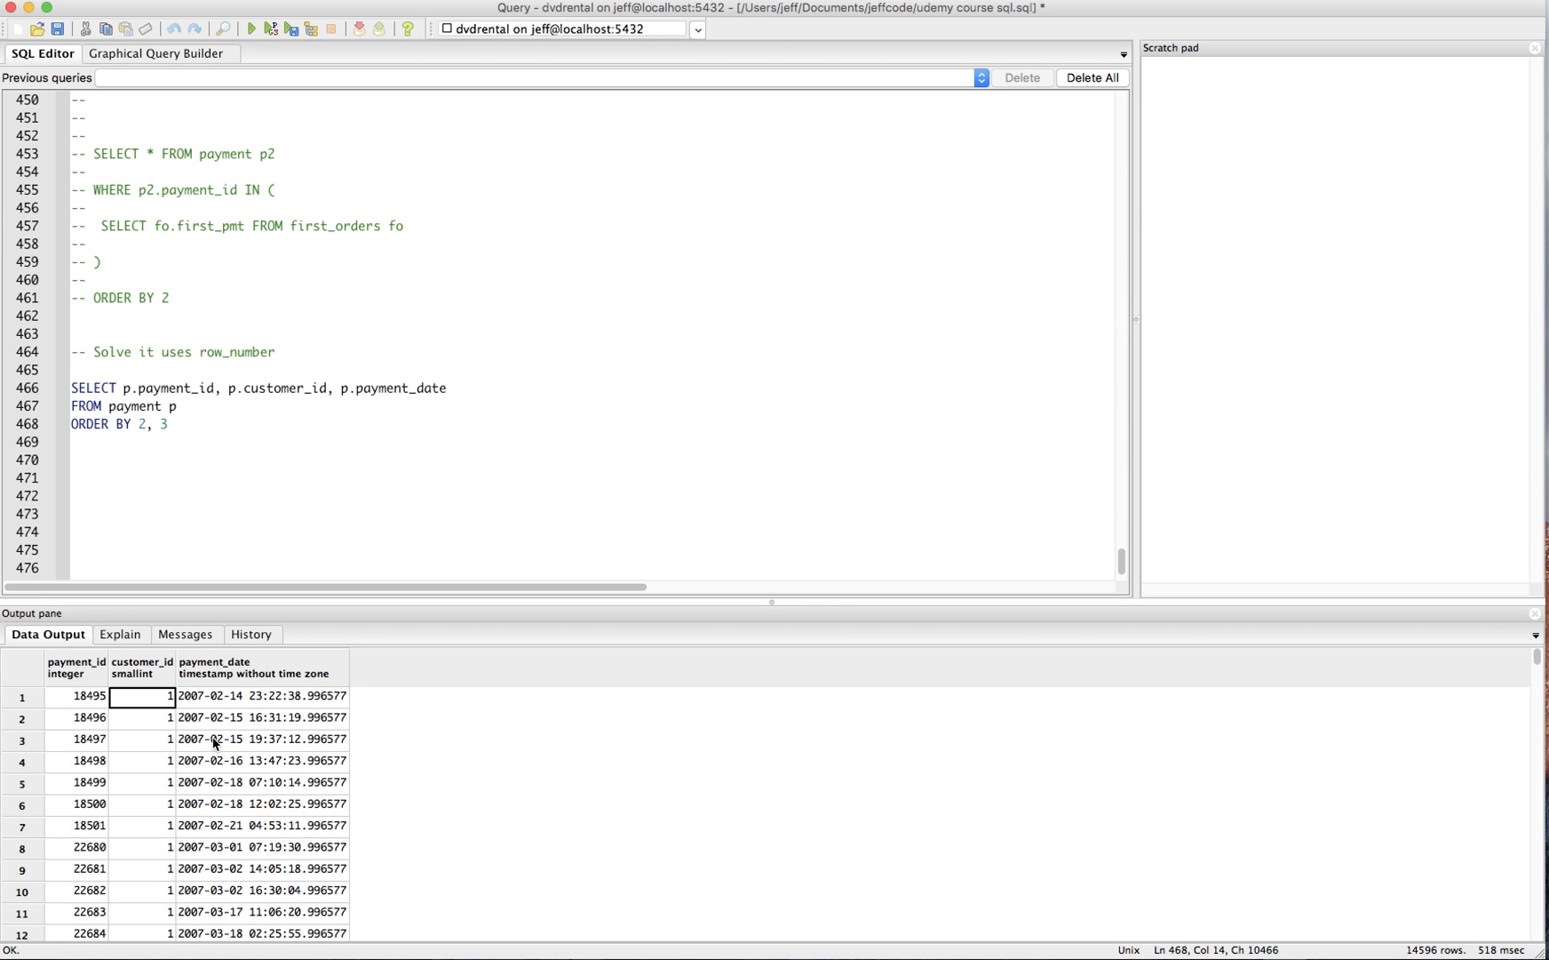
{"action": "scroll", "scroll_direction": "down", "scroll_amount": 3}
{"action": "type", "text": ","}
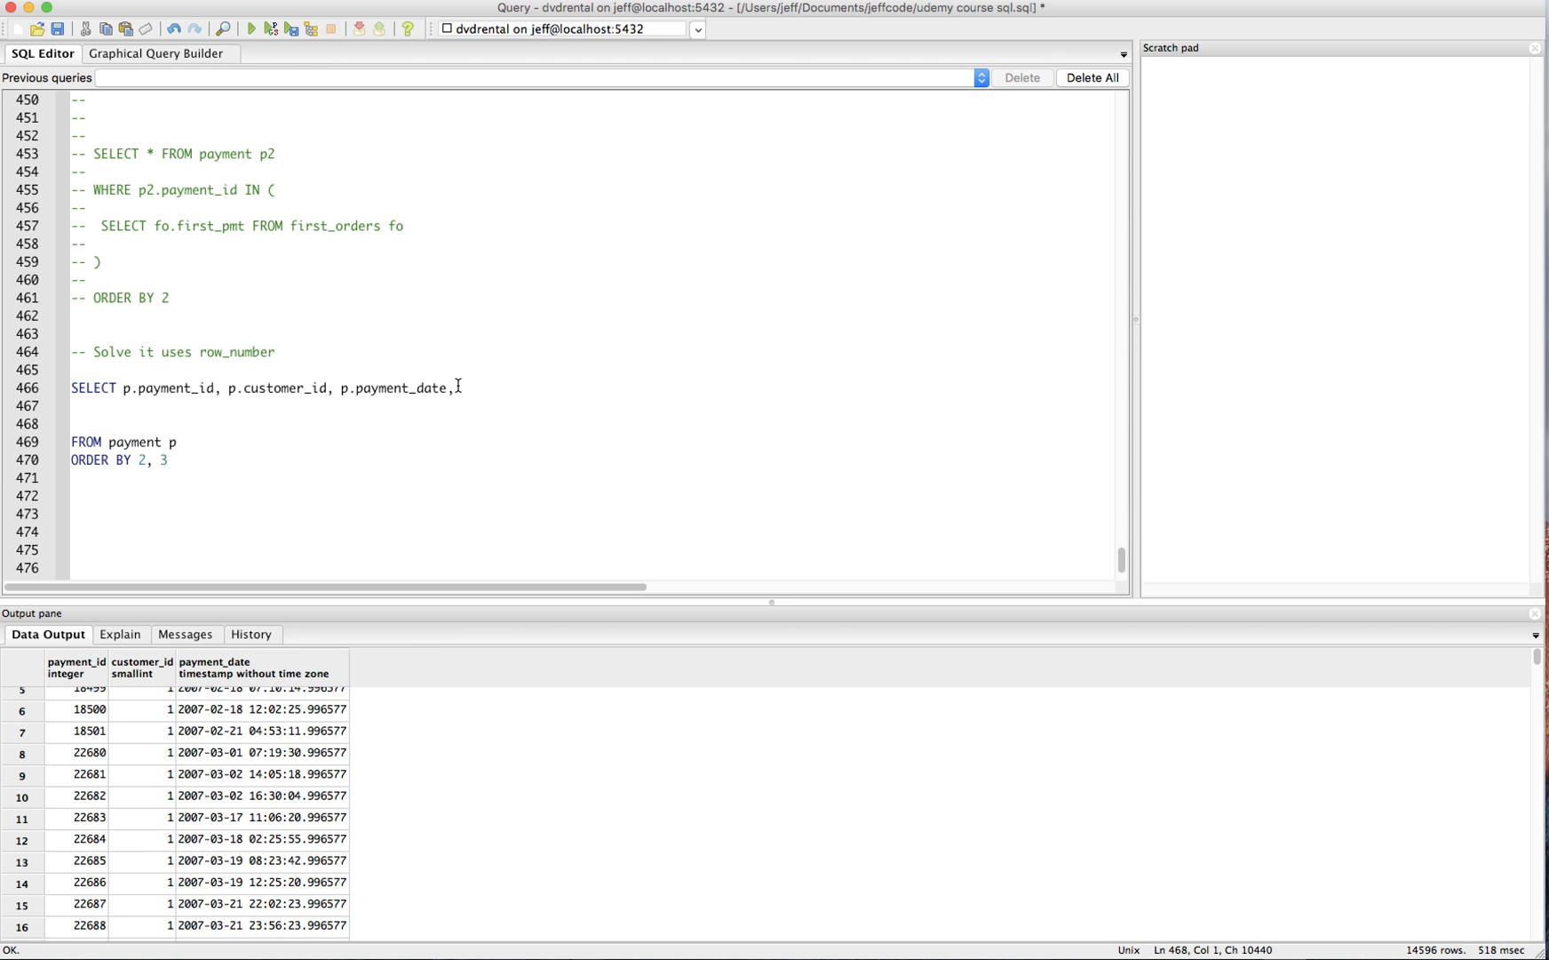
Step: Add ROW_NUMBER() OVER (PARTITION BY p.customer_id ORDER BY p.payment_id ASC) as a fourth column
{"action": "type", "text": "ROR"}
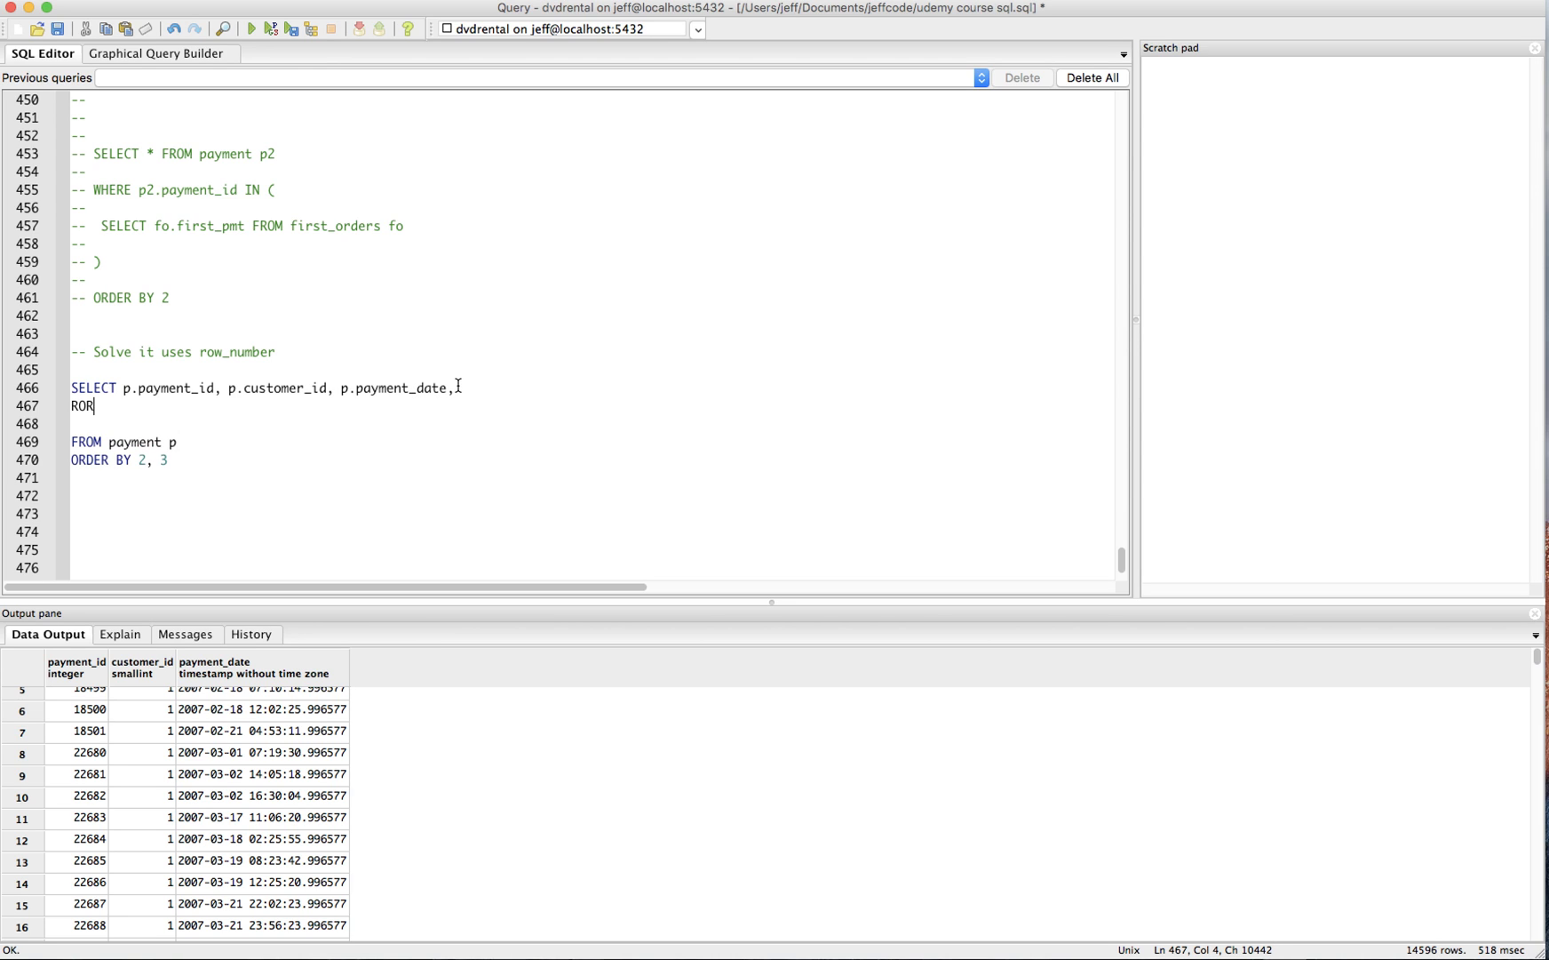
{"action": "type", "text": "W"}
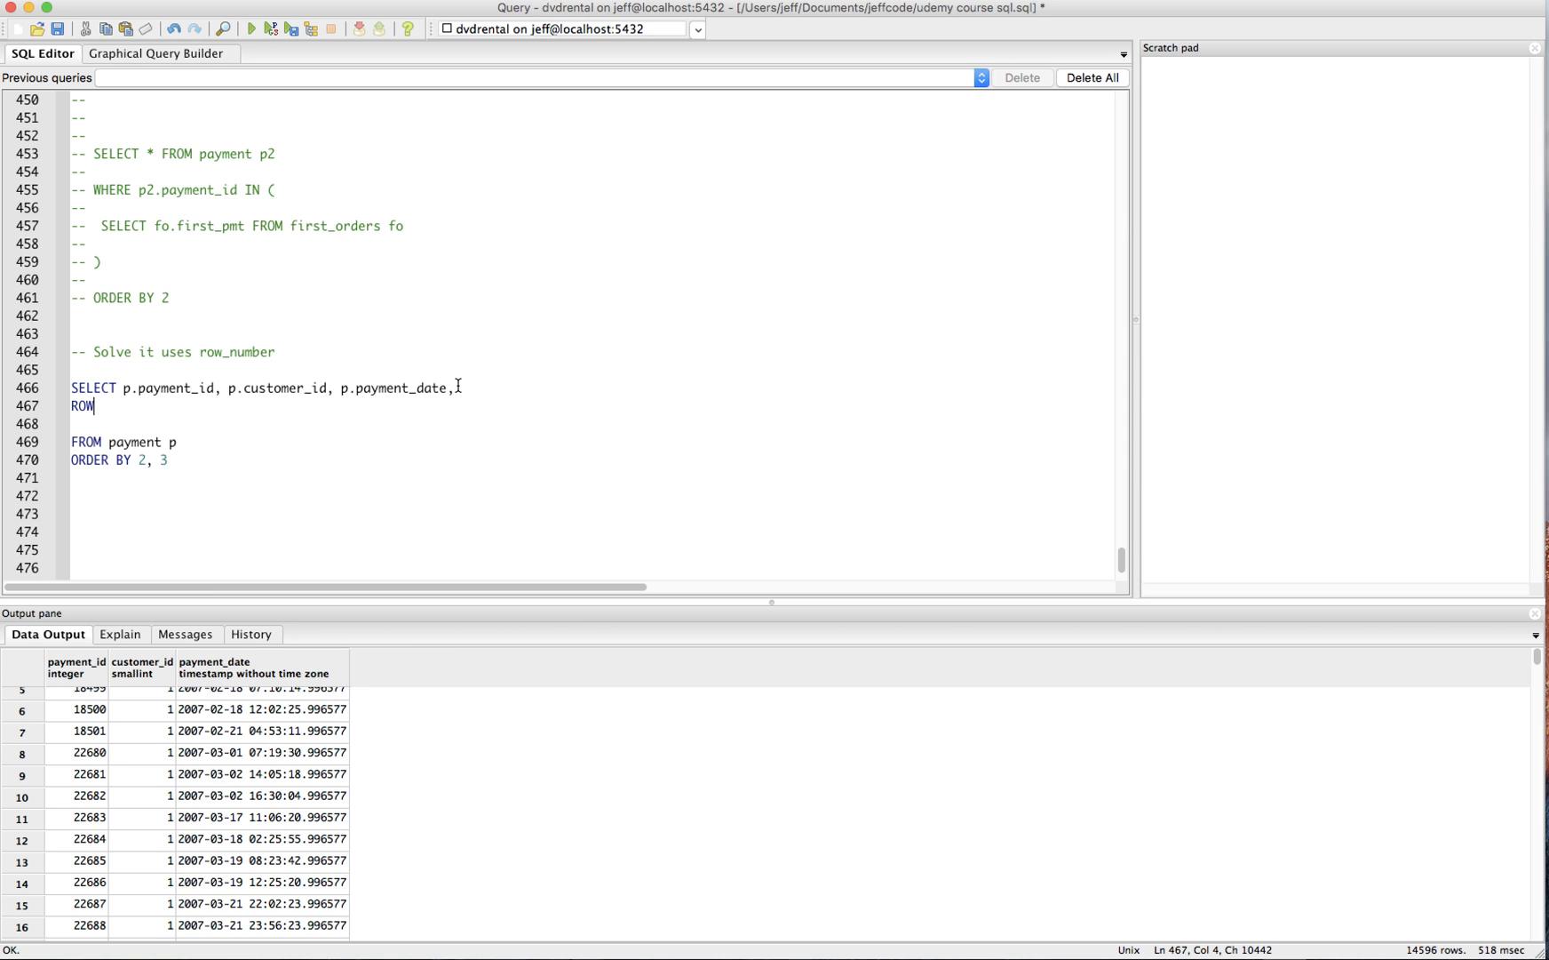
{"action": "type", "text": "_NUMBER() O"}
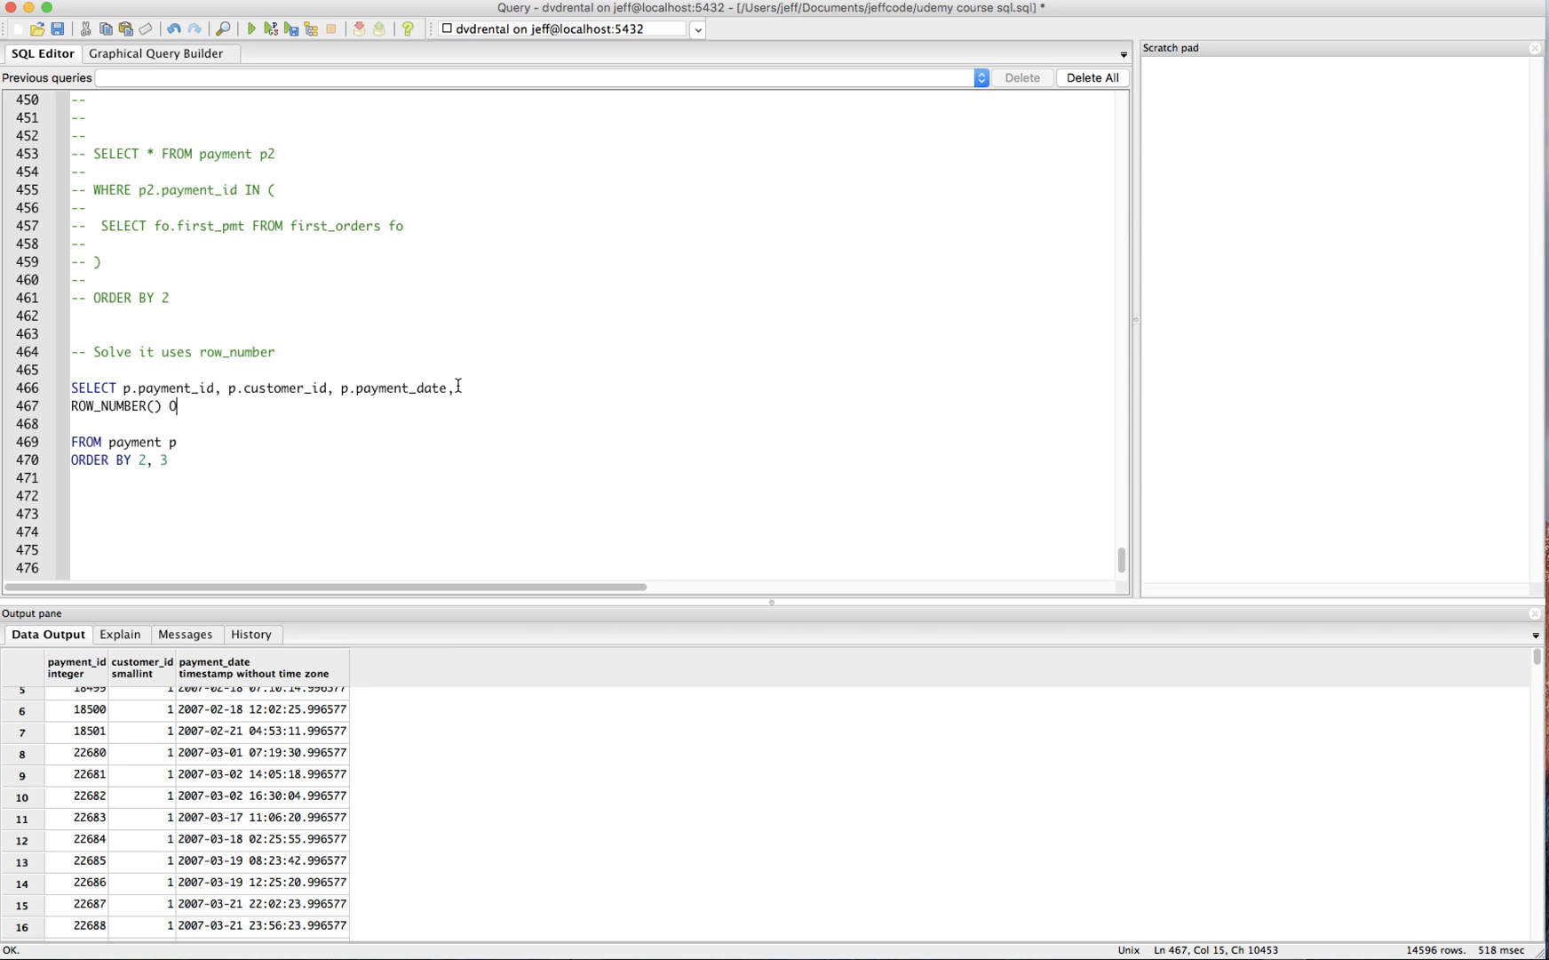
{"action": "type", "text": "VER (PARTITION BY ."}
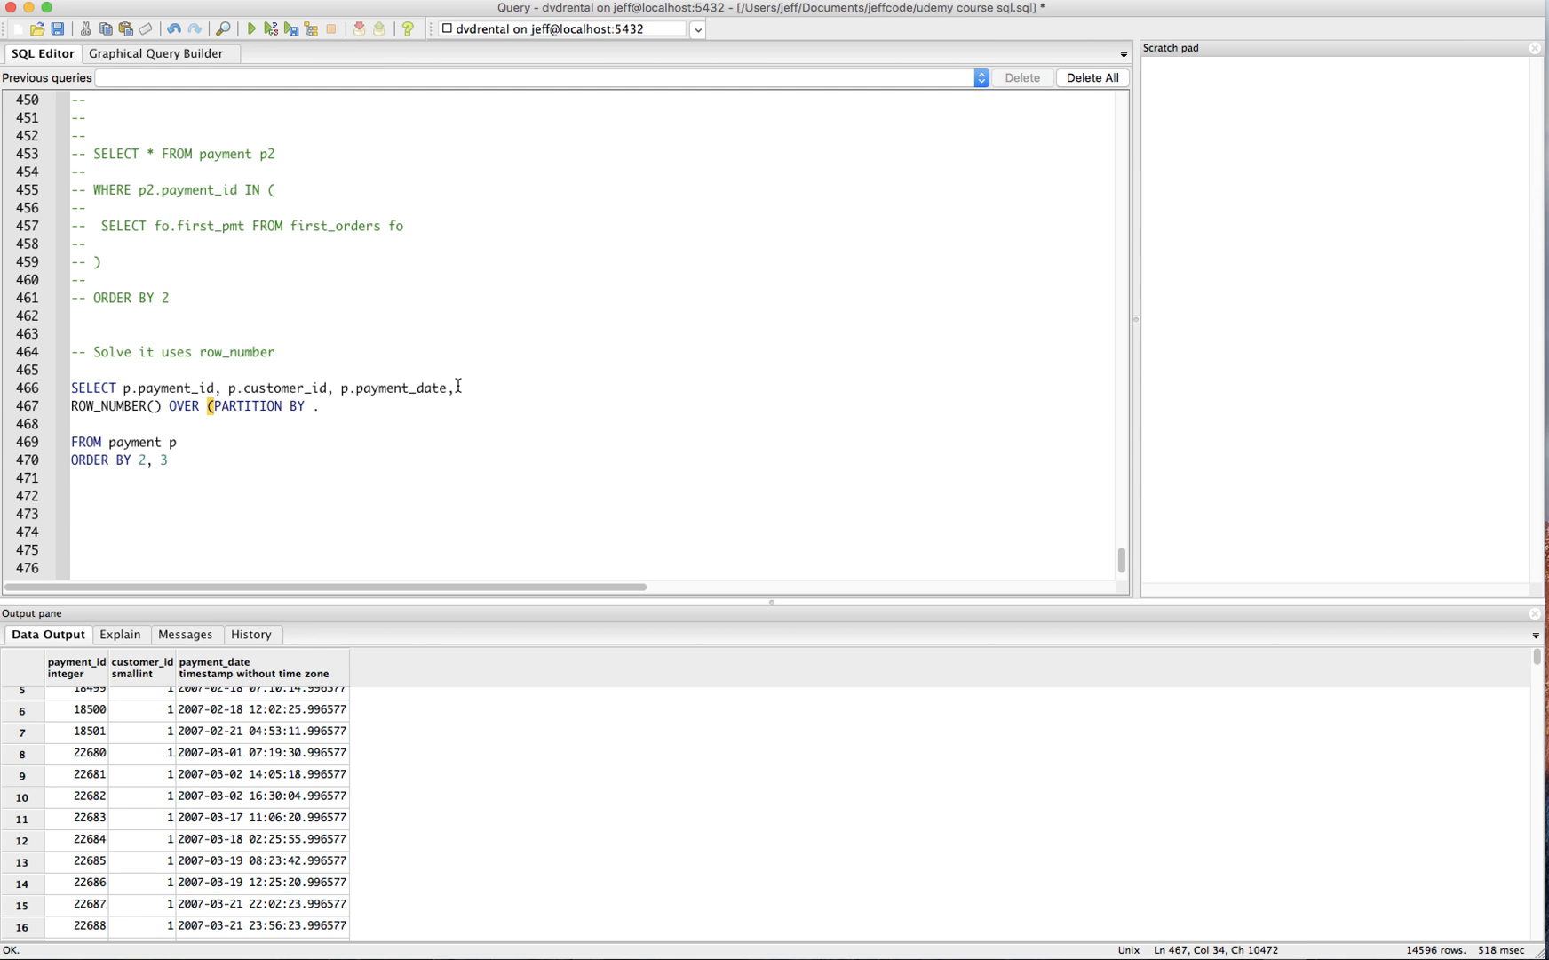
{"action": "type", "text": "p.customer_"}
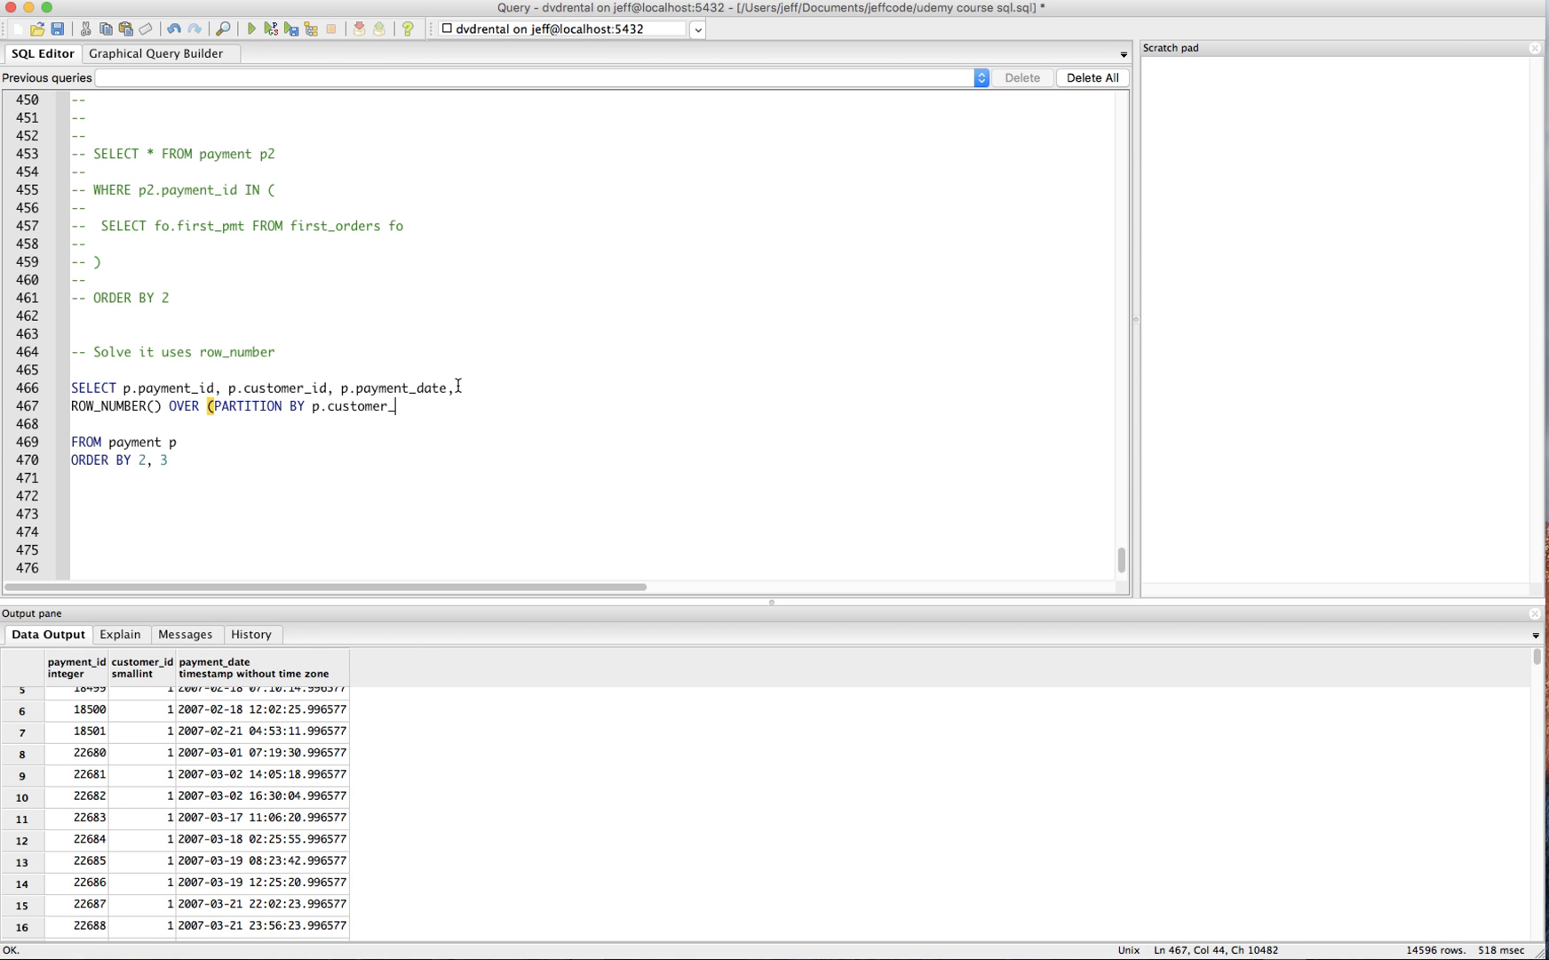
{"action": "type", "text": "id"}
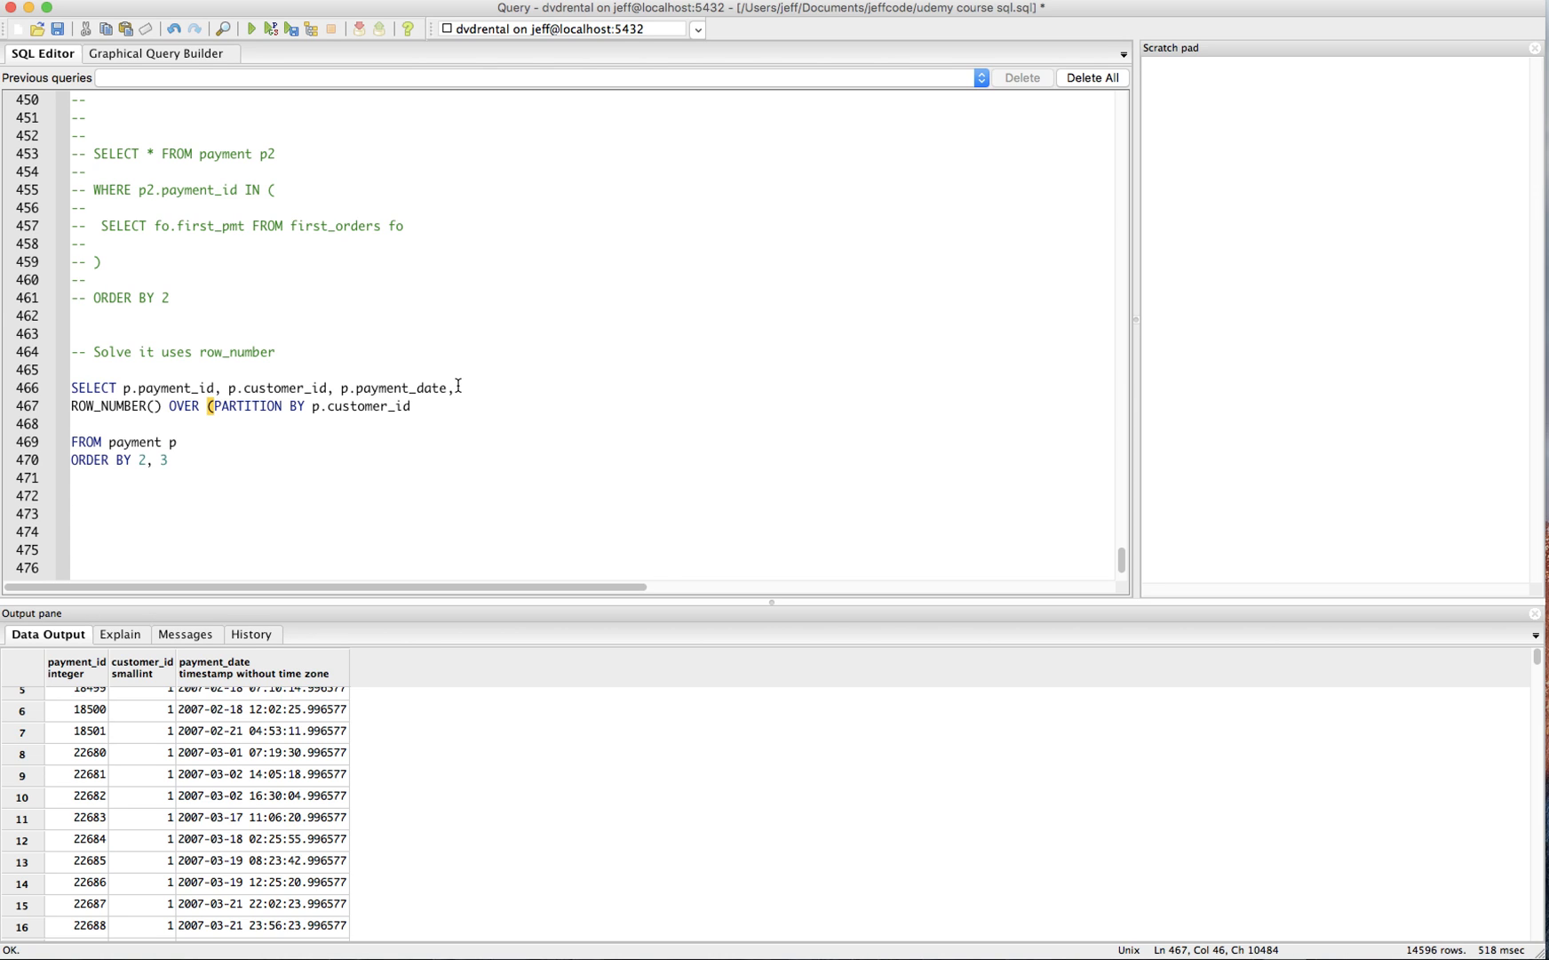
{"action": "type", "text": "ORDER BY"}
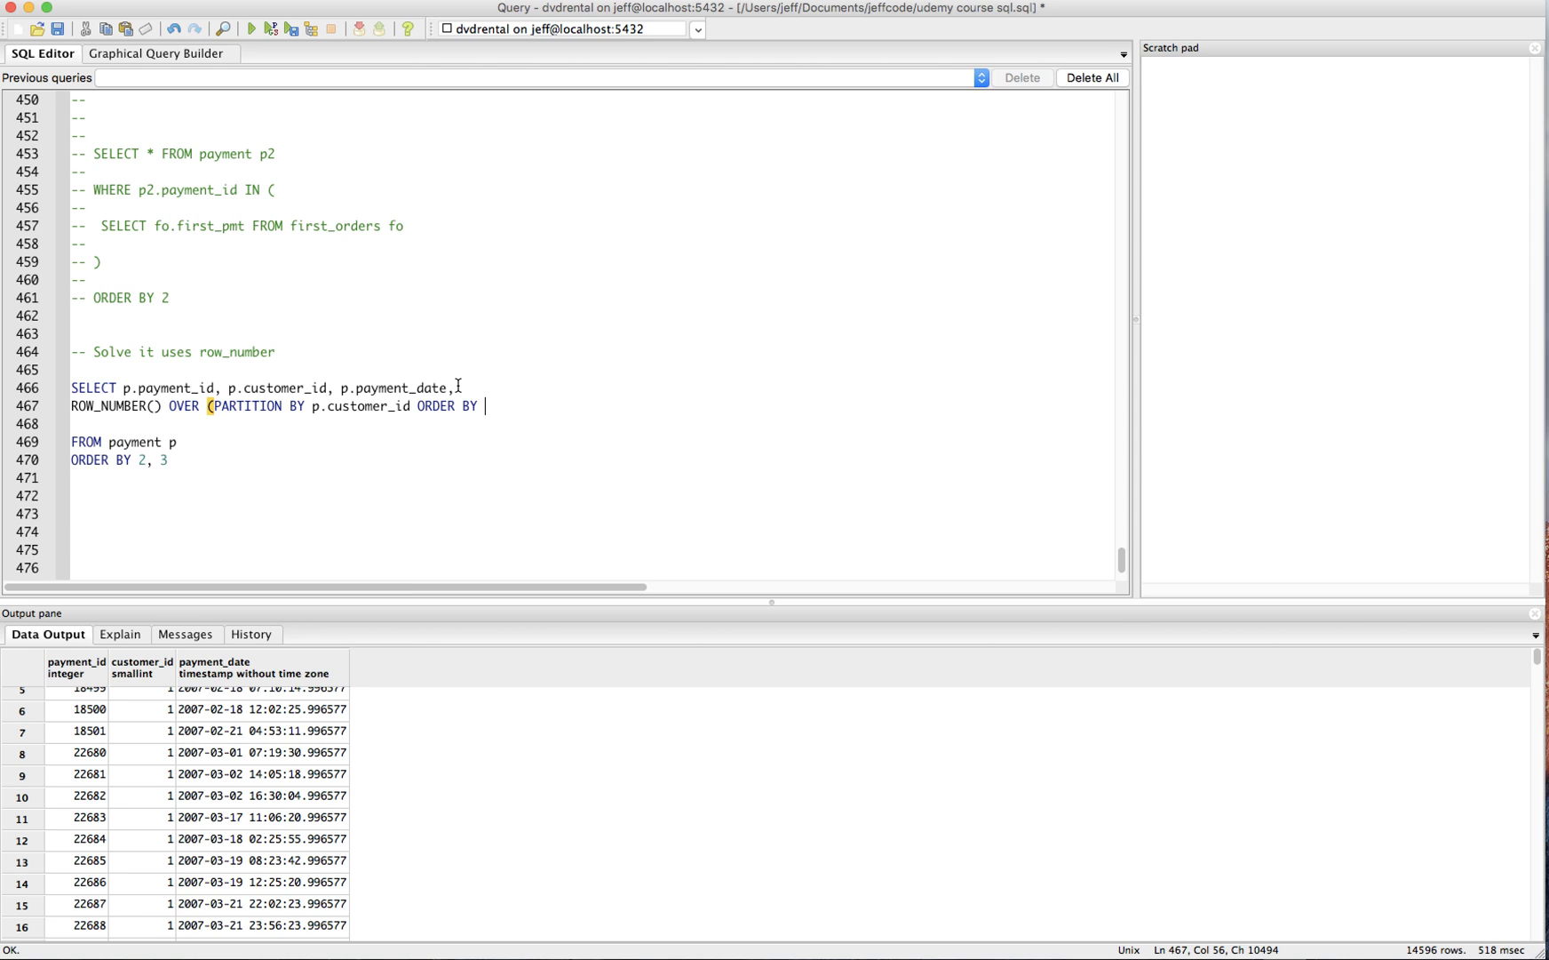
{"action": "type", "text": "p.payment"}
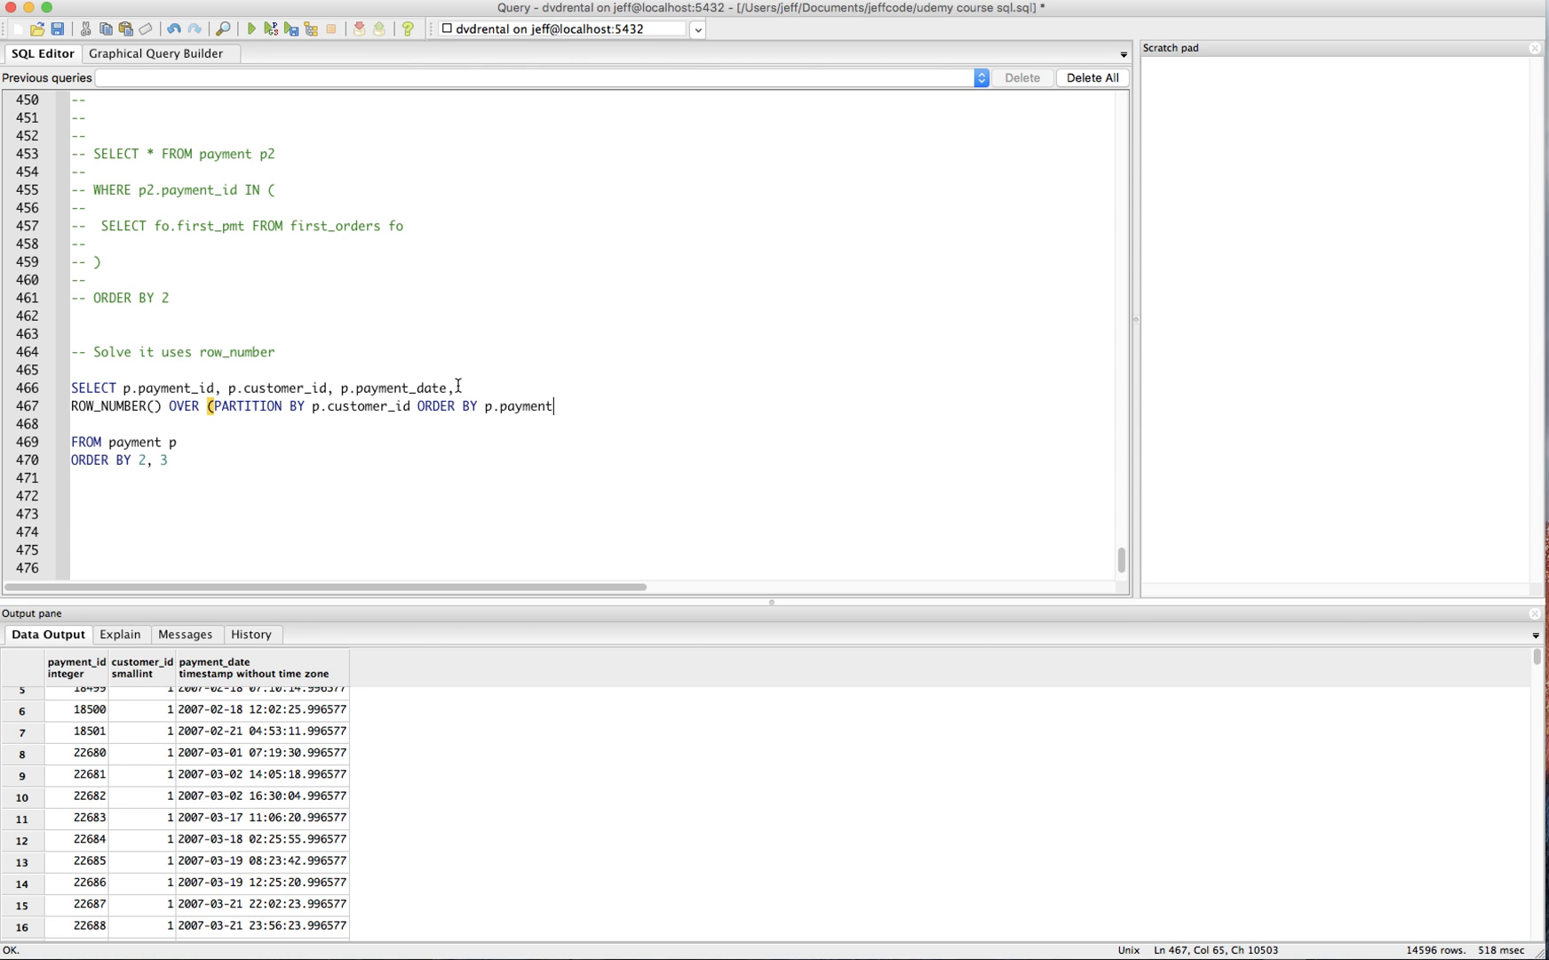
{"action": "type", "text": "_id"}
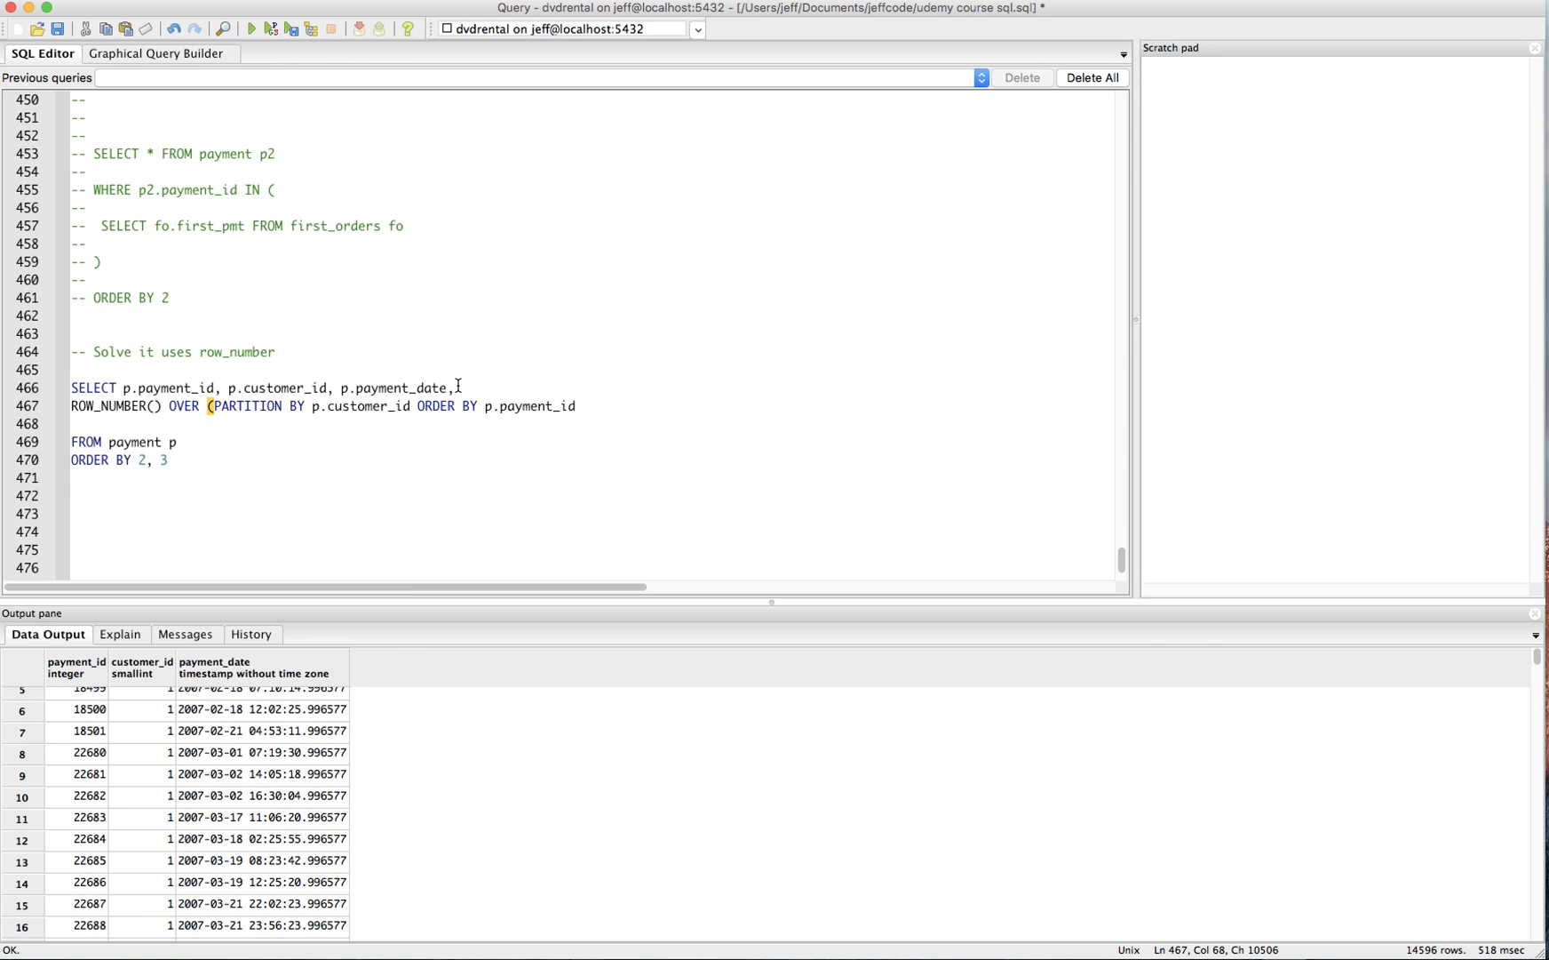
{"action": "type", "text": "A"}
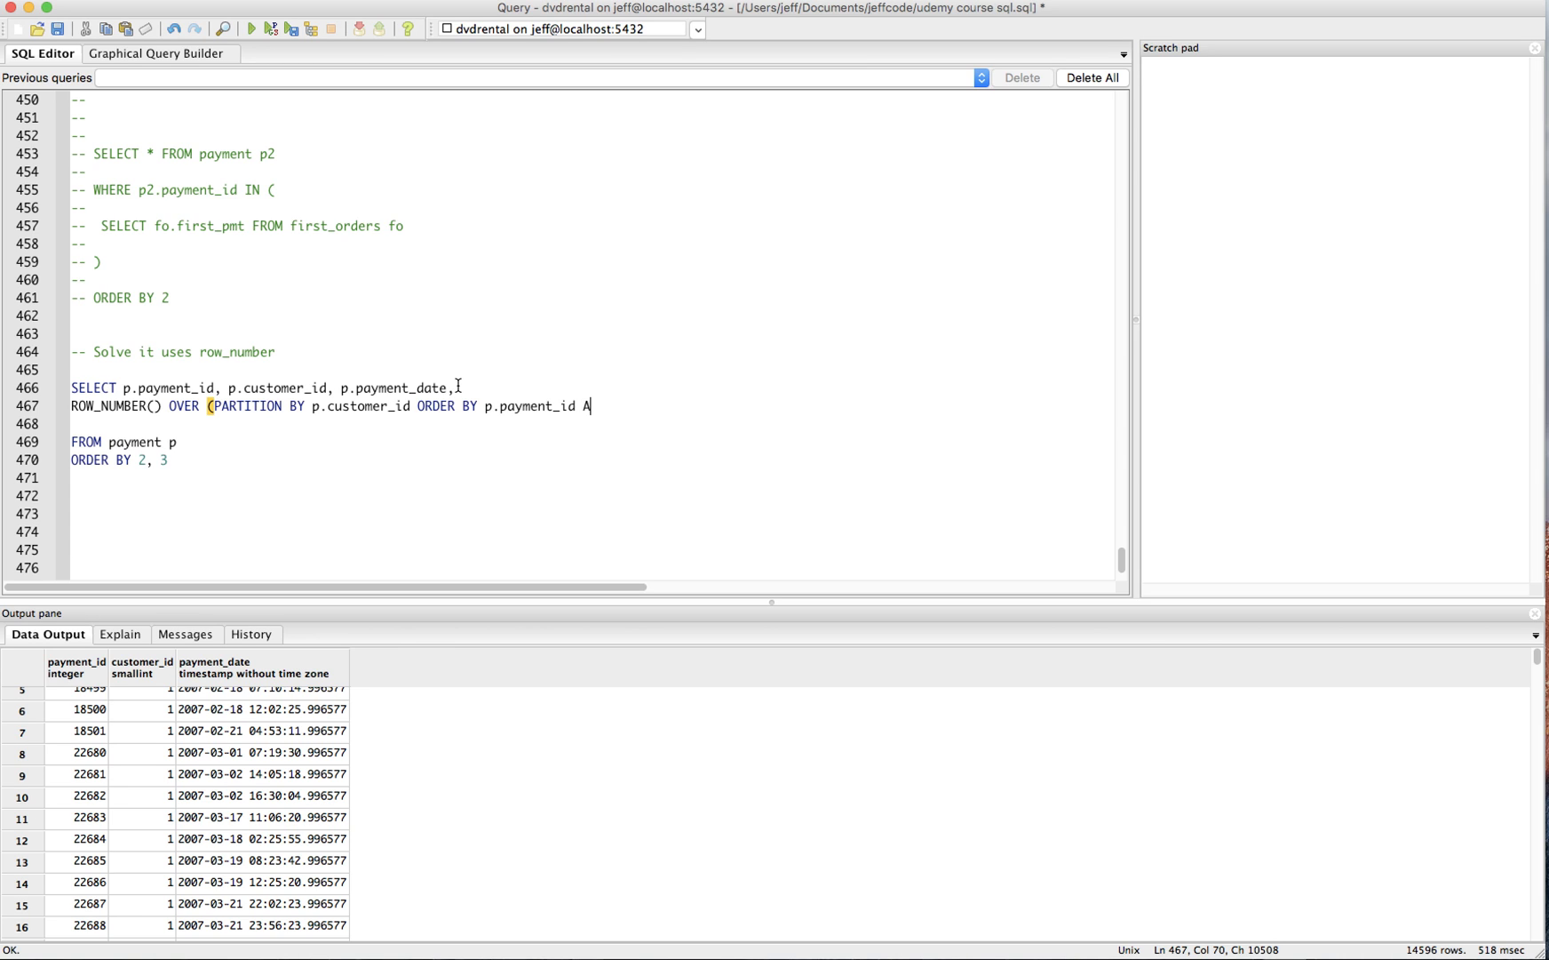
{"action": "type", "text": "SC)"}
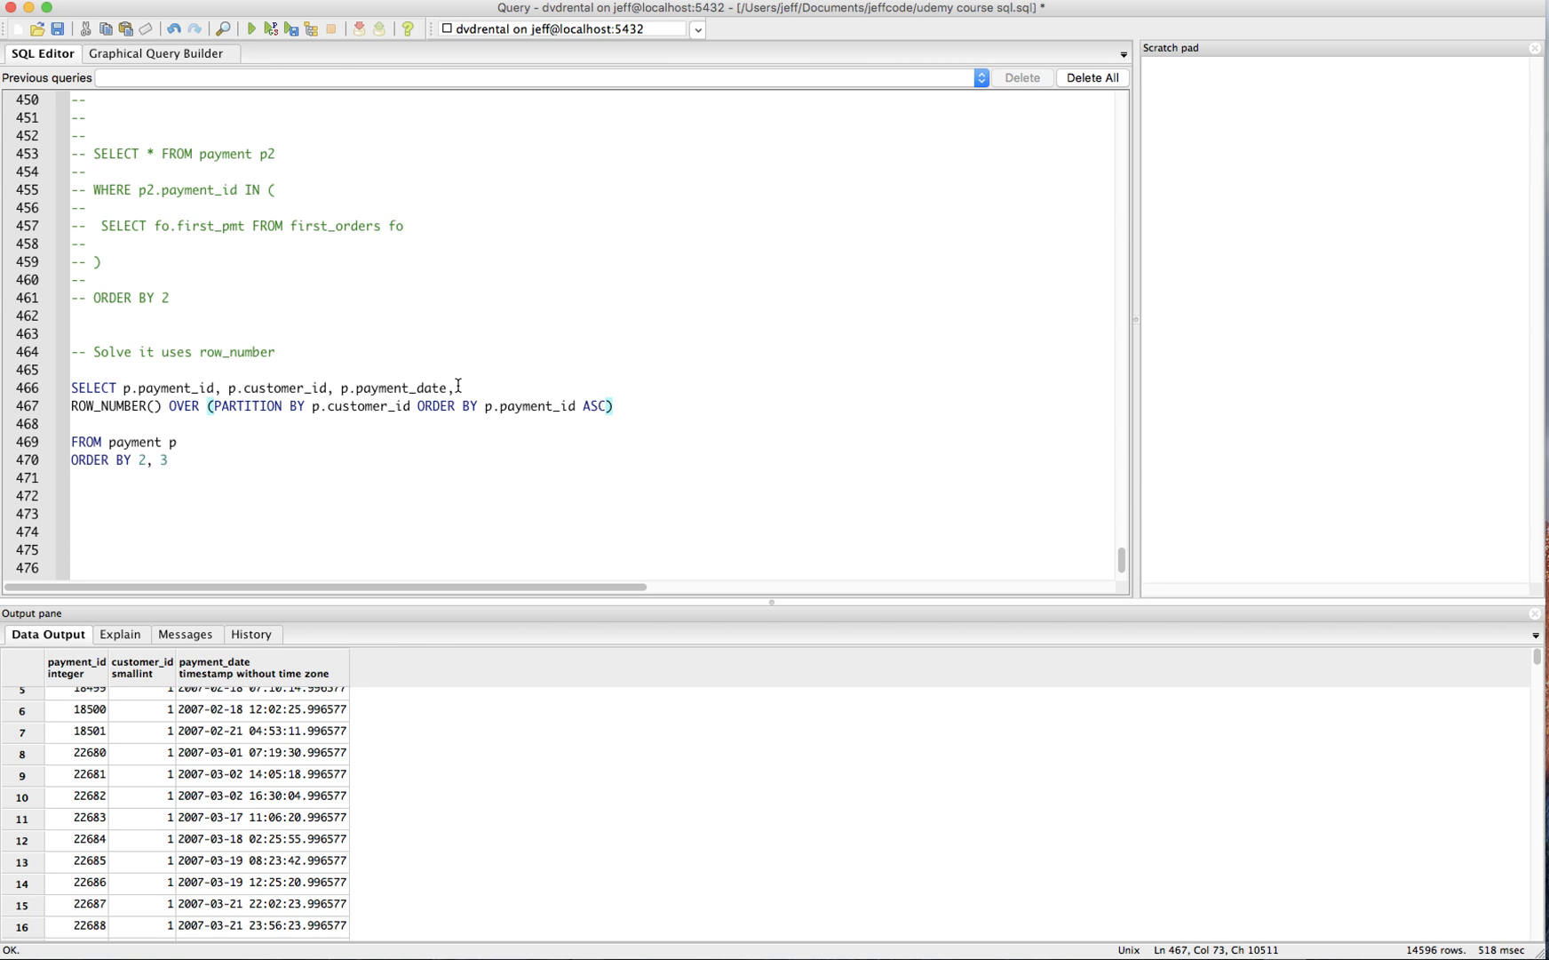
Step: Alias the ranking column as cust_order_rank and rerun the query
{"action": "left_click", "coordinate": [252, 29]}
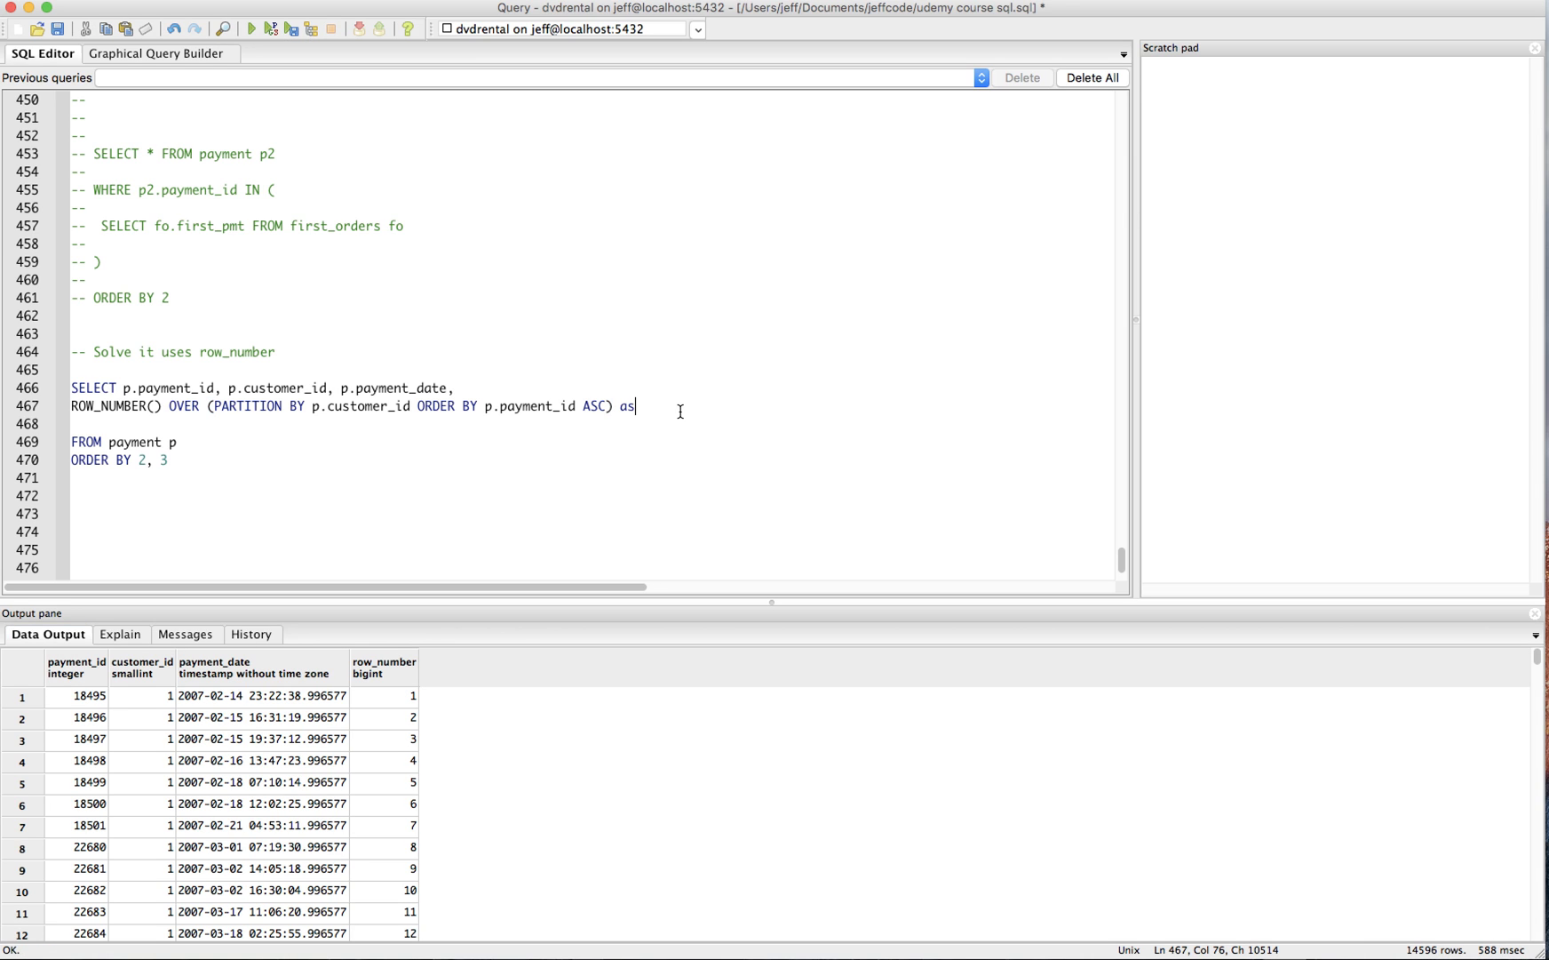
{"action": "type", "text": "cust_order_rank"}
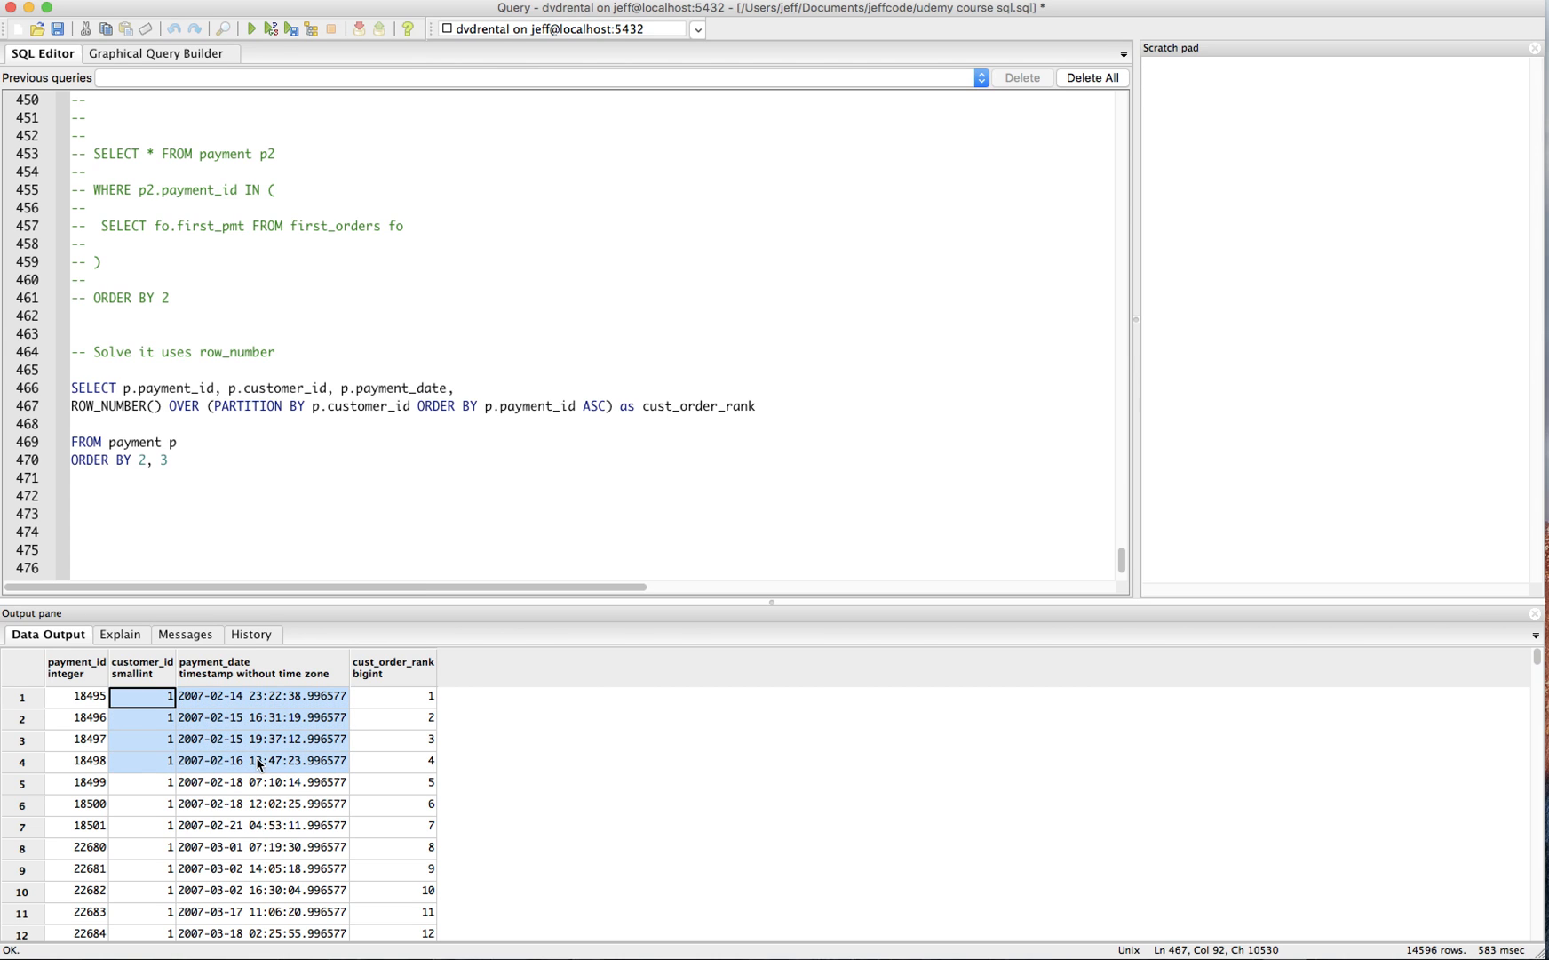
Step: Check that ranks count up for customer 1 and restart at 1 for customer 2
{"action": "left_click", "coordinate": [400, 697]}
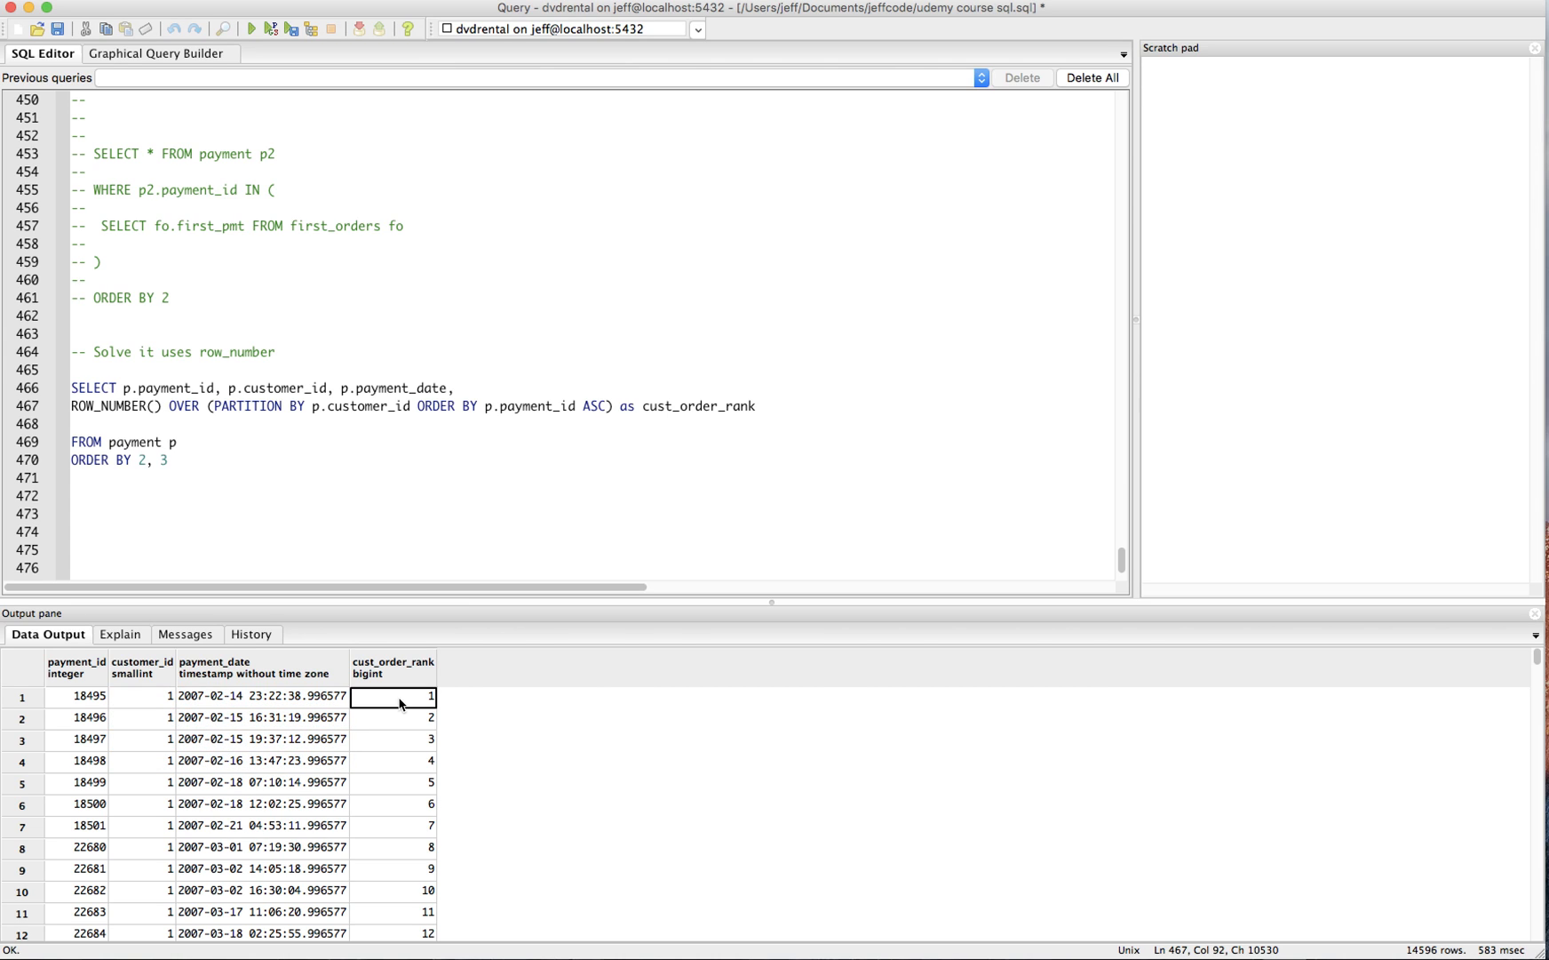
{"action": "left_click", "coordinate": [395, 717]}
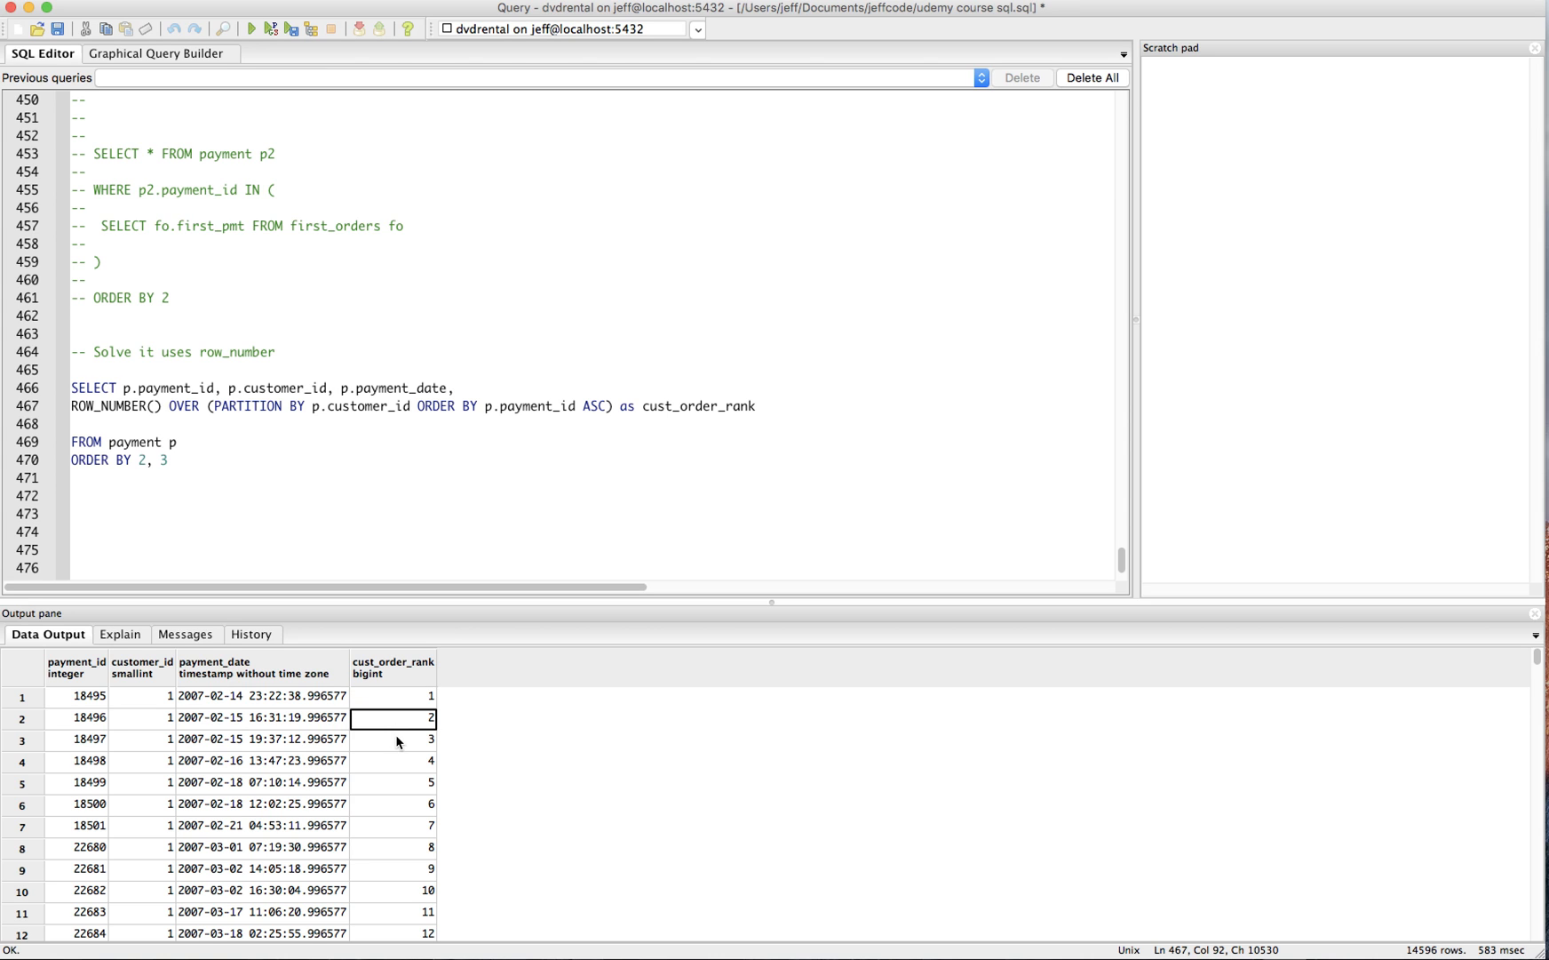
{"action": "scroll", "scroll_direction": "down", "scroll_amount": 3}
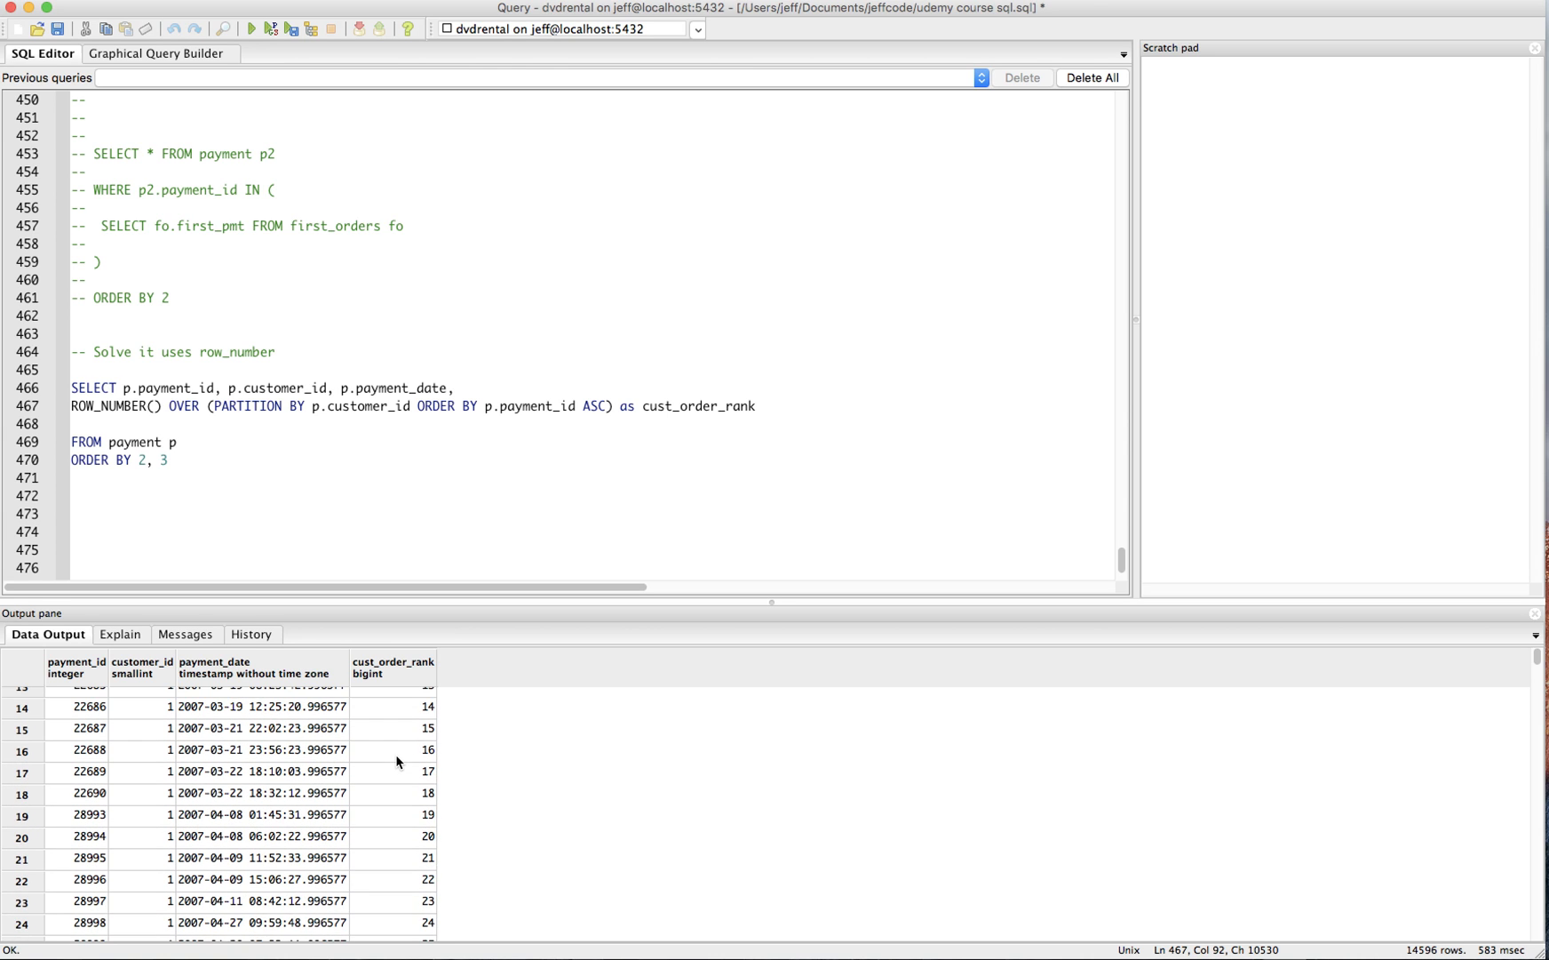
{"action": "scroll", "scroll_direction": "down", "scroll_amount": 3}
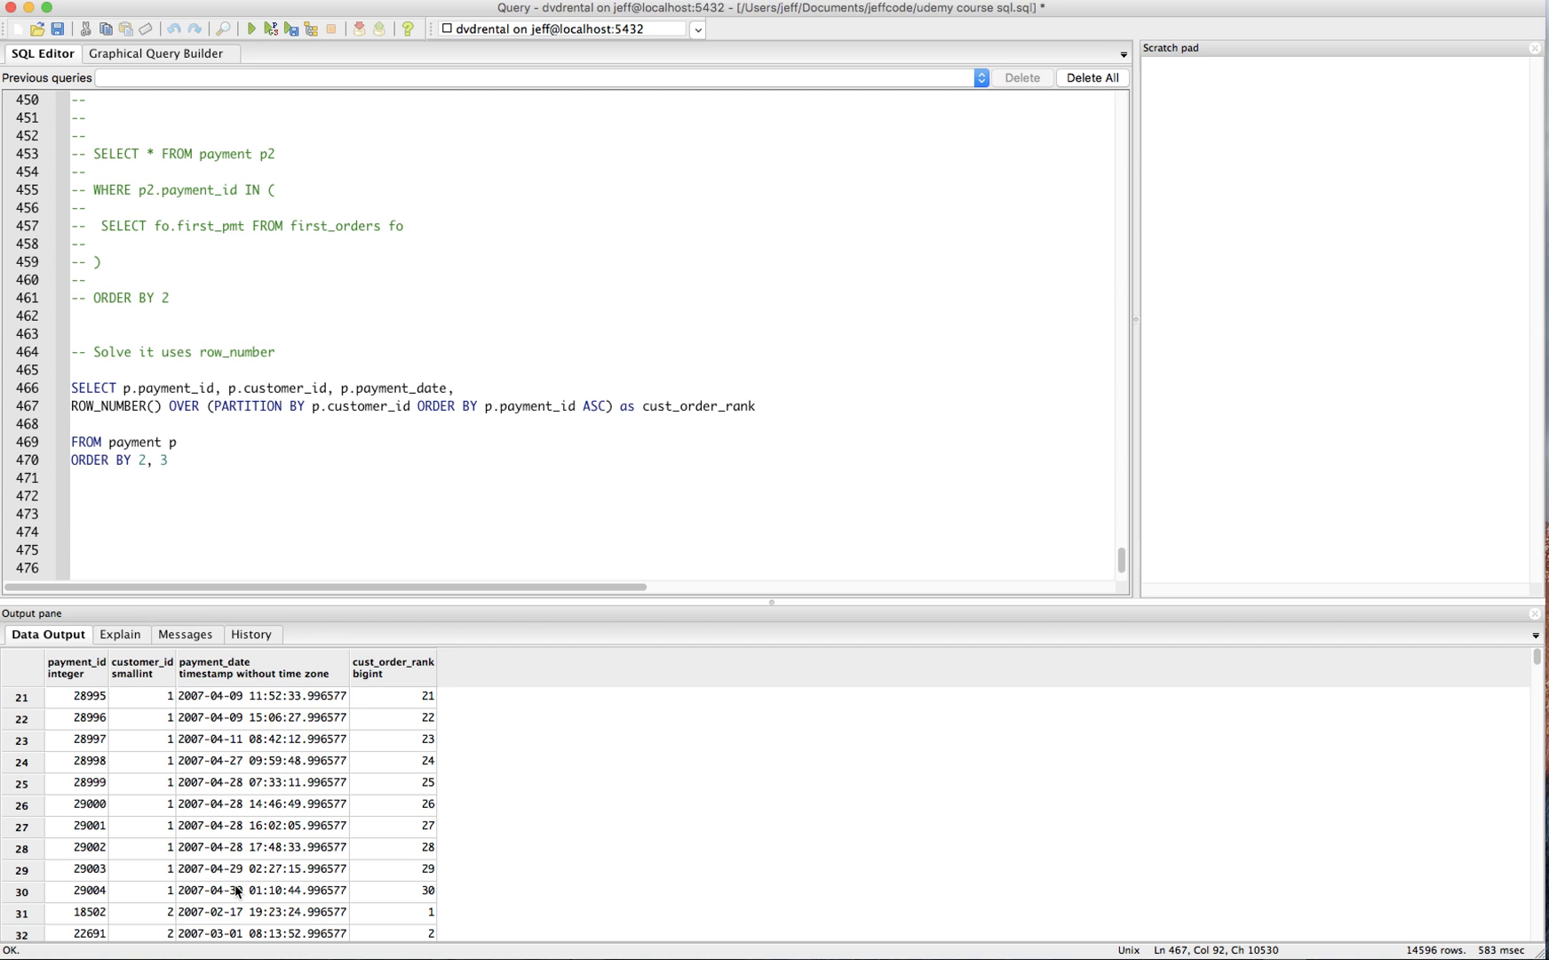
{"action": "left_click", "coordinate": [262, 876]}
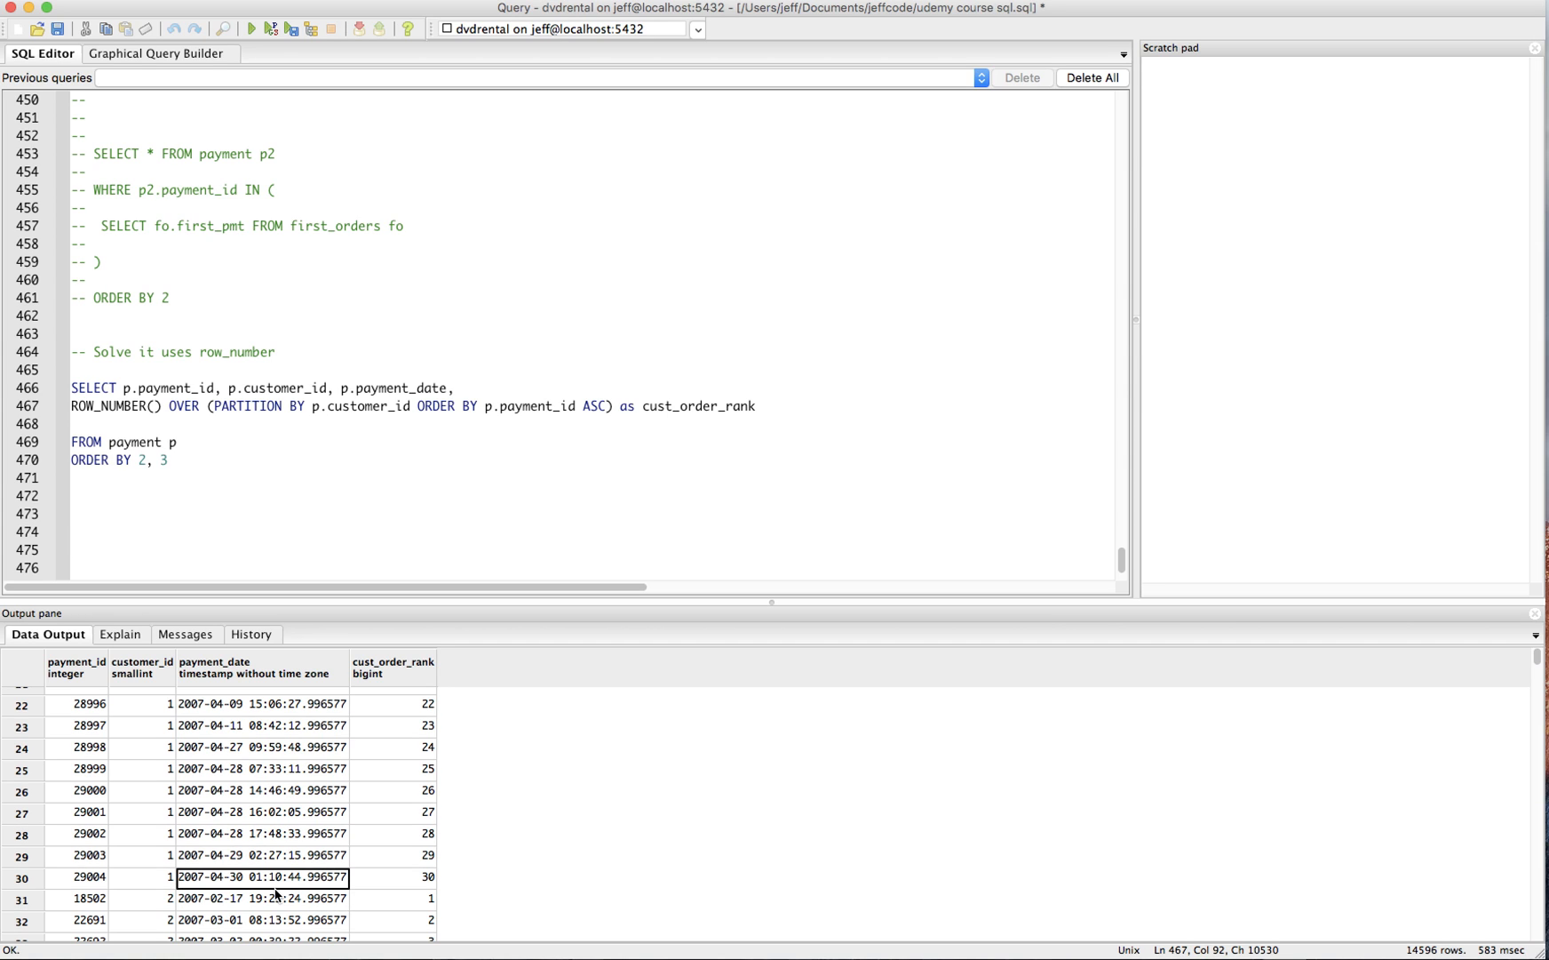
{"action": "scroll", "scroll_direction": "down", "scroll_amount": 3}
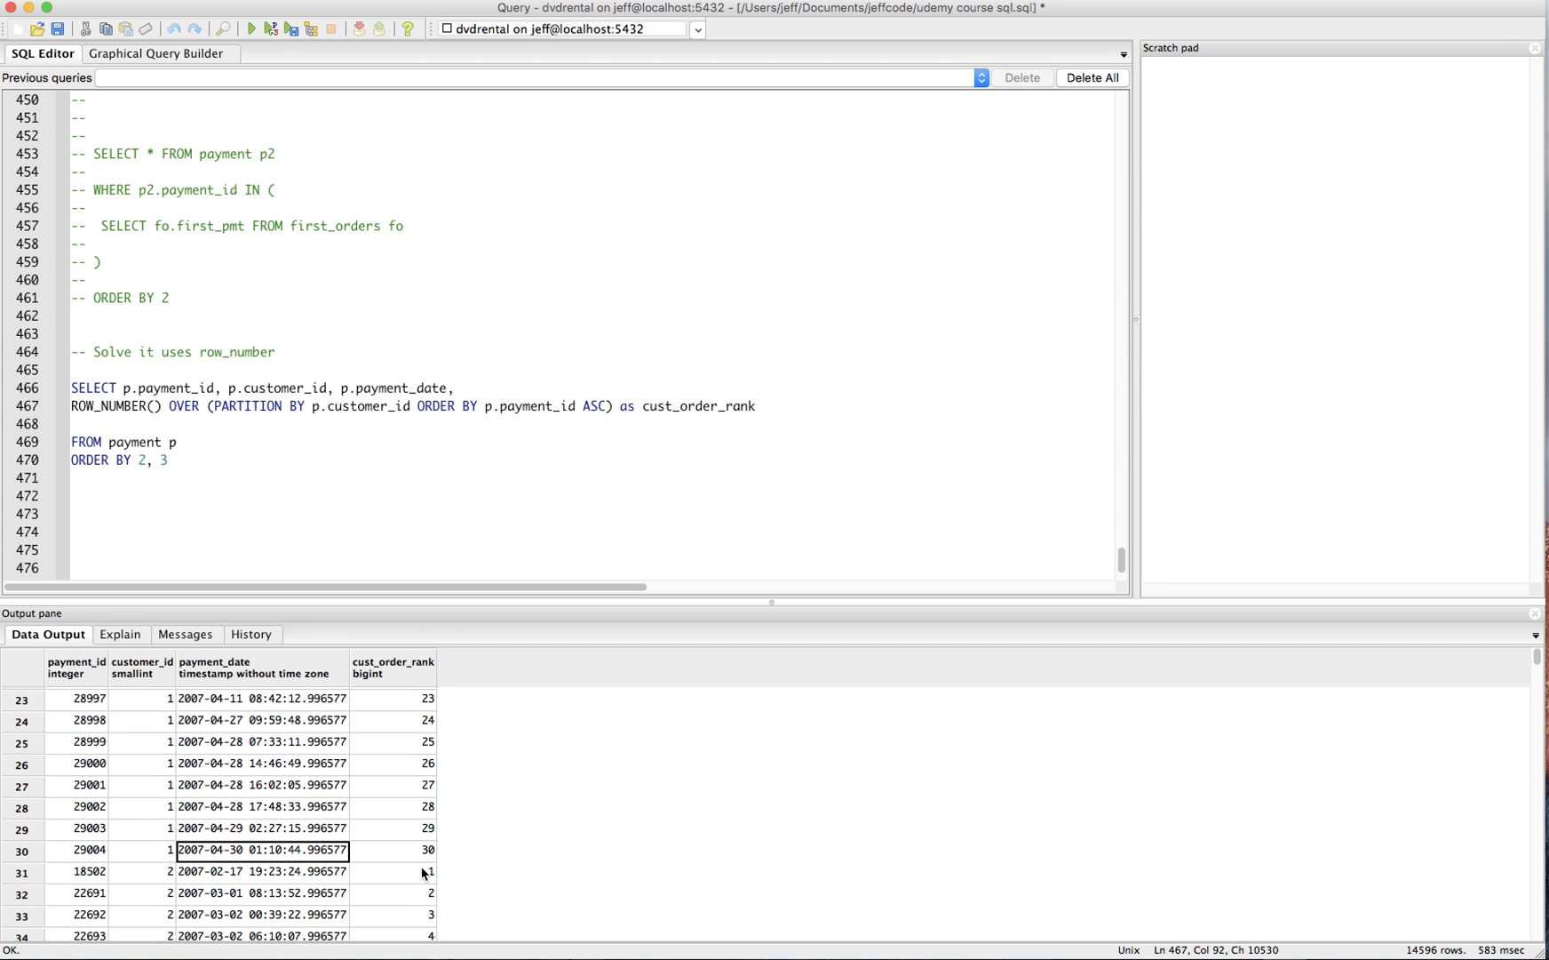
{"action": "left_click", "coordinate": [392, 873]}
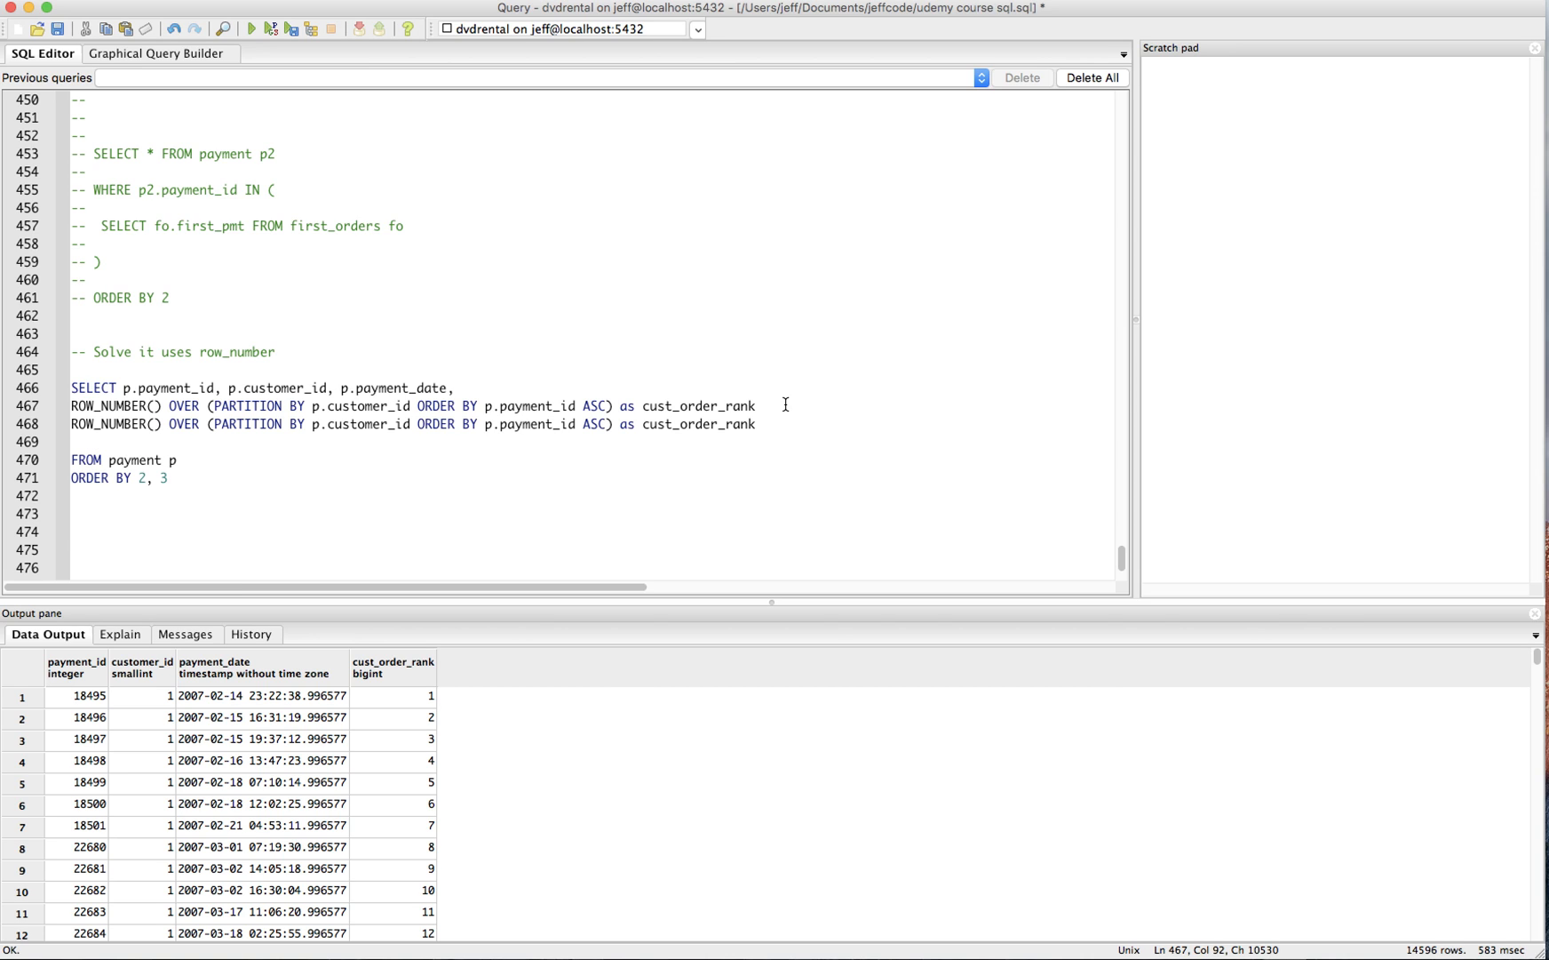
Step: Add a second rank ordered by payment_date, named cust_order_rank_payment and cust_order_rank_date, and rerun
{"action": "type", "text": ","}
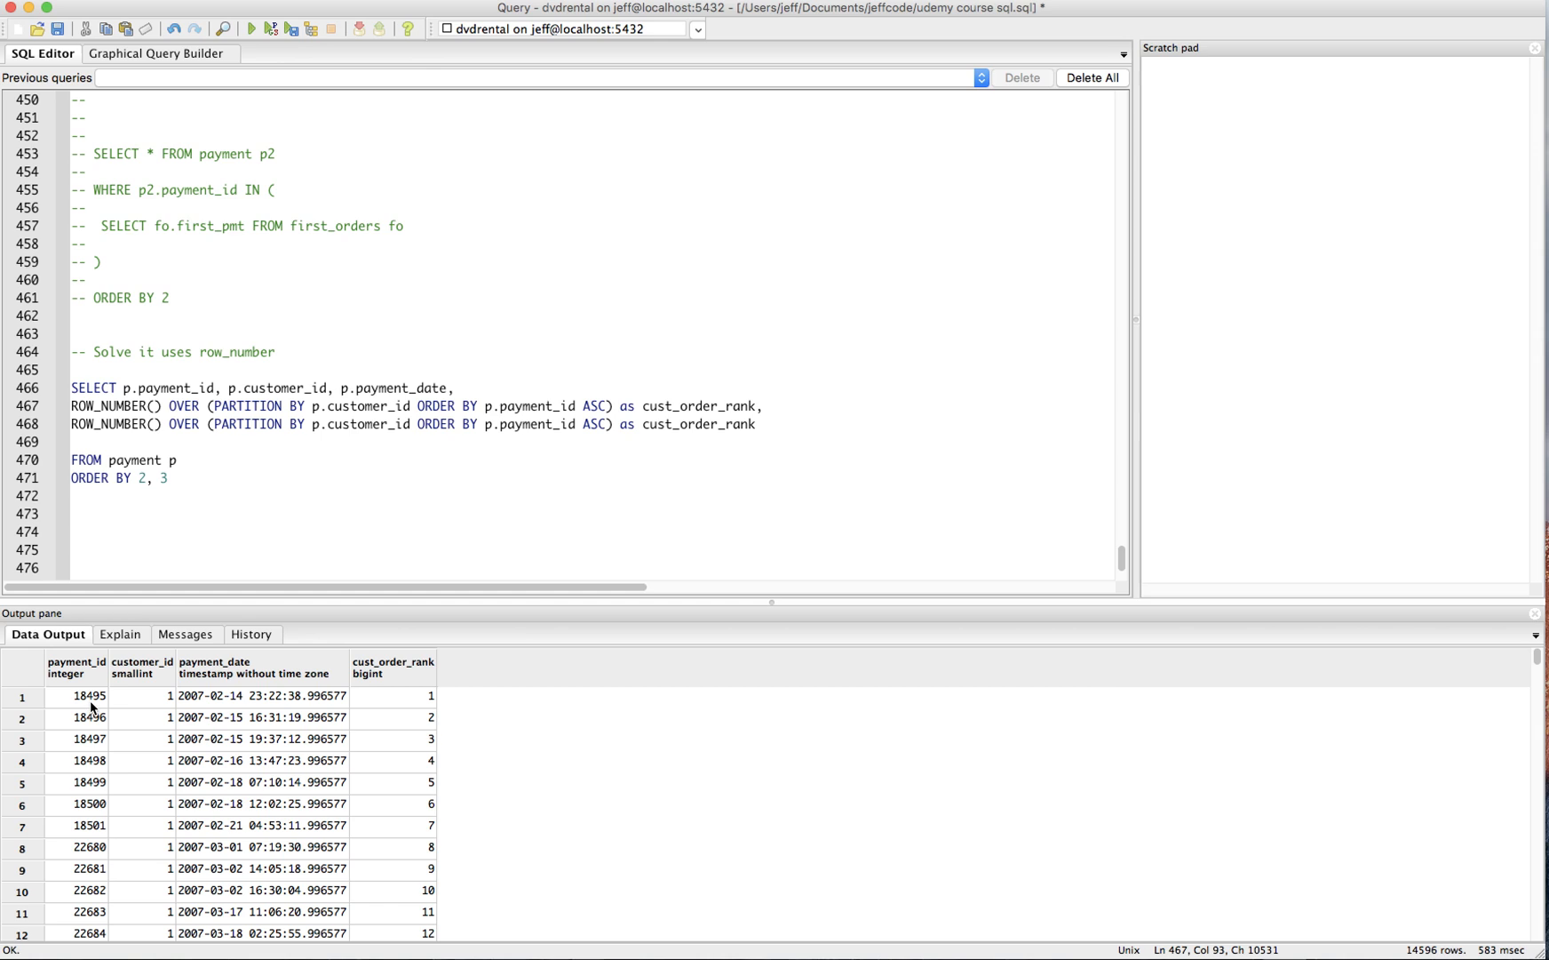
{"action": "mouse_move", "coordinate": [92, 715]}
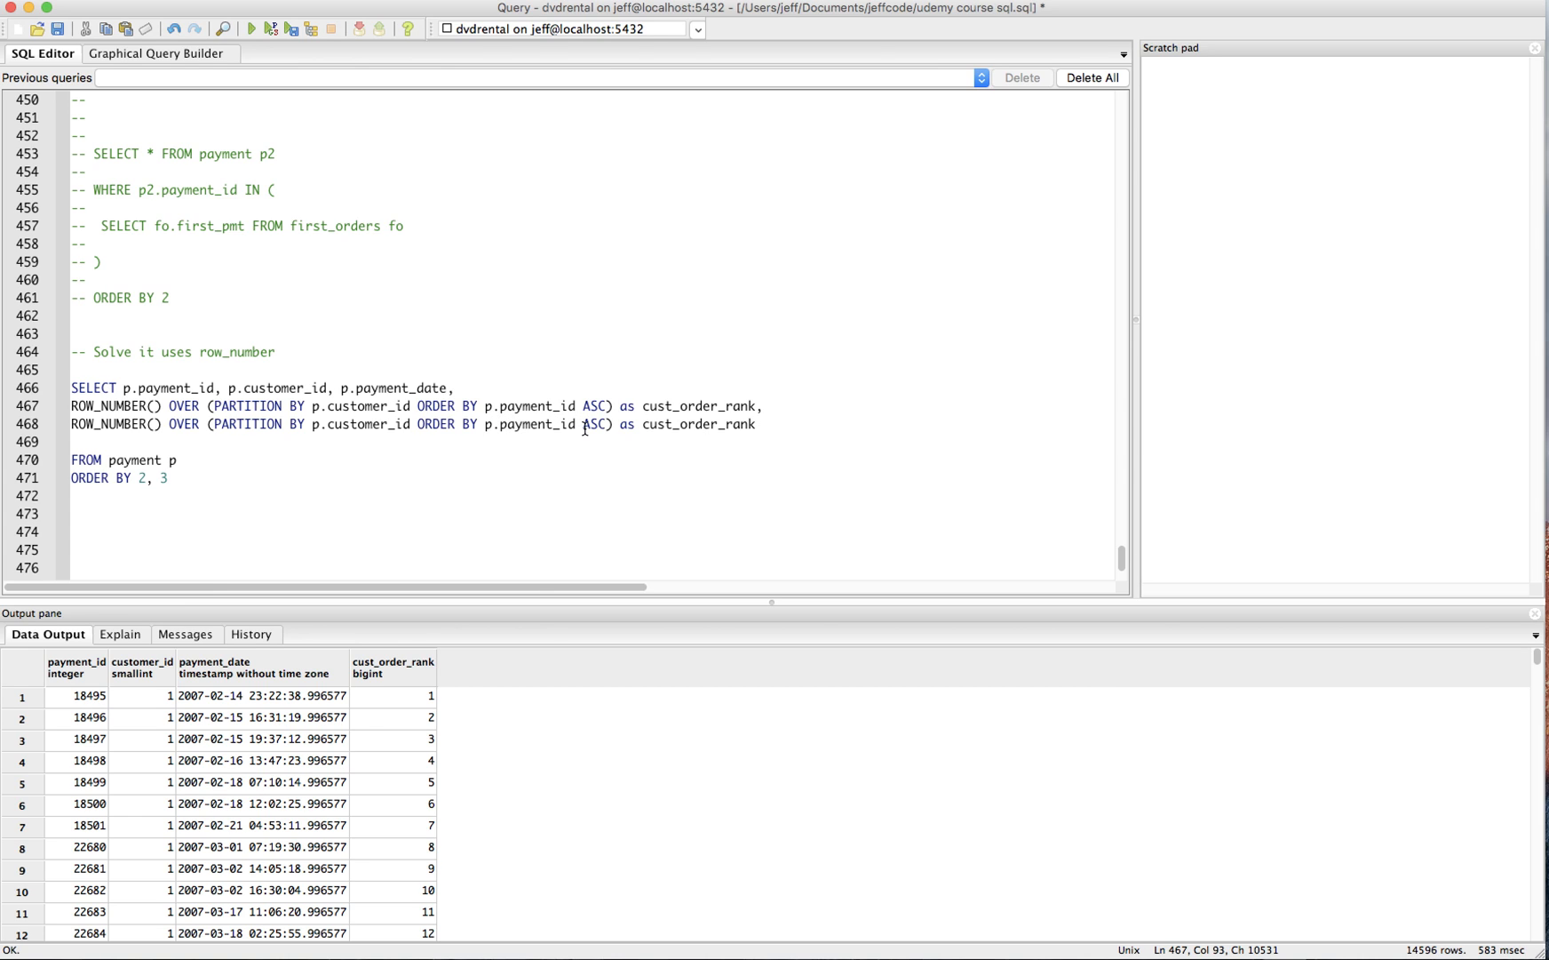
{"action": "double_click", "coordinate": [534, 425]}
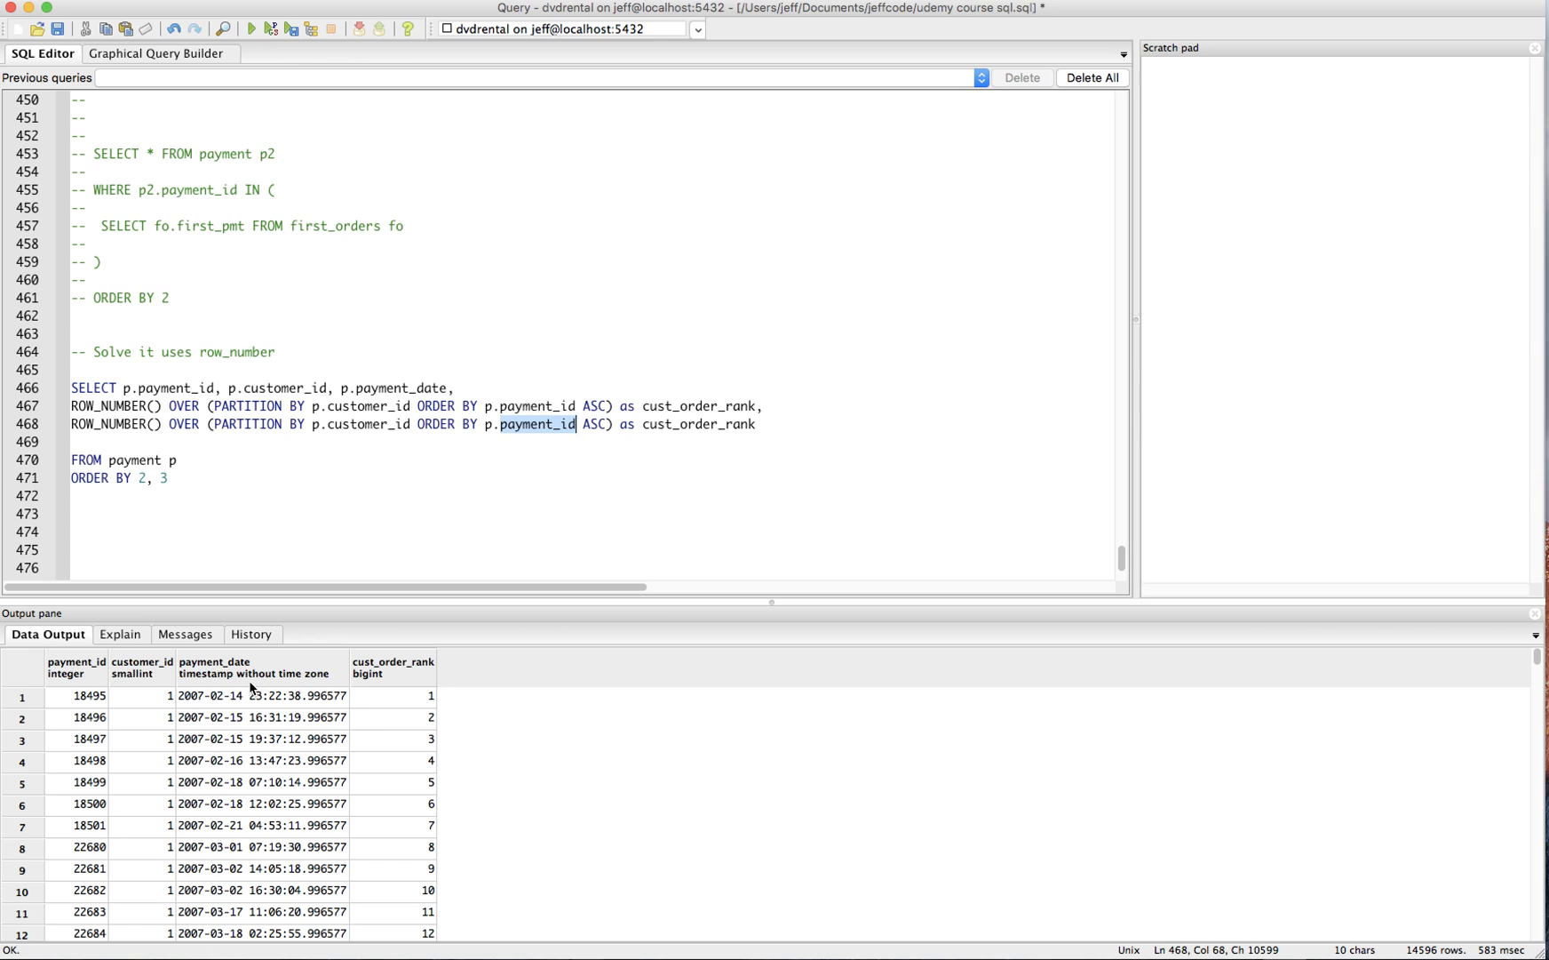
{"action": "mouse_move", "coordinate": [670, 355]}
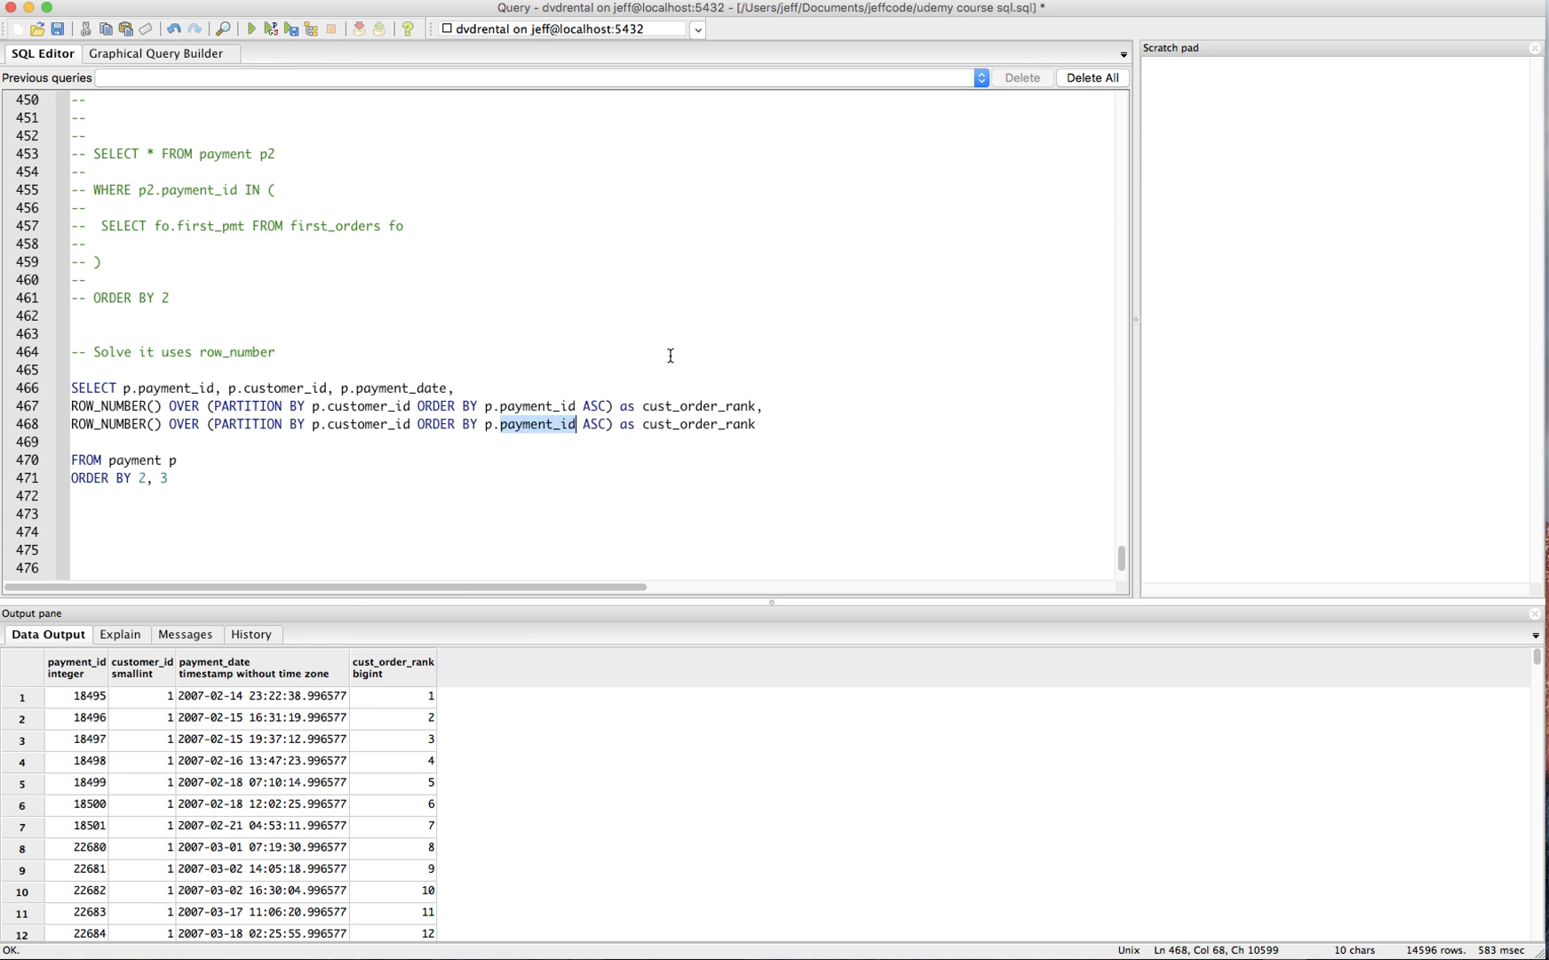
{"action": "type", "text": "payment_date"}
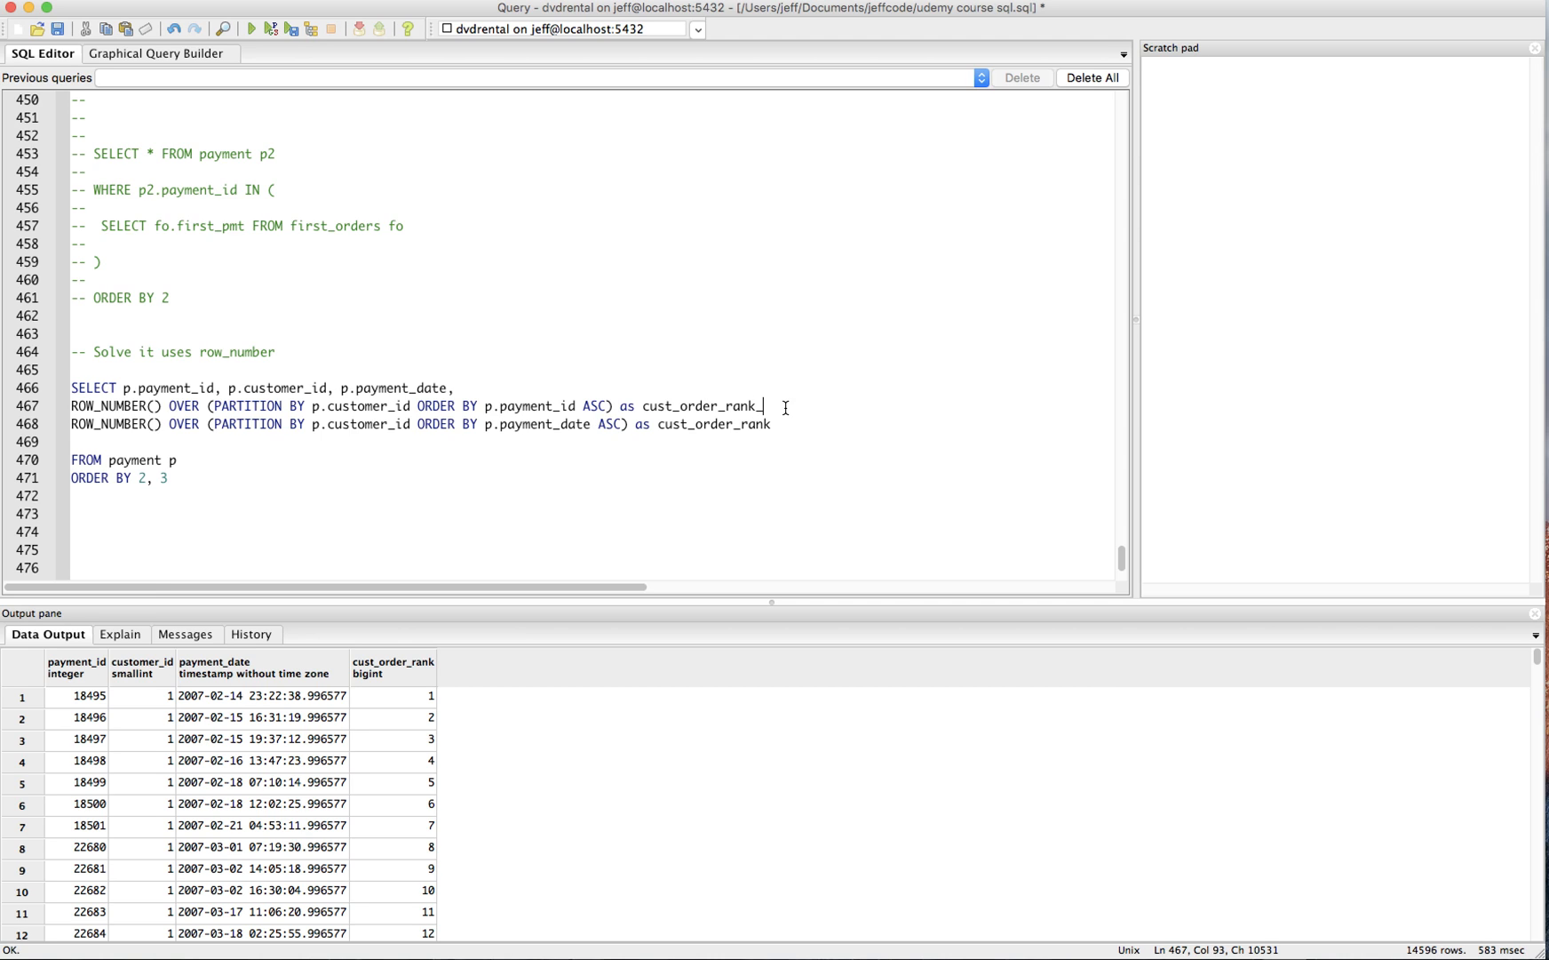
{"action": "type", "text": "payment,"}
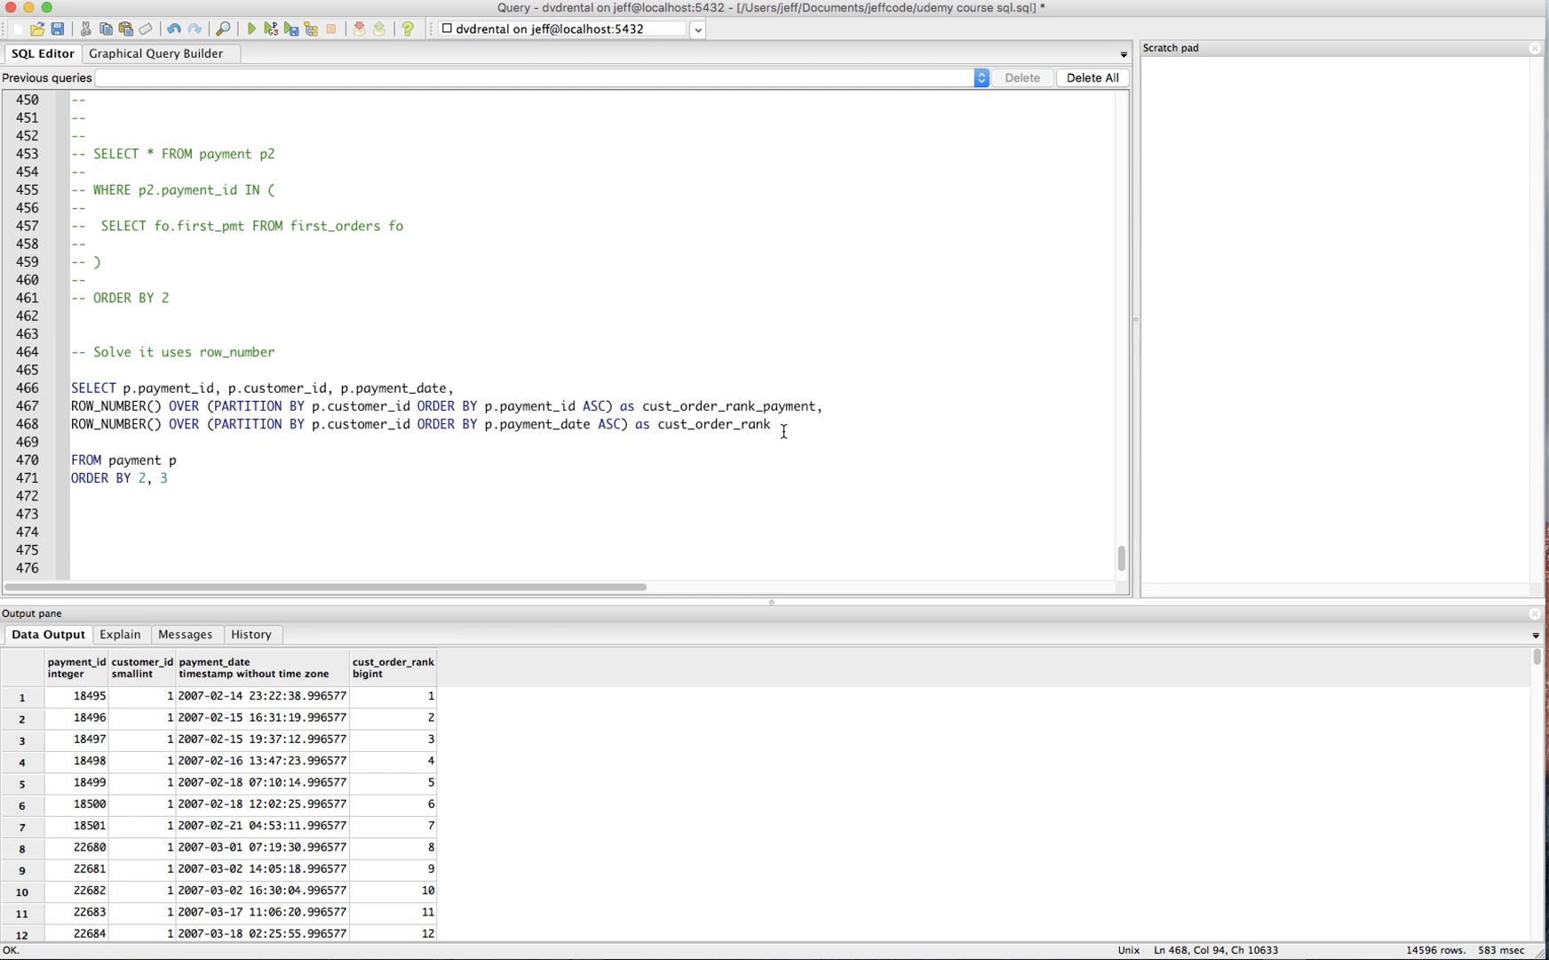
{"action": "type", "text": "_date"}
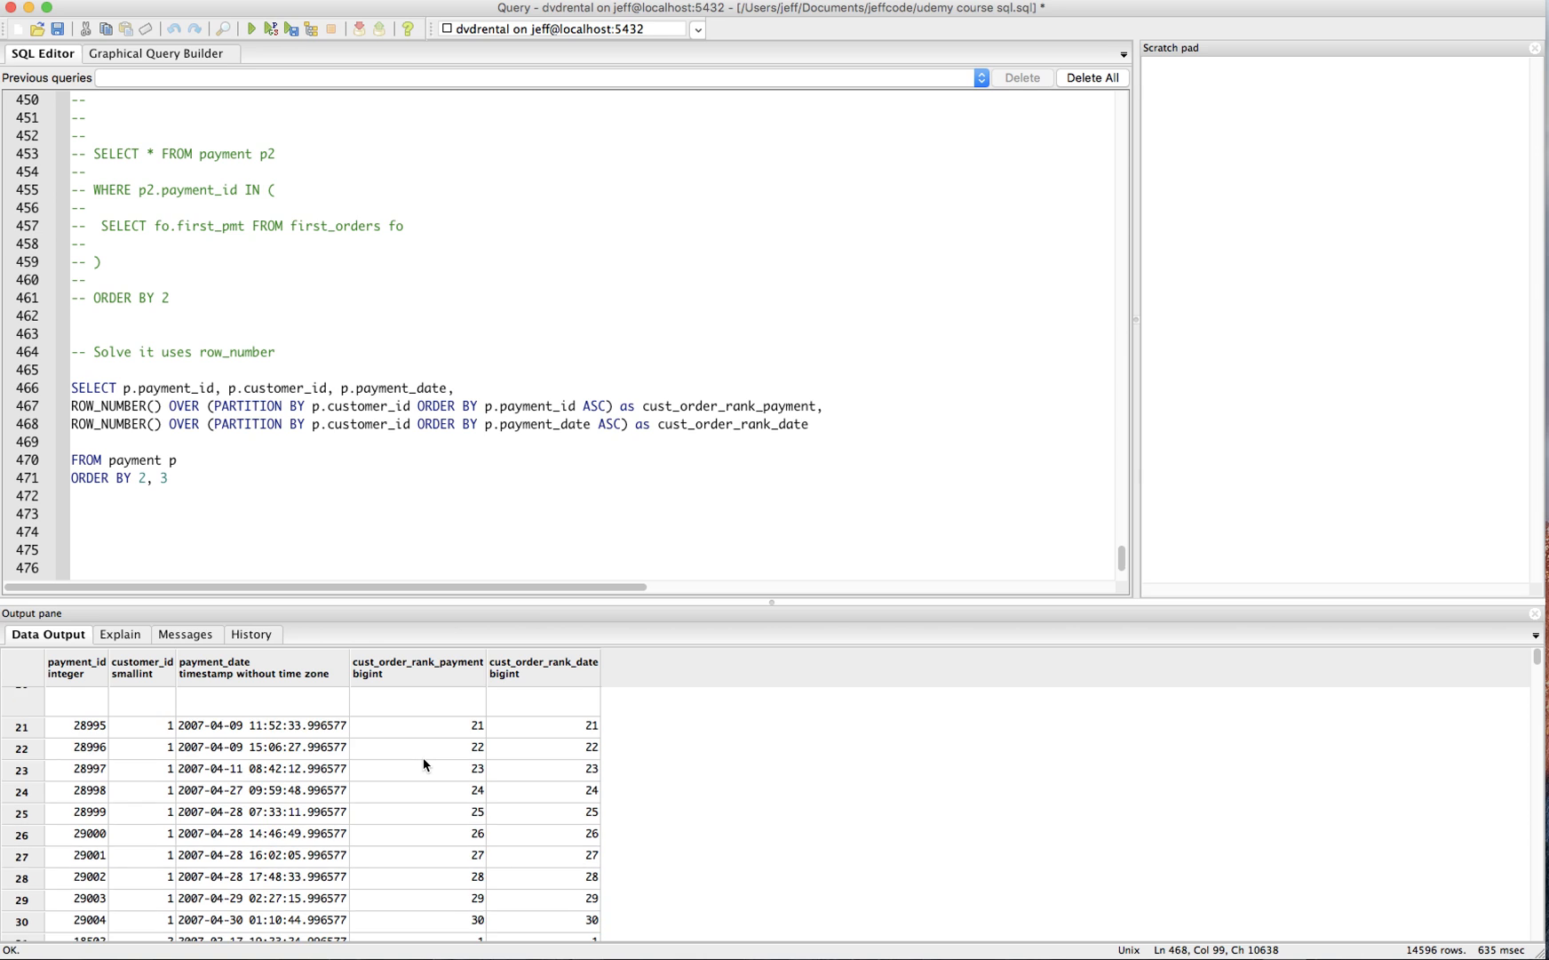
Step: Delete the blank line before FROM and confirm both rank columns match for customer 2
{"action": "scroll", "scroll_direction": "down", "scroll_amount": 3}
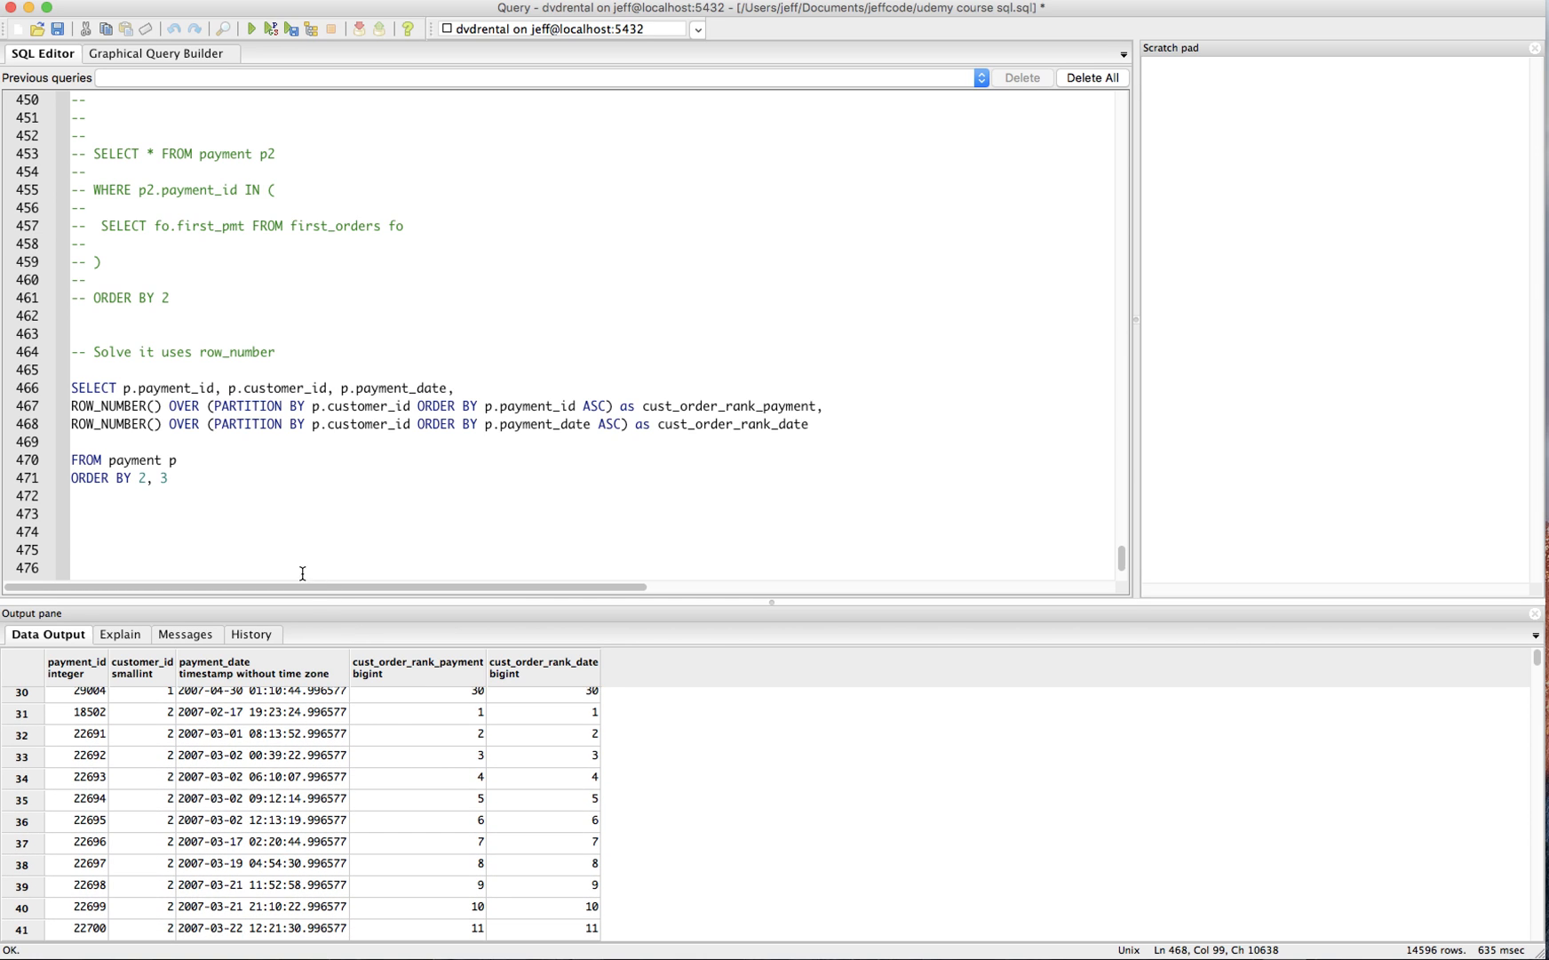
{"action": "left_click", "coordinate": [178, 460]}
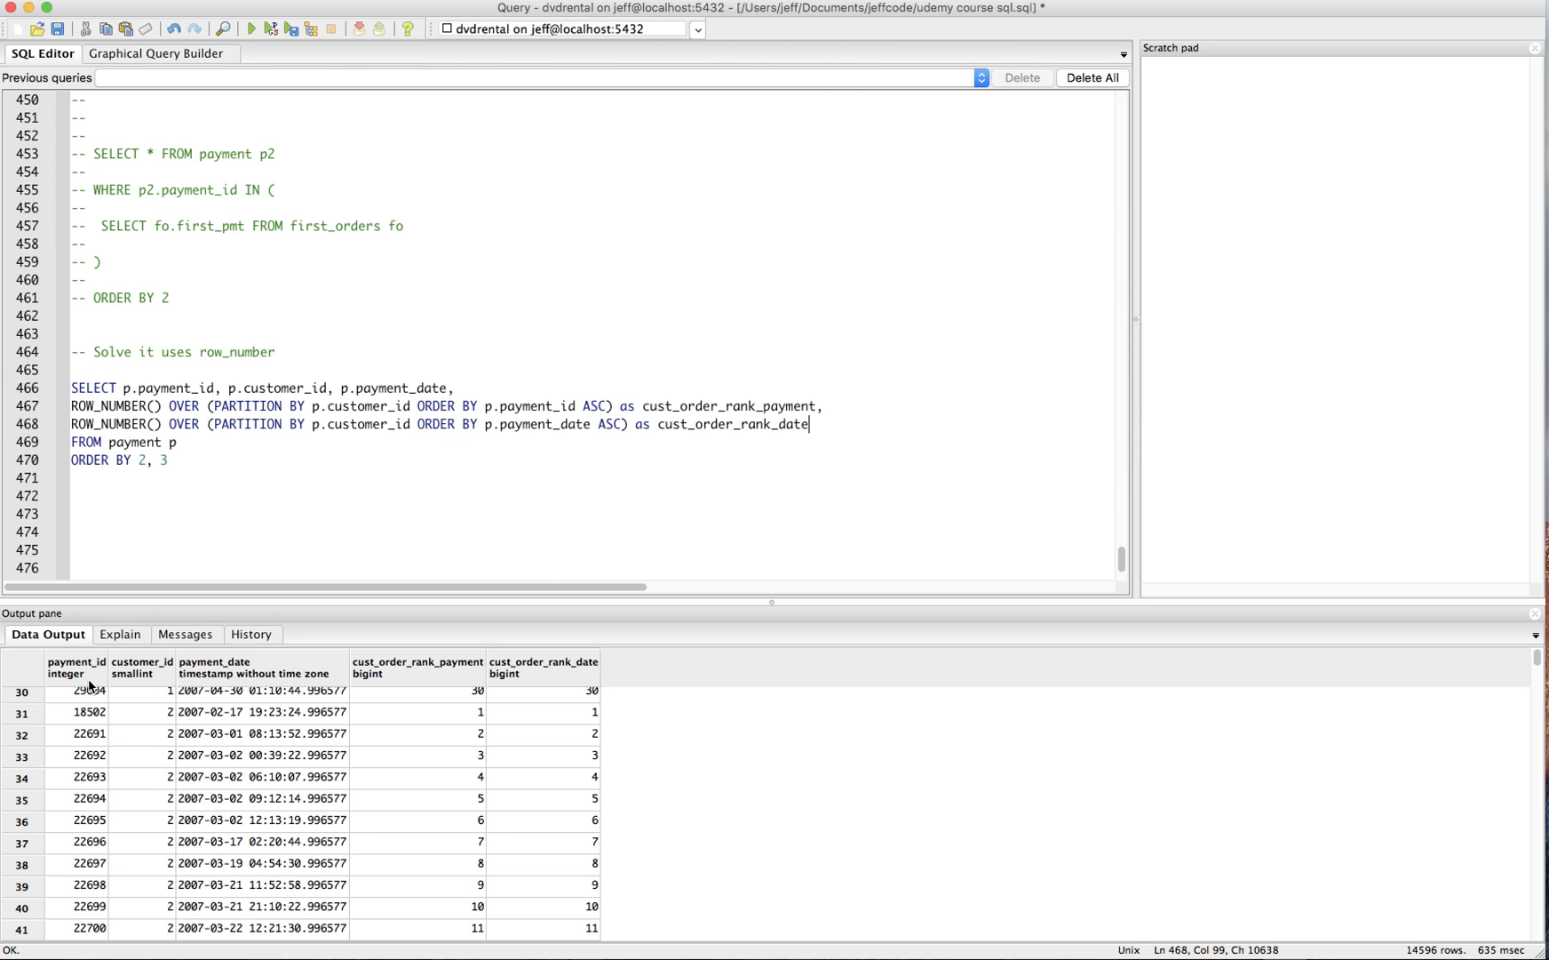
{"action": "left_click", "coordinate": [542, 769]}
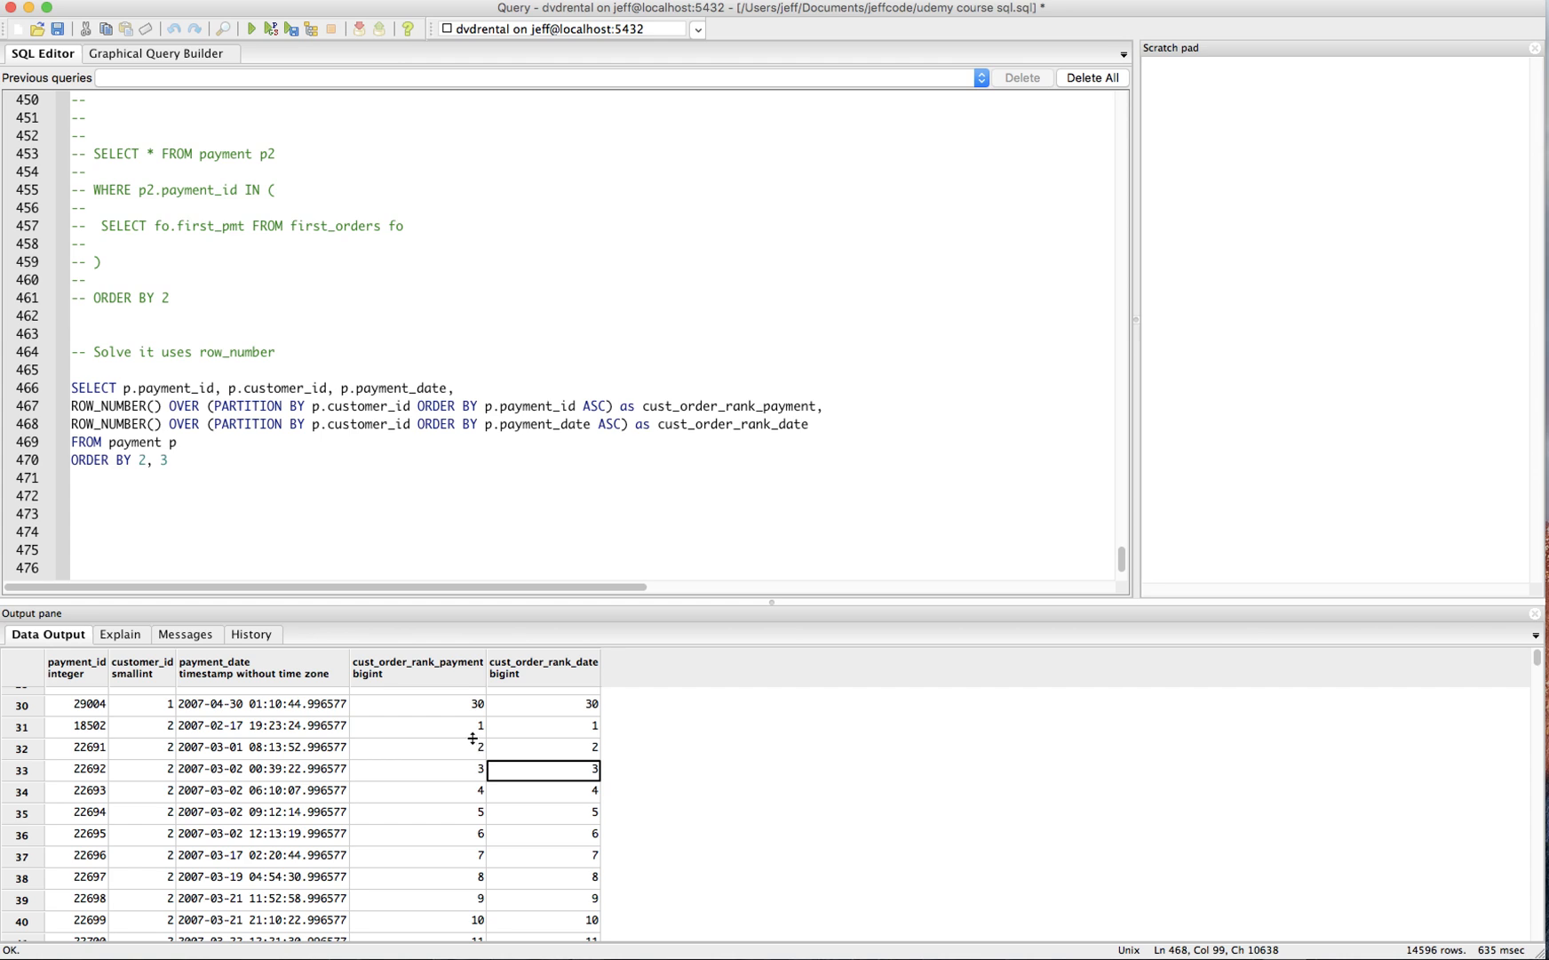
{"action": "mouse_move", "coordinate": [737, 425]}
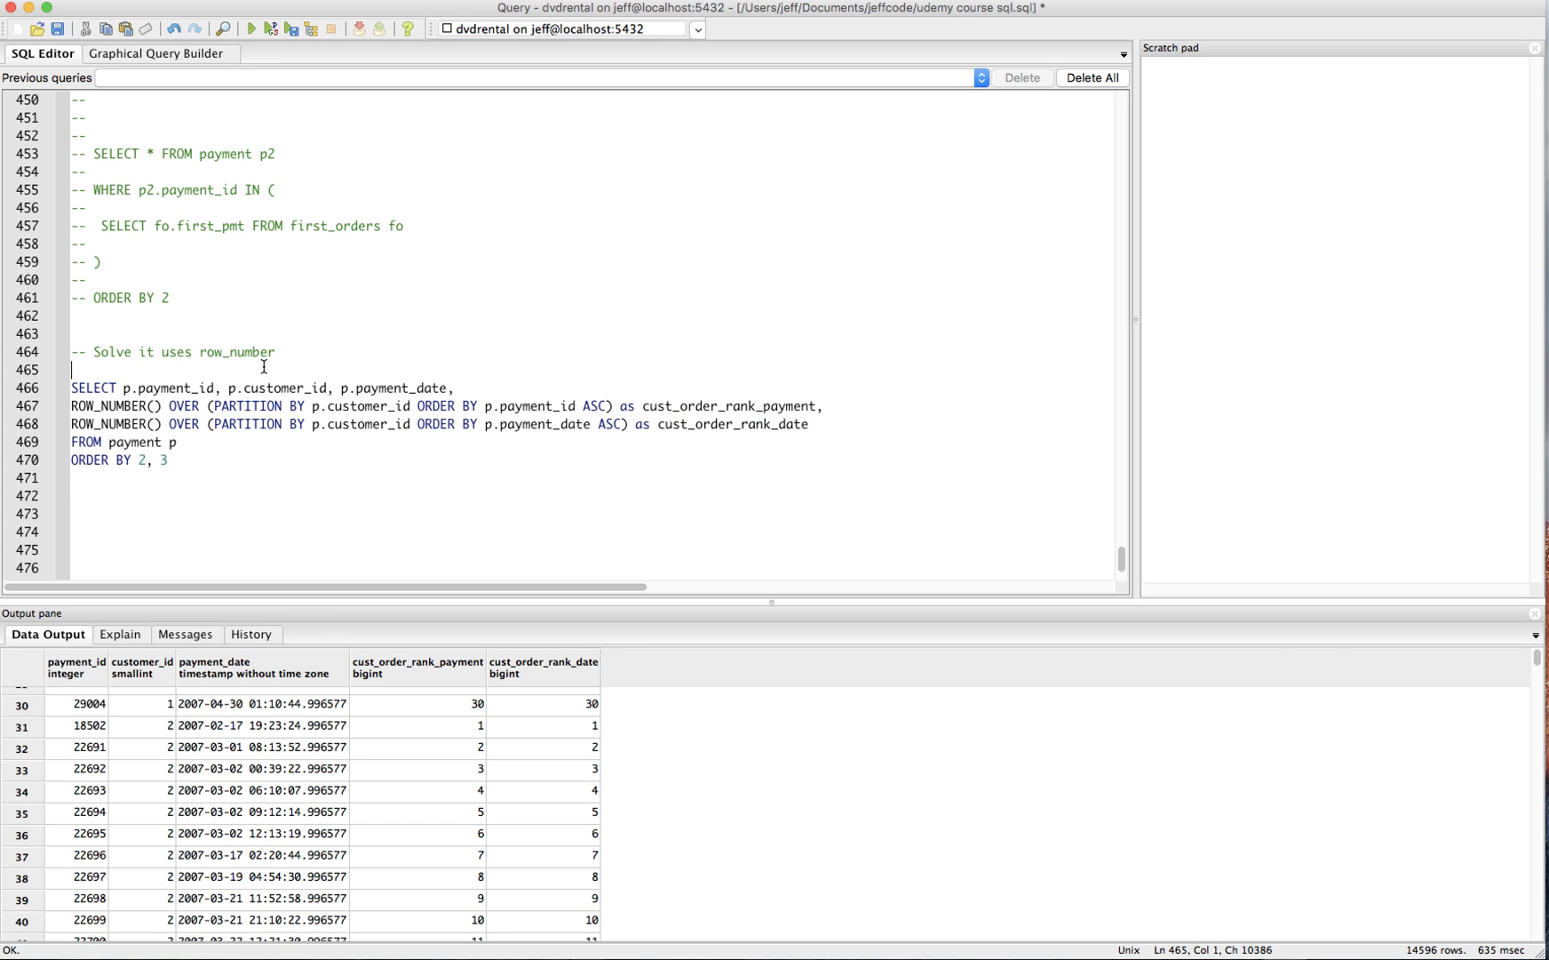
Step: Wrap the query as subquery t with WHERE t.cust_order_rank_date = 1, returning 599 rows
{"action": "type", "text": "SEL"}
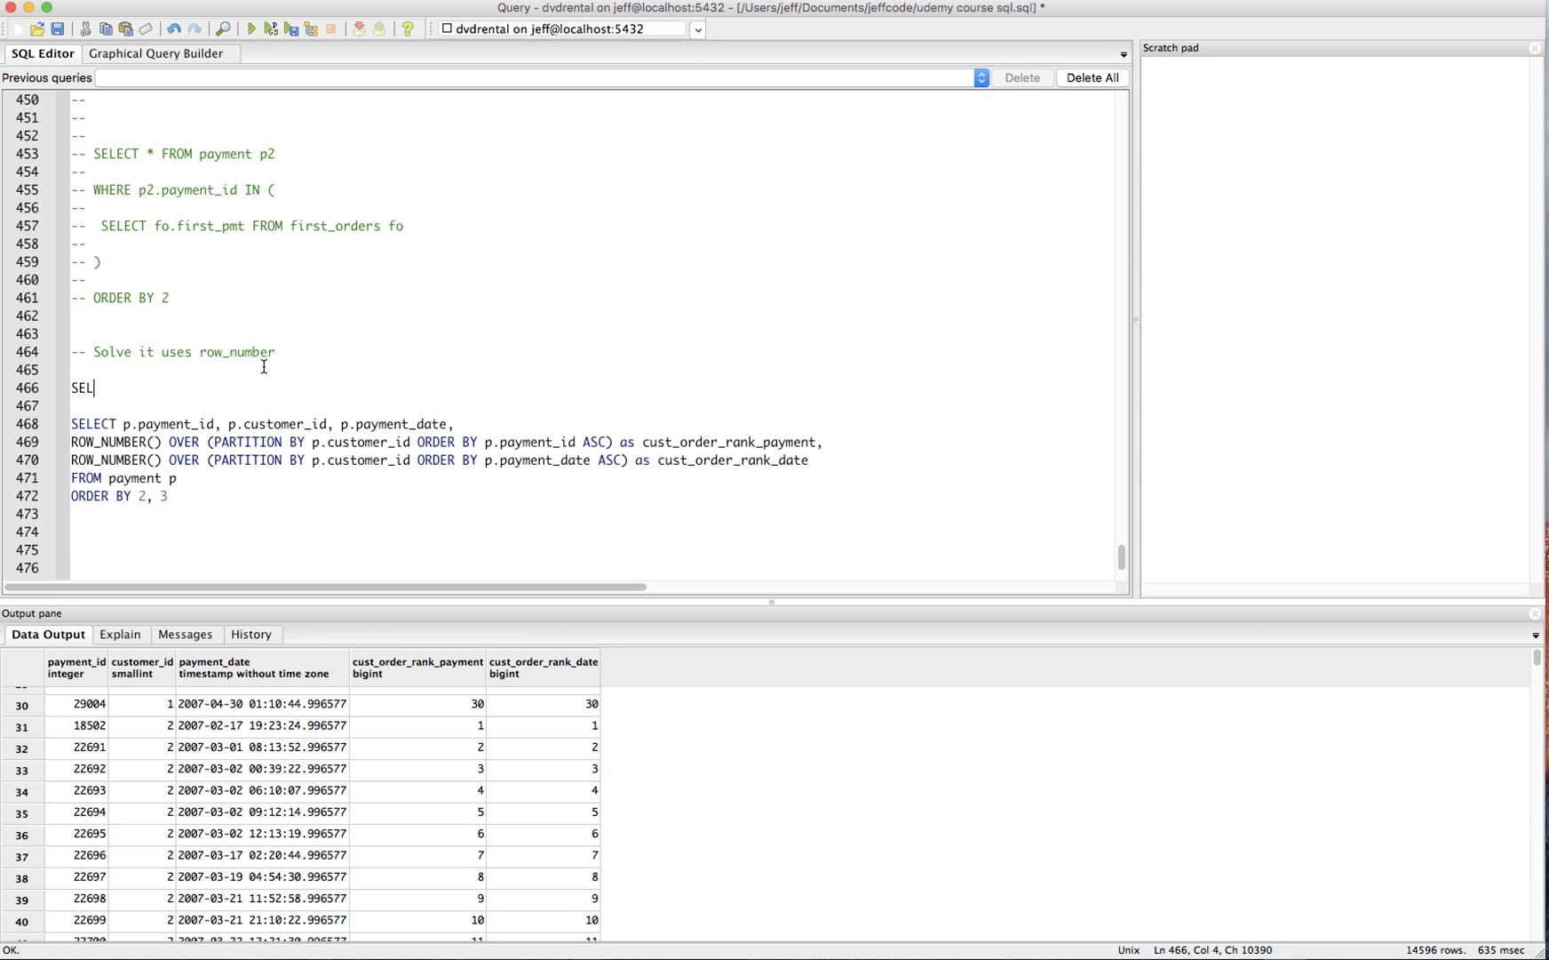
{"action": "type", "text": "ECT * FROM ("}
{"action": "left_click", "coordinate": [592, 531]}
{"action": "type", "text": ")"}
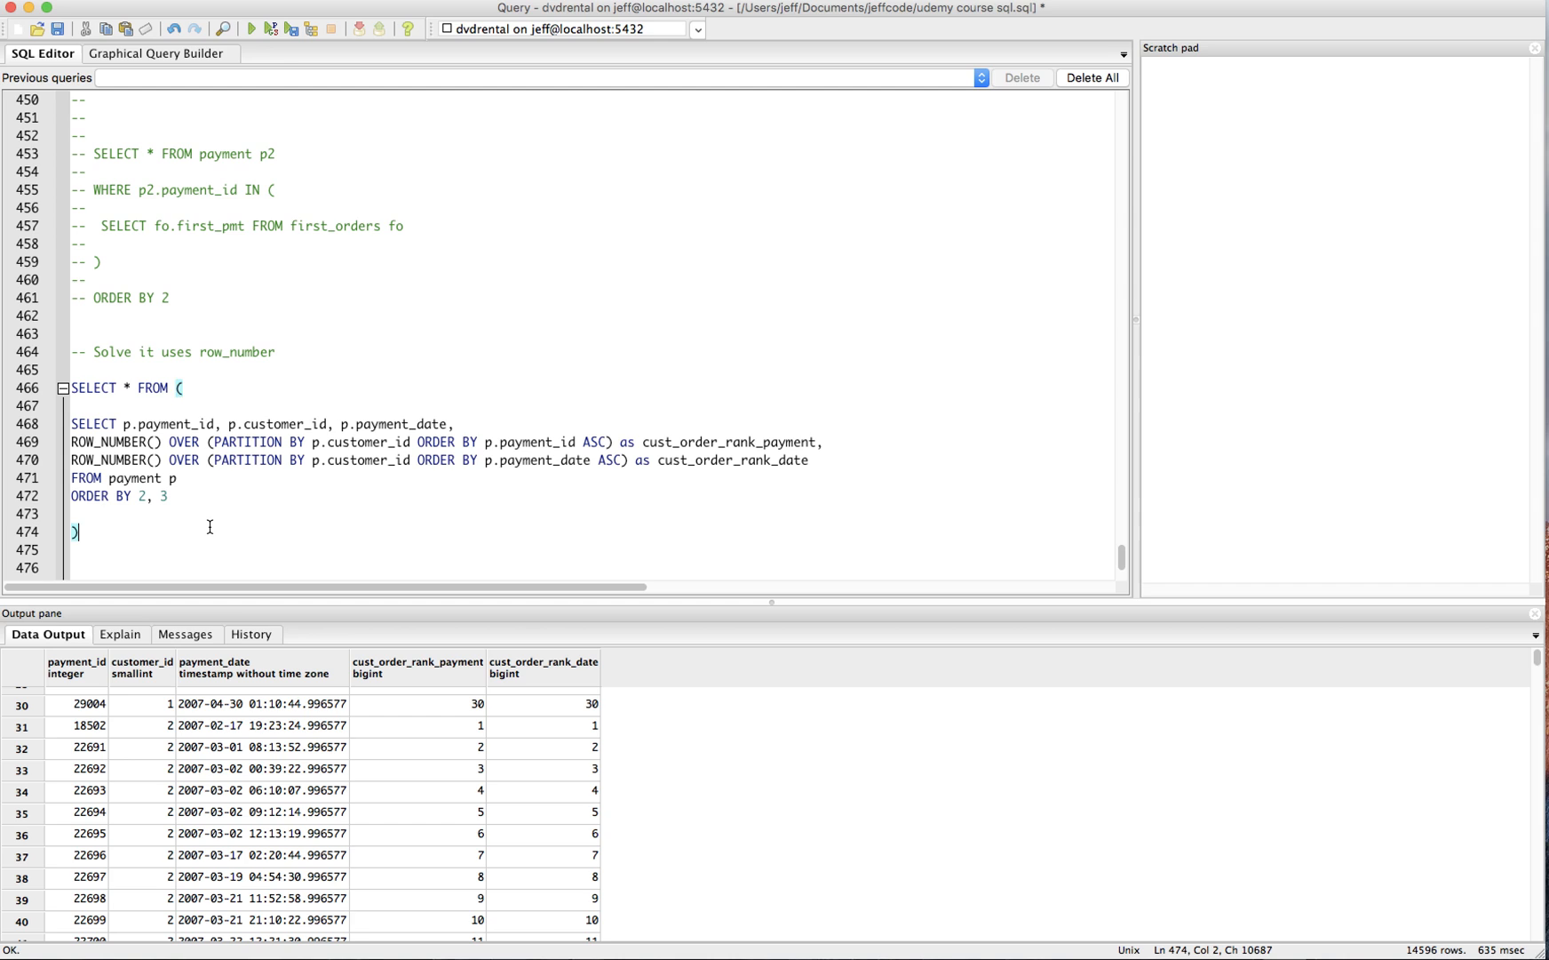
{"action": "type", "text": "t"}
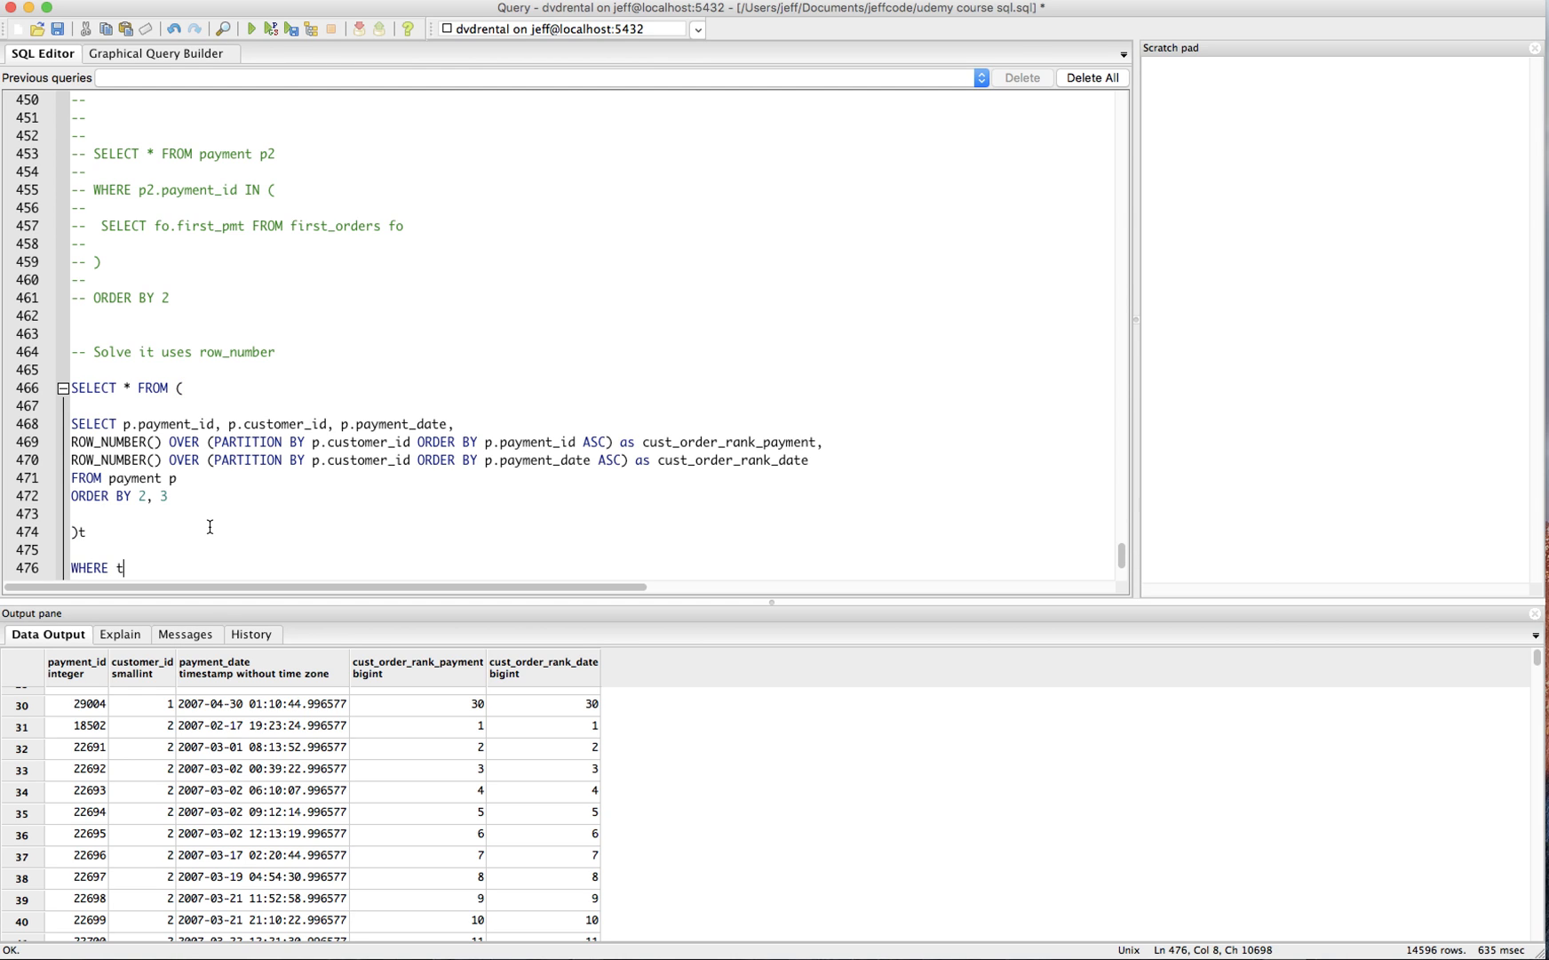
{"action": "type", "text": ".cust_order_rank_date = 1"}
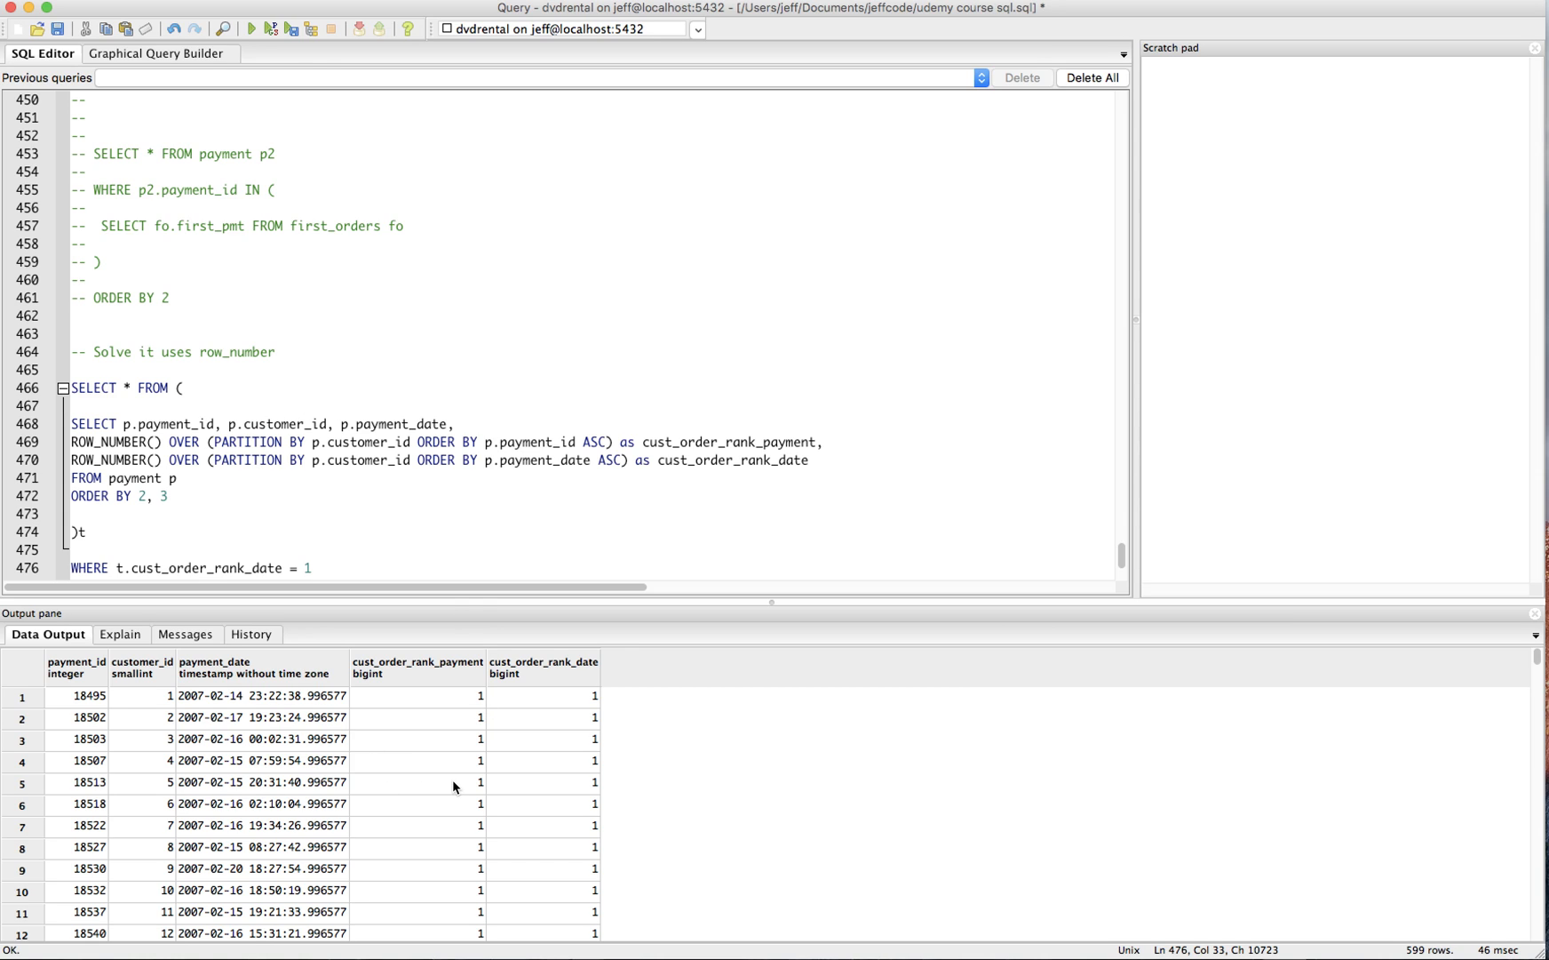
{"action": "left_click", "coordinate": [418, 782]}
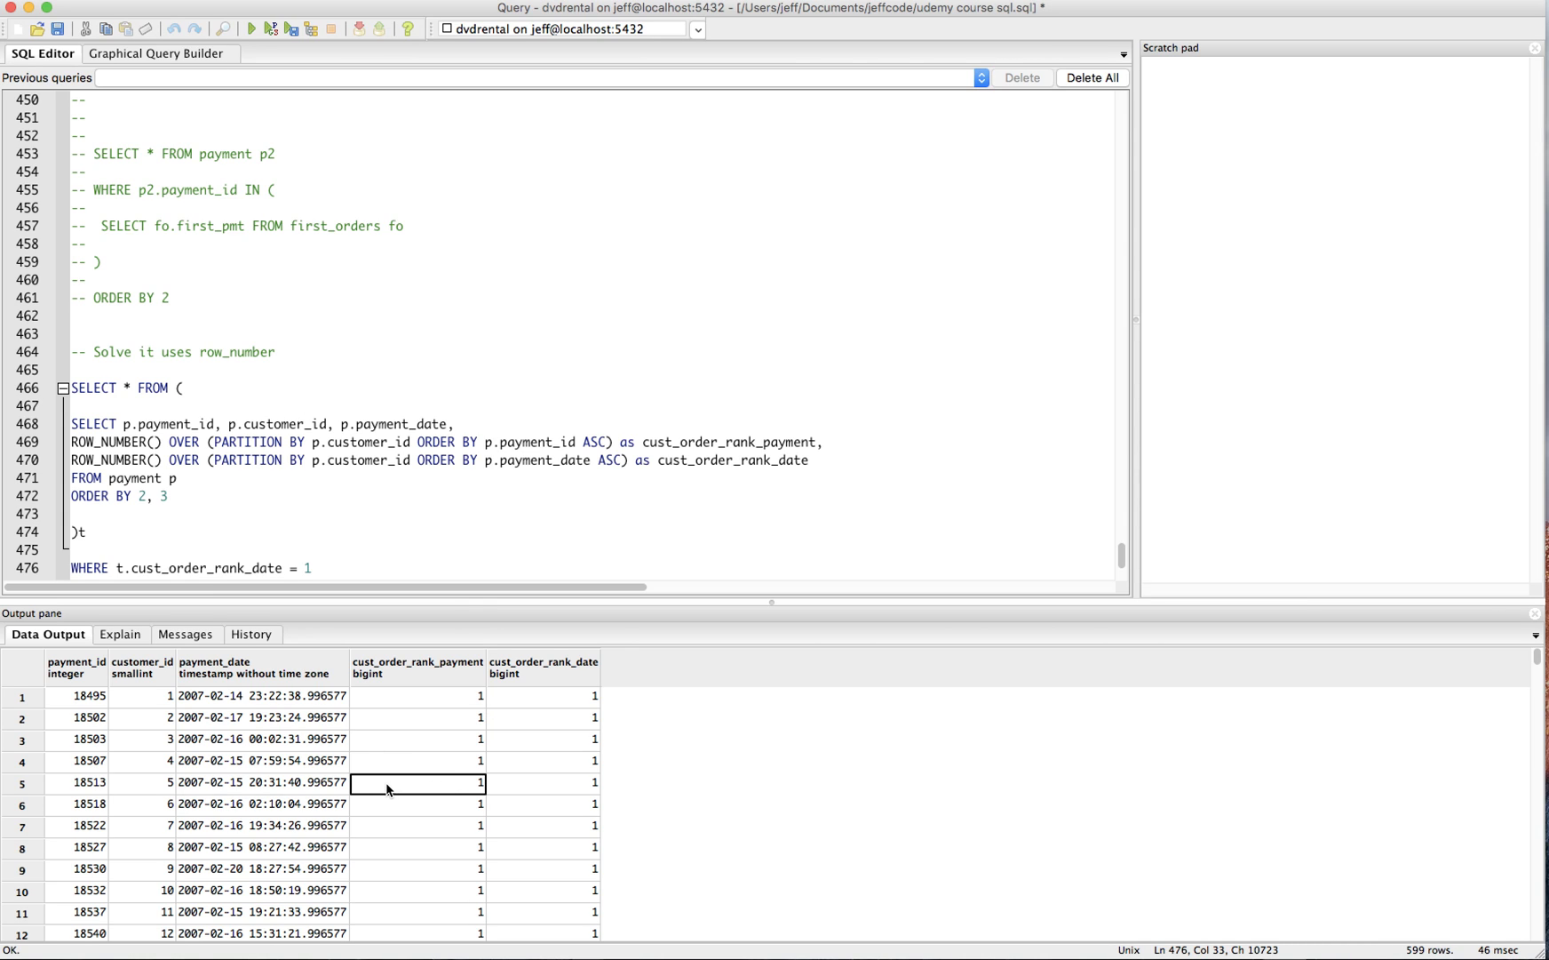
{"action": "mouse_move", "coordinate": [1487, 908]}
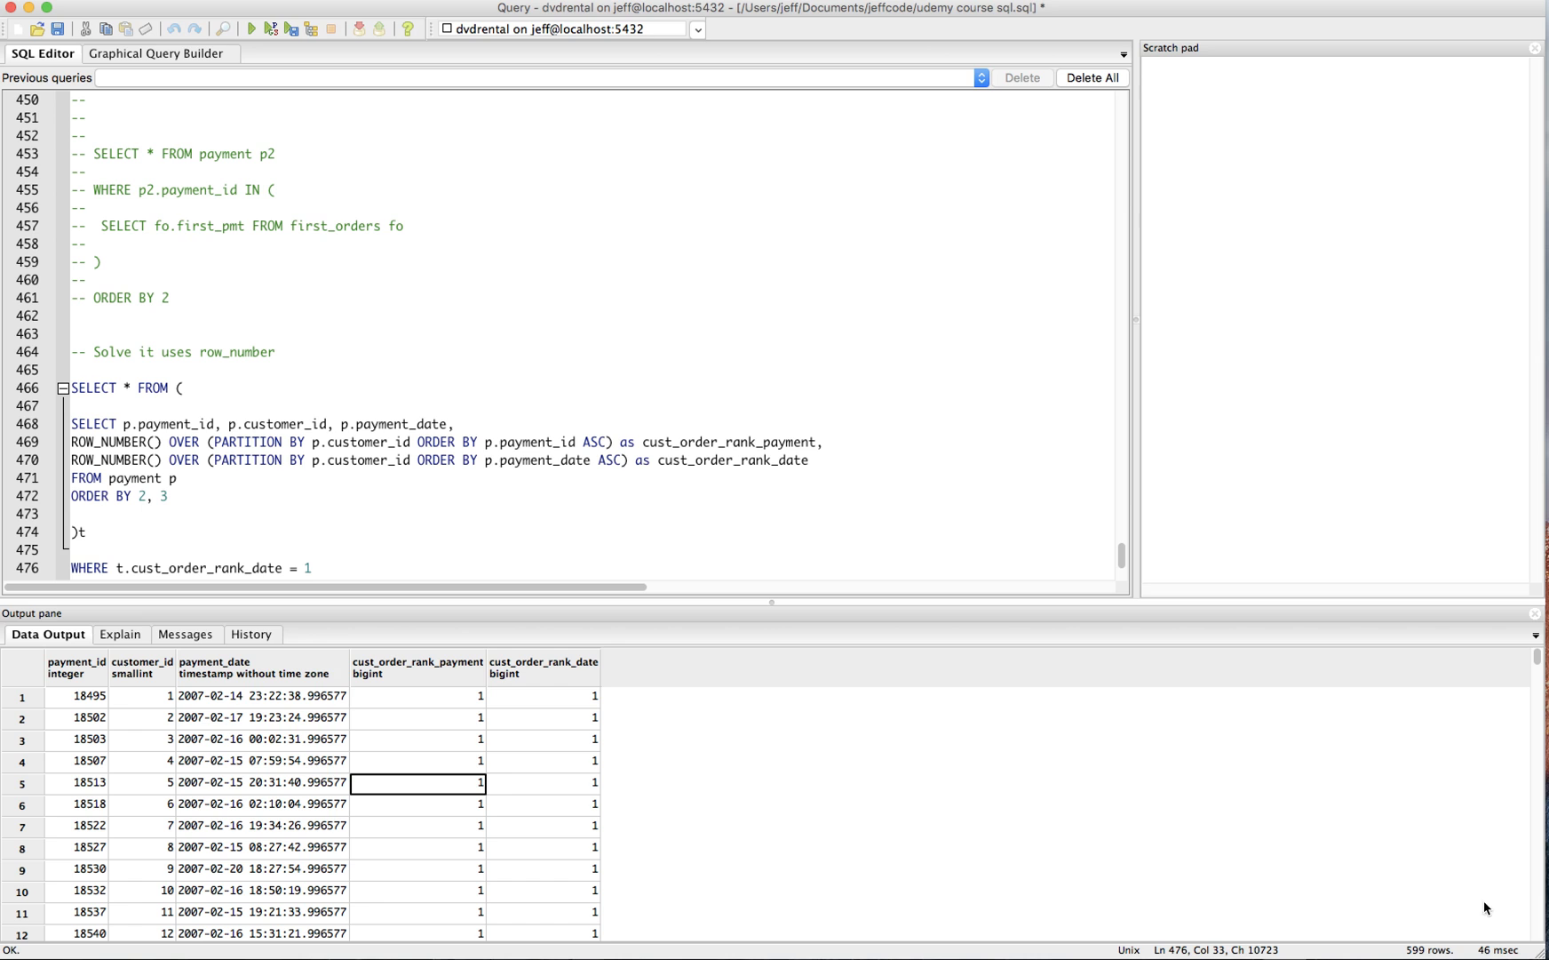
{"action": "scroll", "scroll_direction": "down", "scroll_amount": 3}
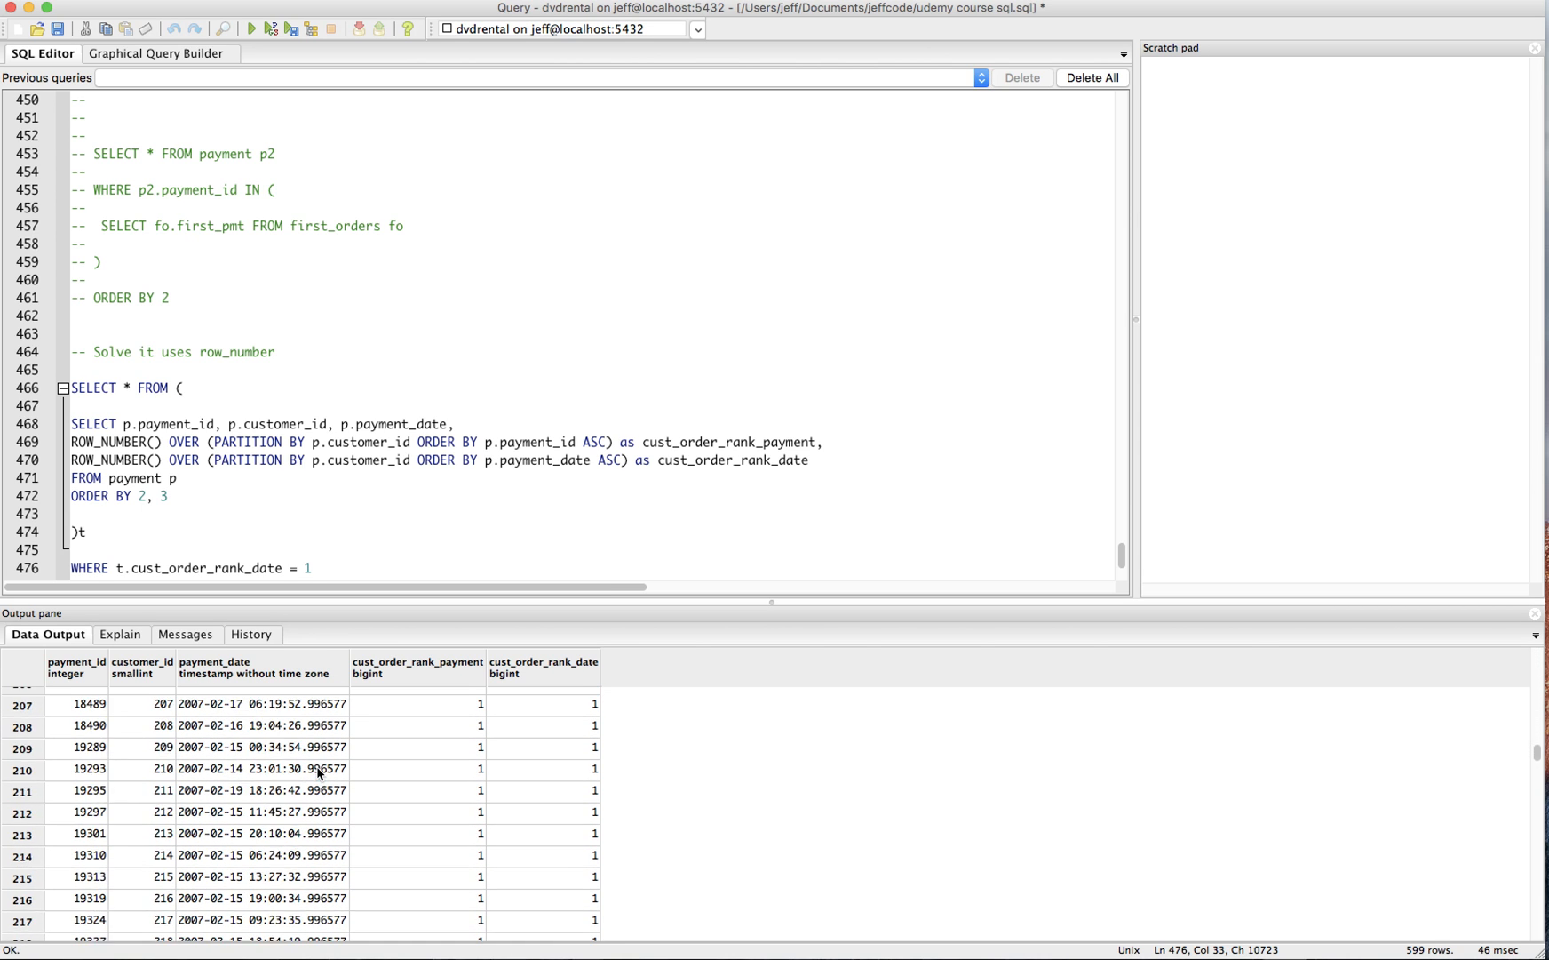
{"action": "scroll", "scroll_direction": "down", "scroll_amount": 3}
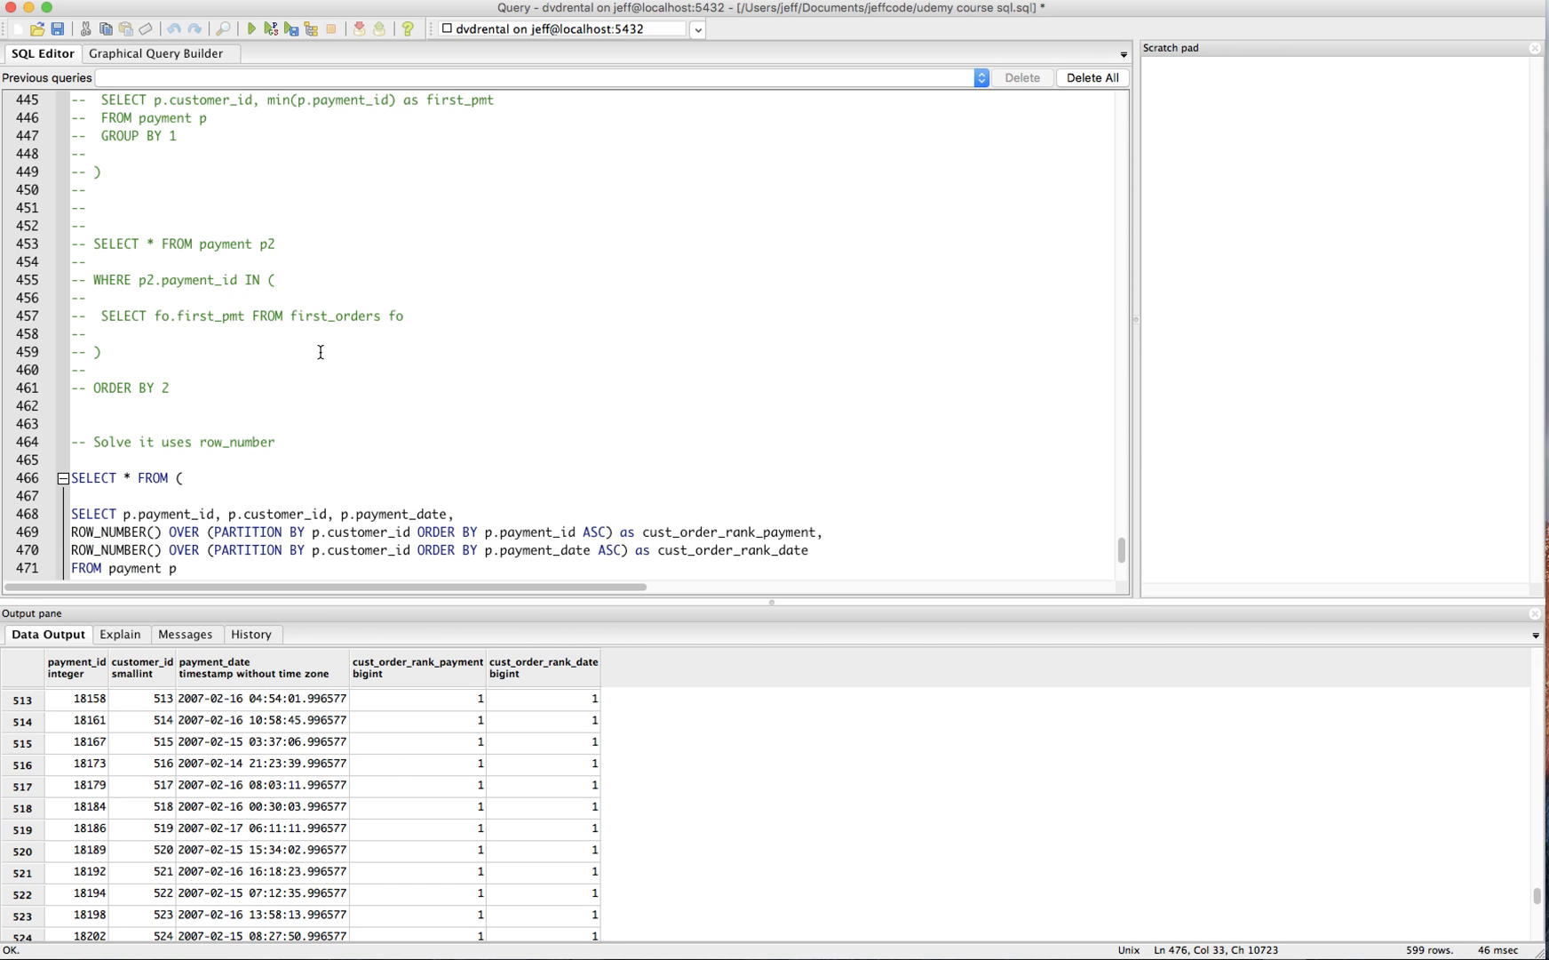
{"action": "scroll", "scroll_direction": "down", "scroll_amount": 3}
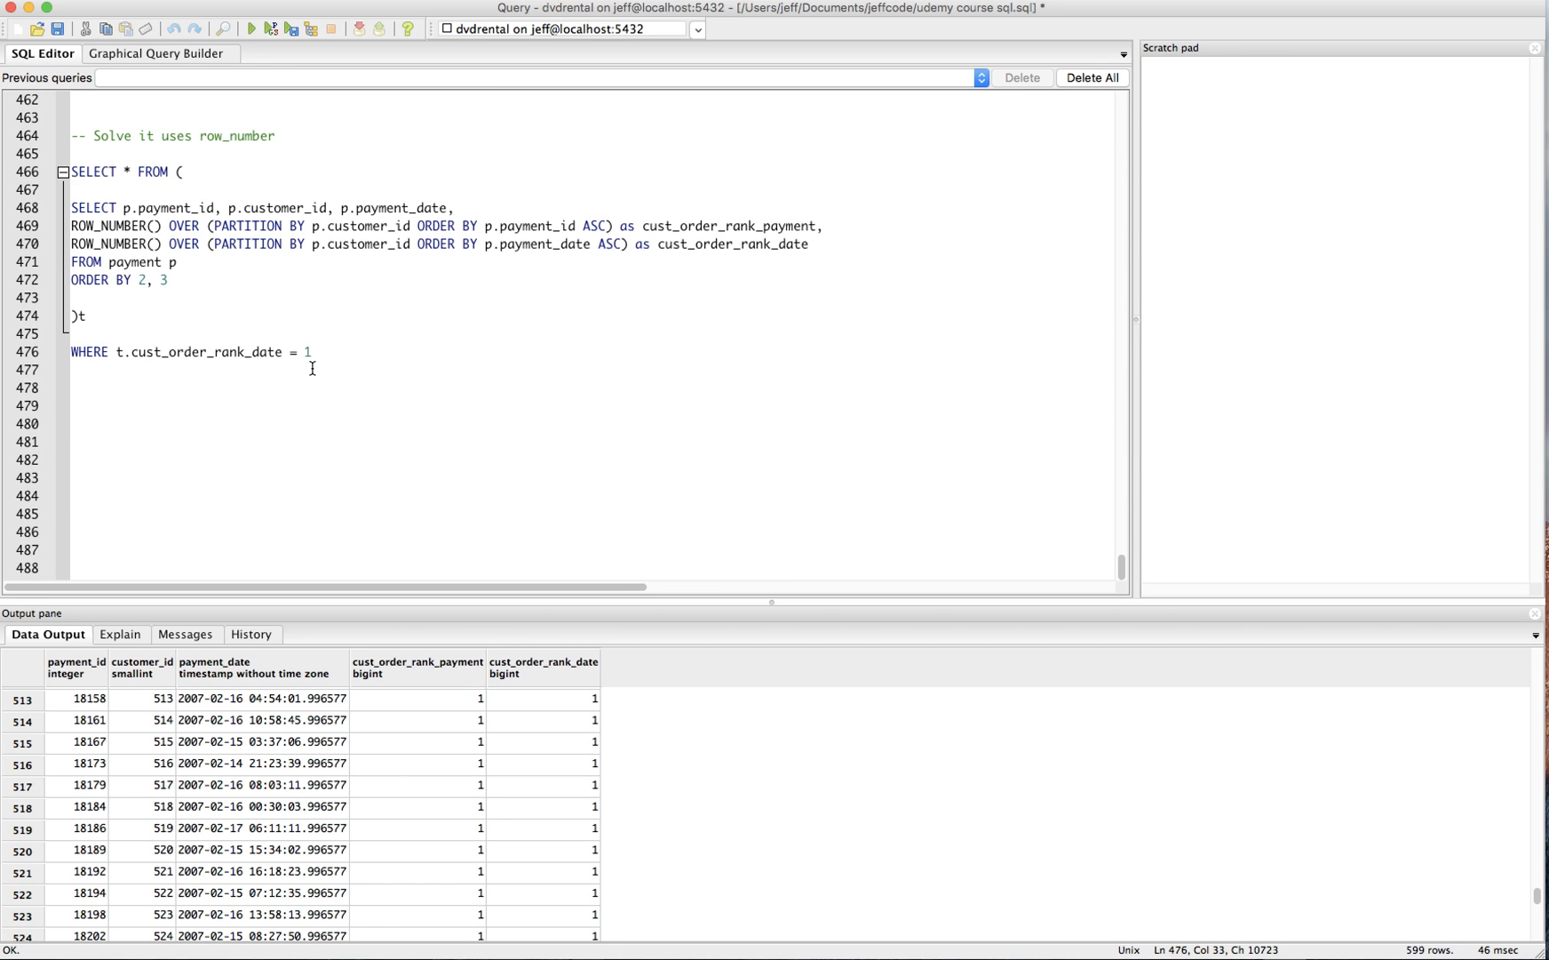
{"action": "mouse_move", "coordinate": [339, 400]}
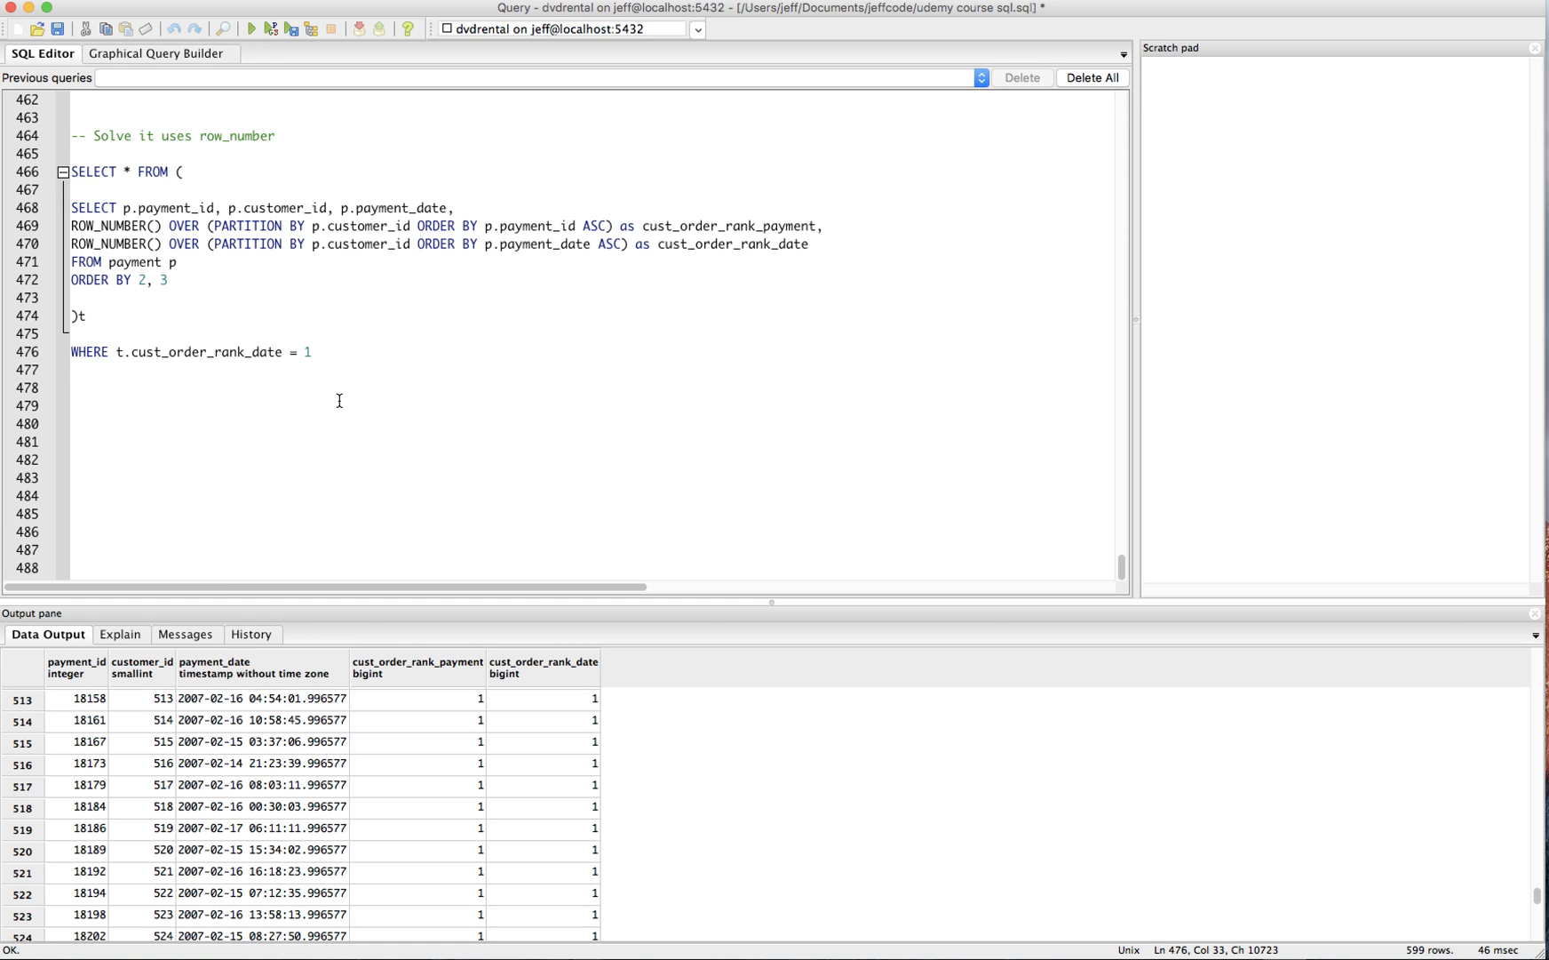
{"action": "mouse_move", "coordinate": [260, 244]}
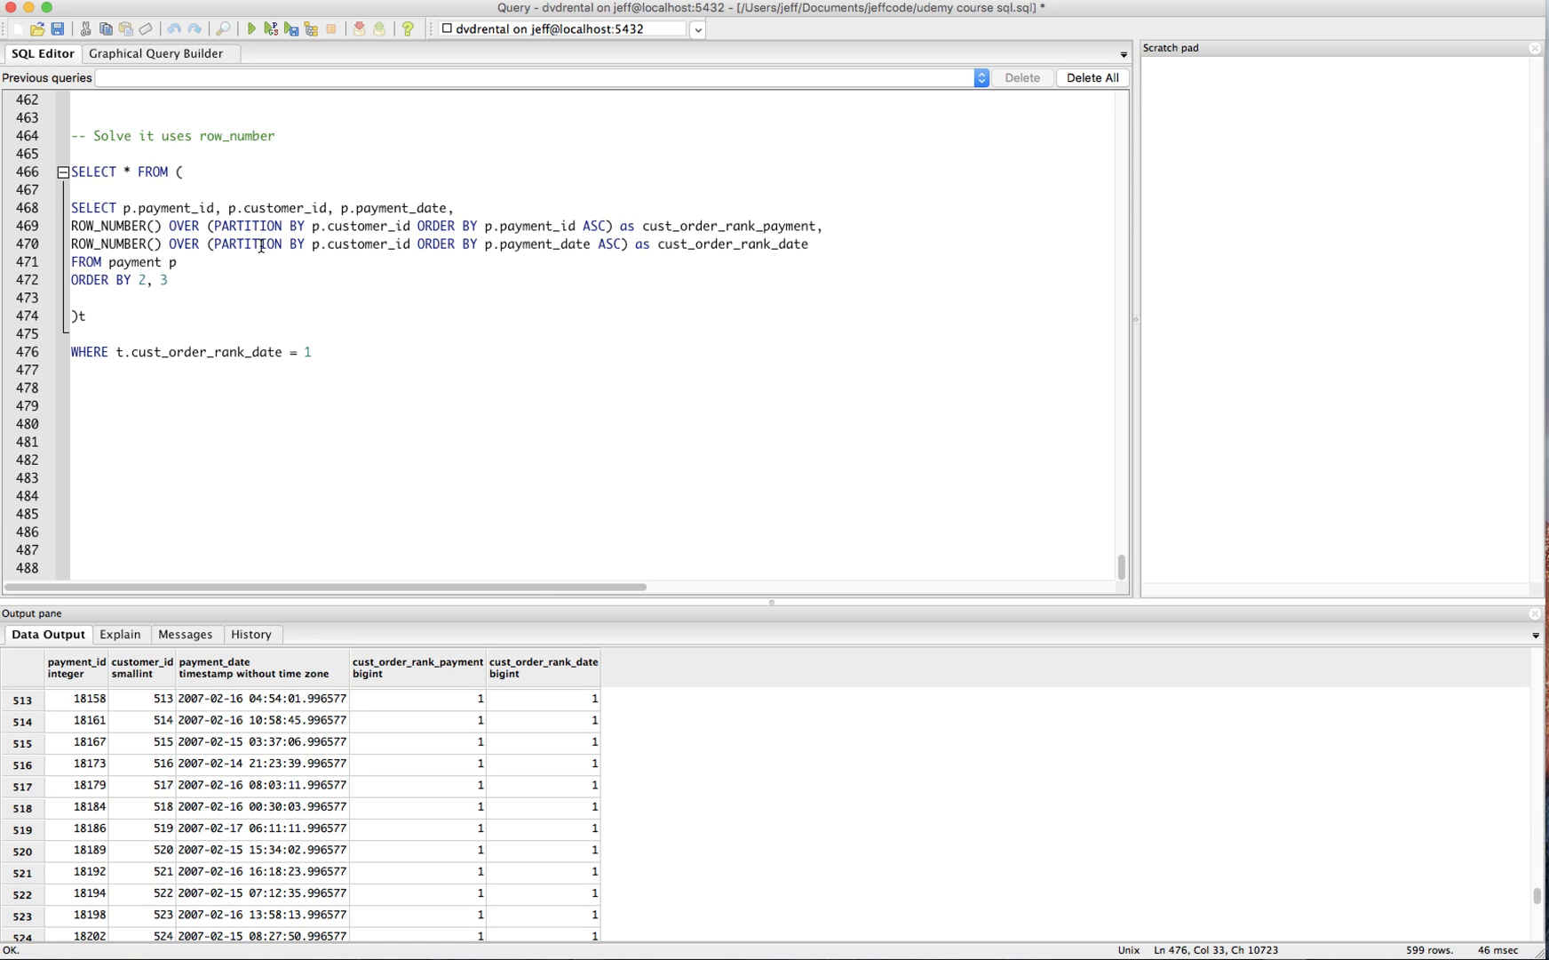
{"action": "mouse_move", "coordinate": [488, 208]}
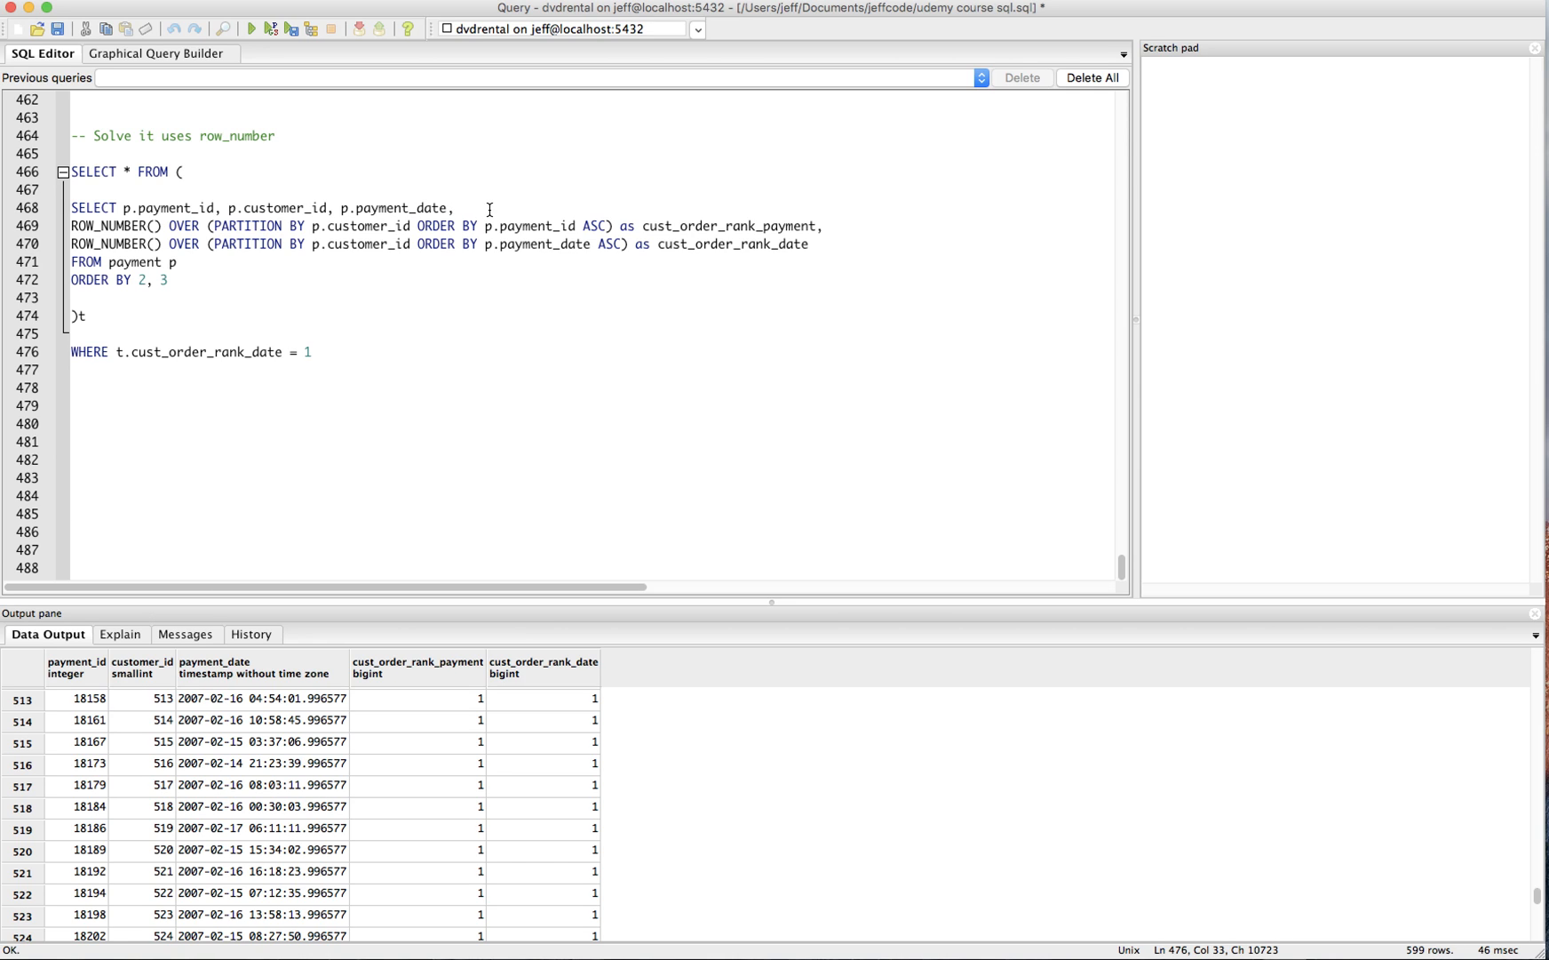
{"action": "mouse_move", "coordinate": [362, 444]}
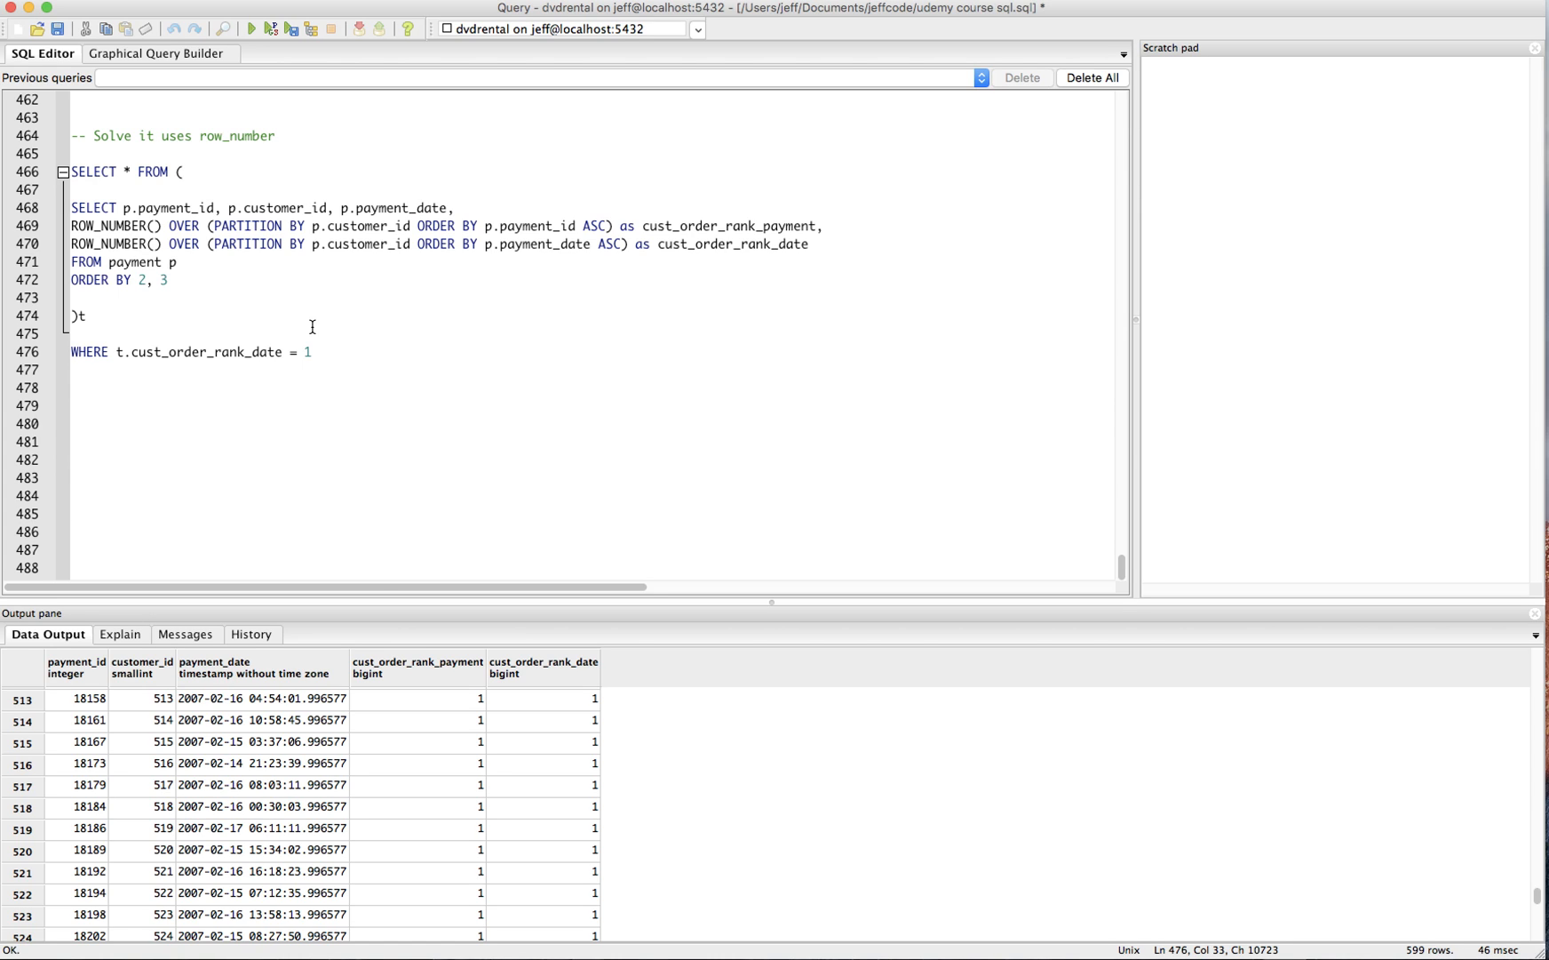
{"action": "mouse_move", "coordinate": [455, 722]}
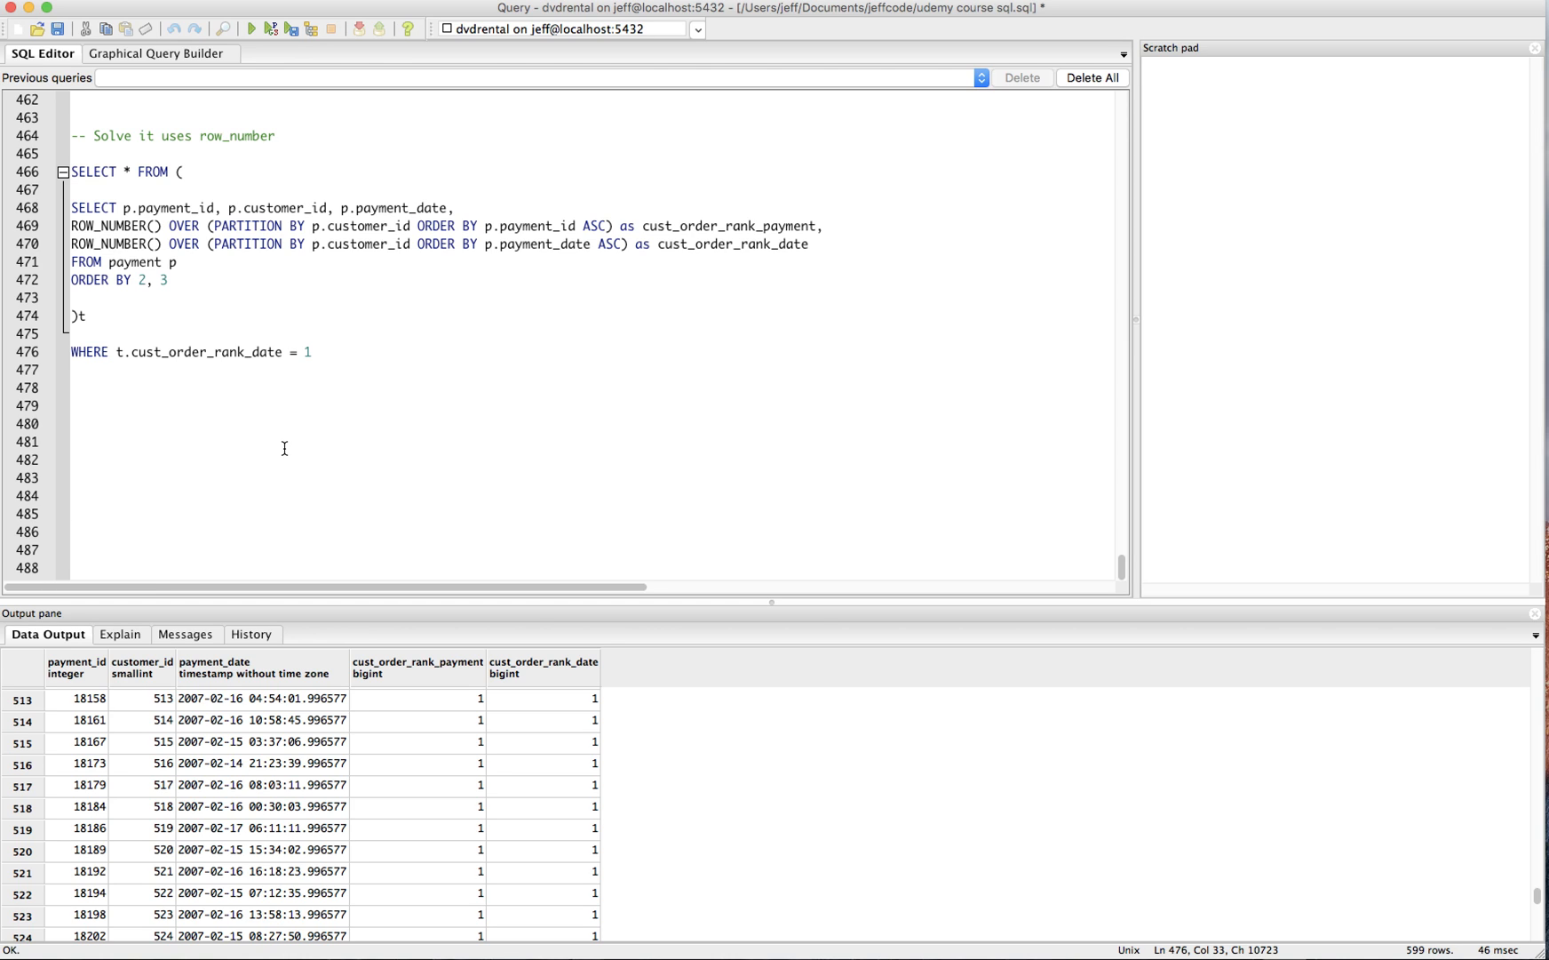
{"action": "mouse_move", "coordinate": [419, 279]}
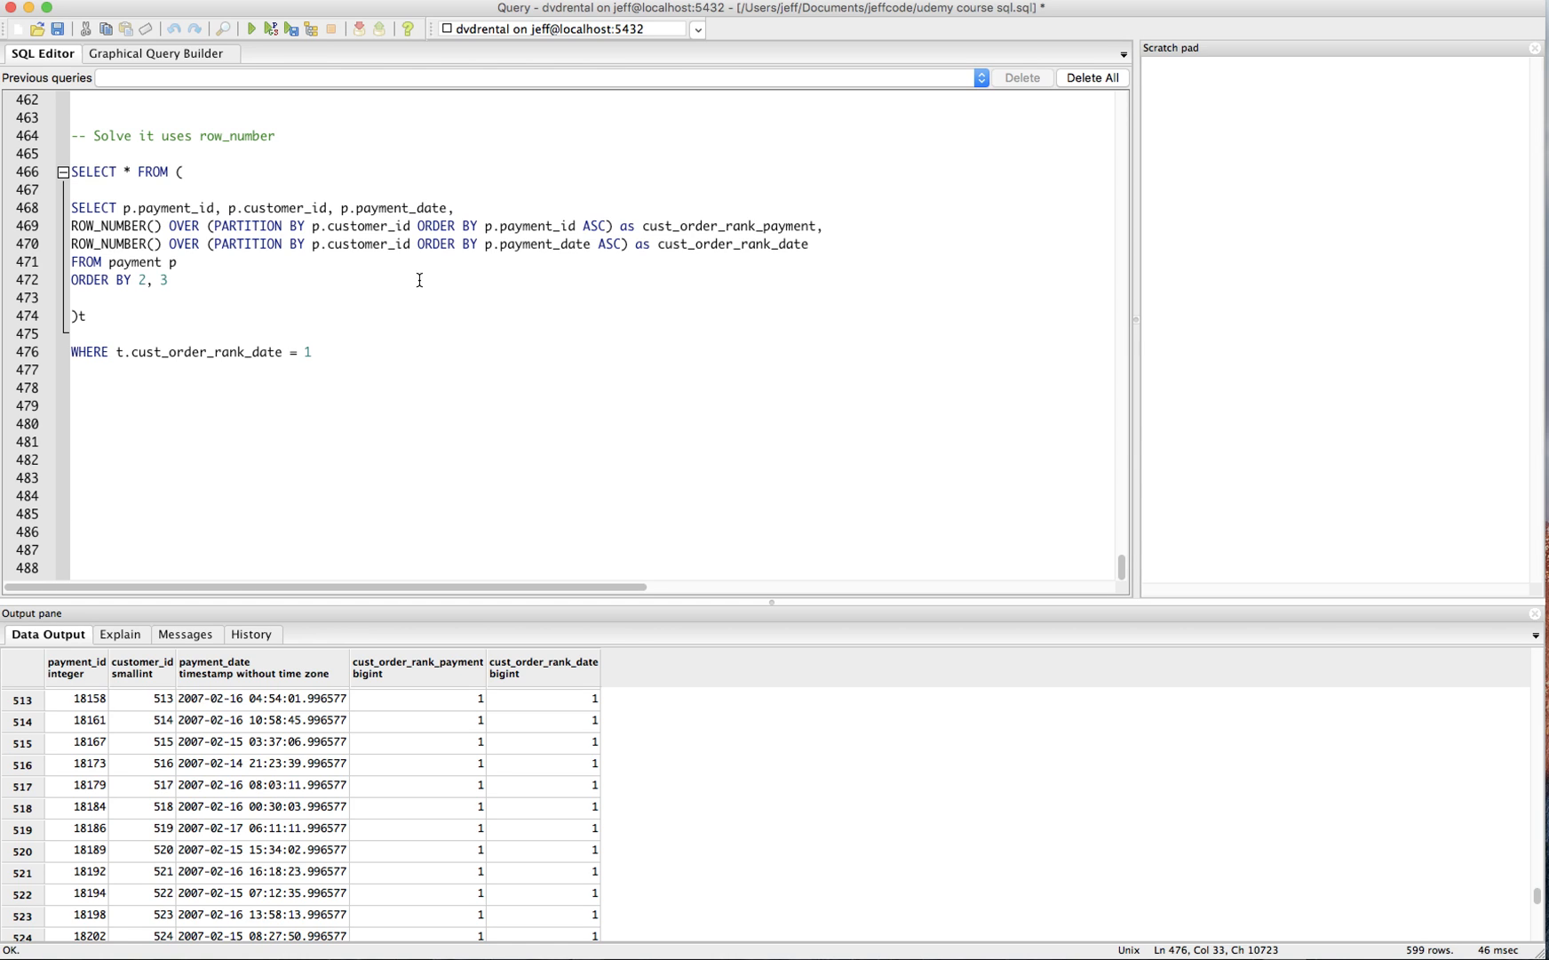